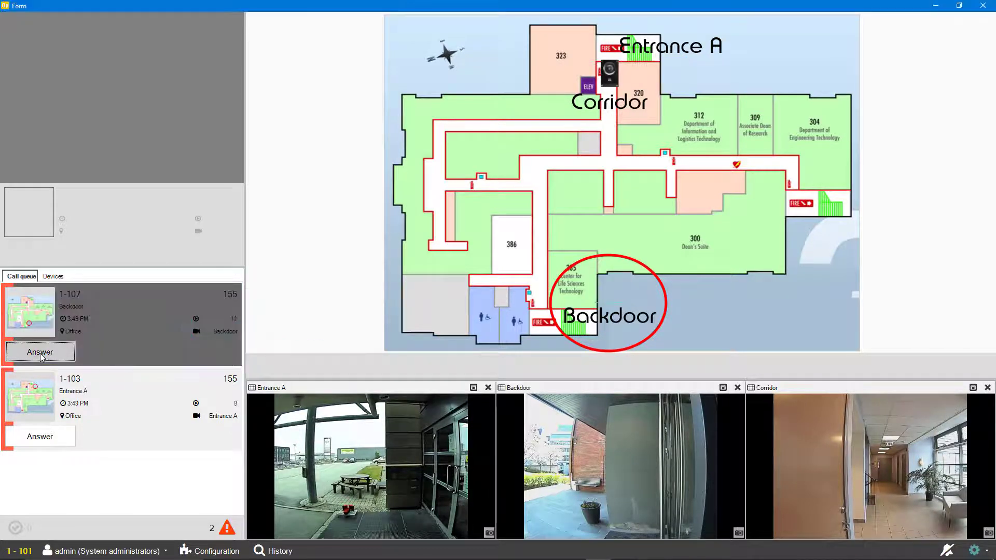
Answer and then end the queued Backdoor call and the Entrance A call
left_click(39, 352)
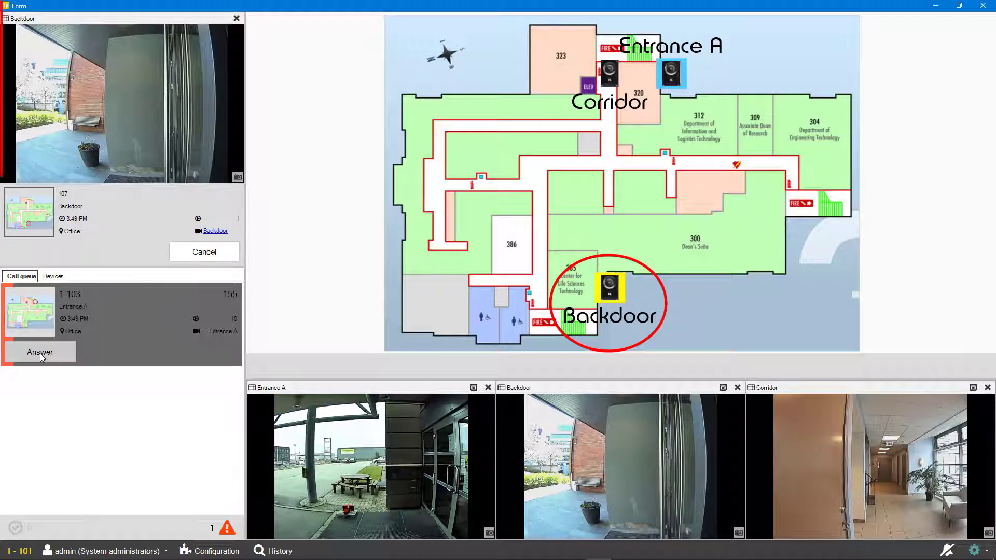
left_click(39, 352)
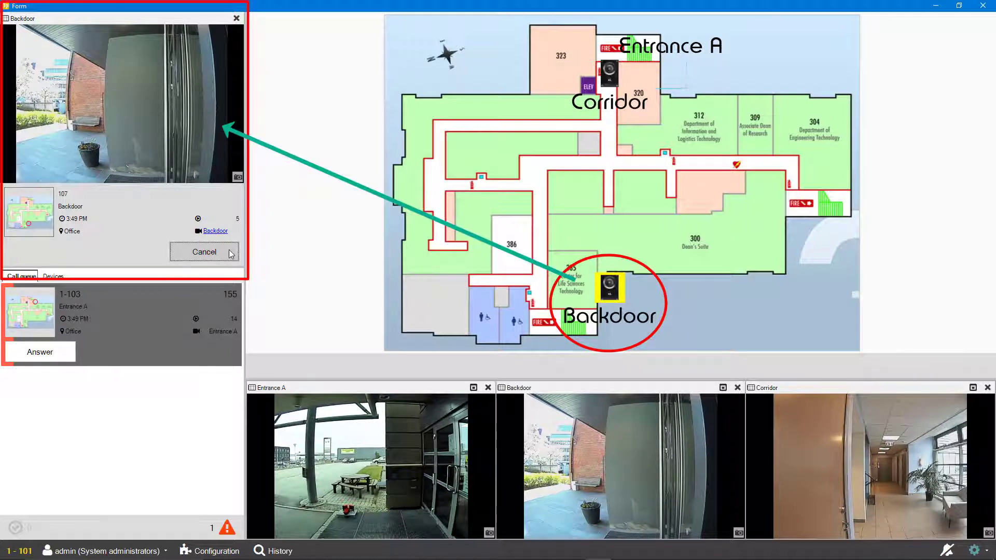
left_click(204, 251)
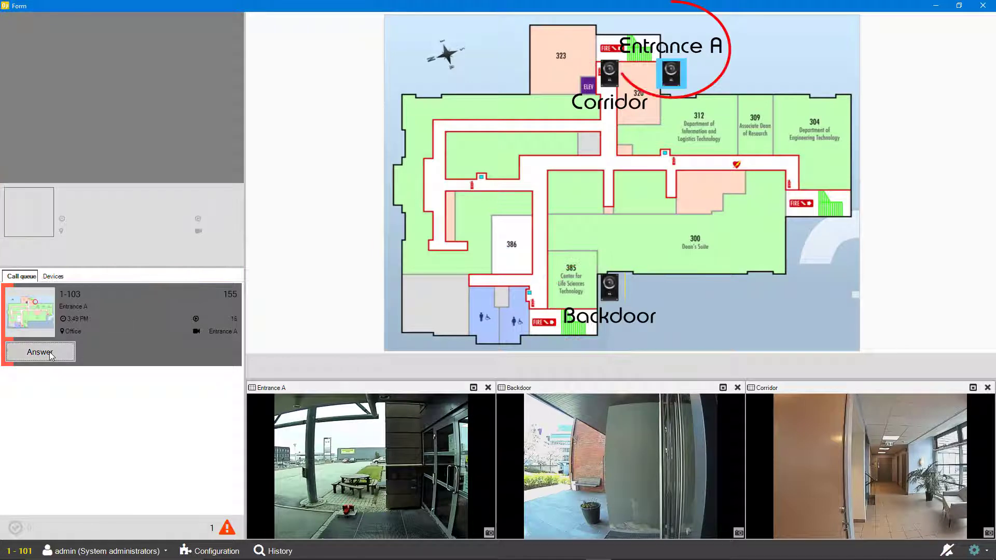
left_click(39, 352)
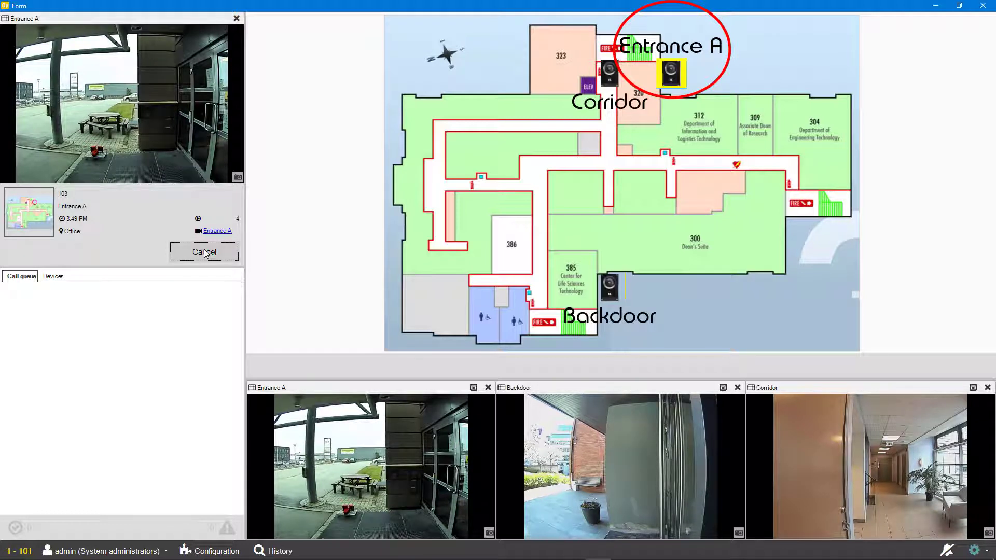
left_click(204, 252)
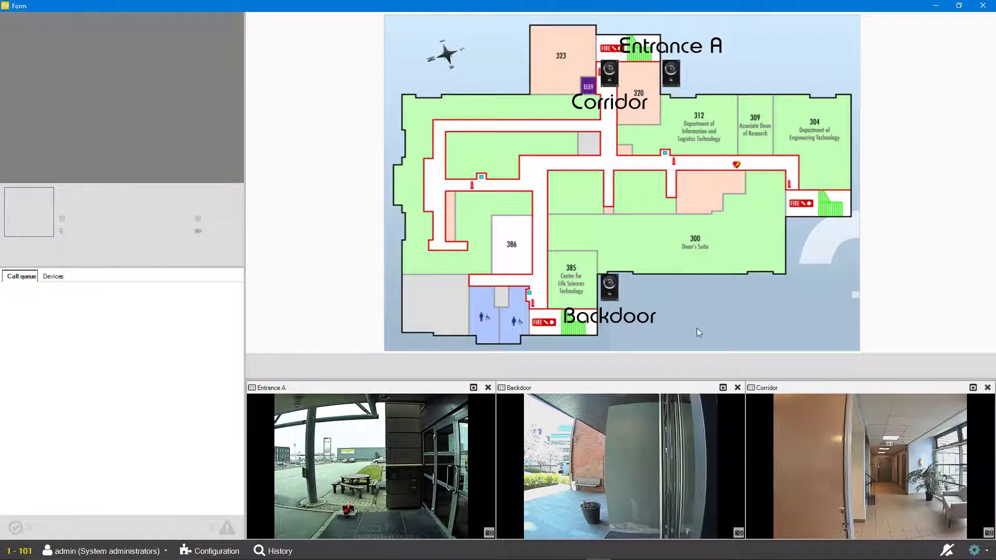
left_click(671, 74)
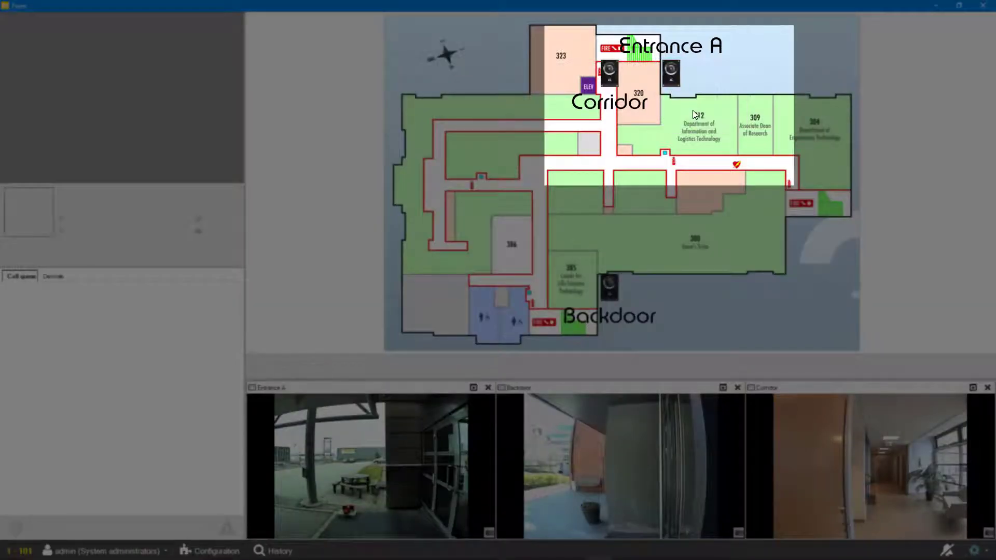
Leave the VS-Operator client and bring up the wiki.zenitel.com Main Page in a browser
left_click(670, 72)
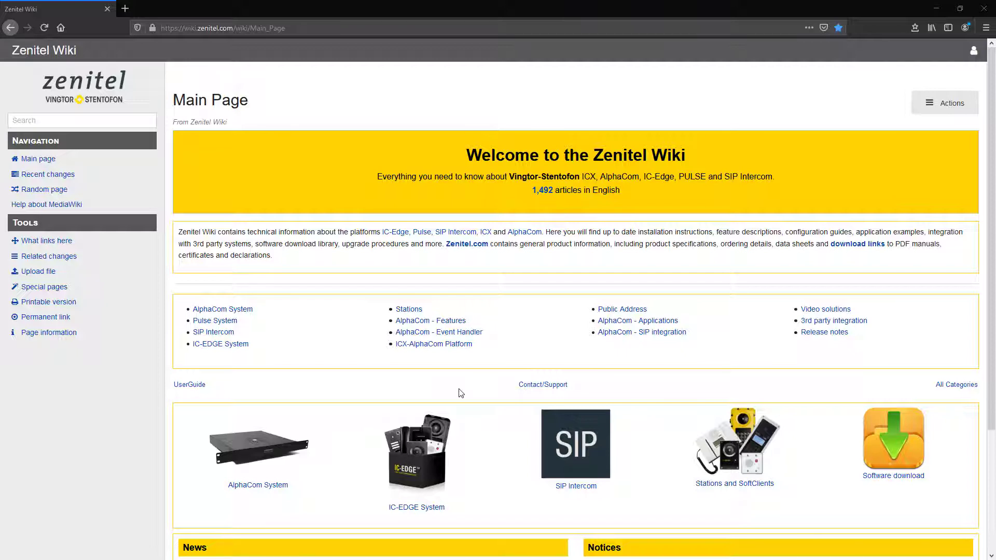
mouse_move(894, 438)
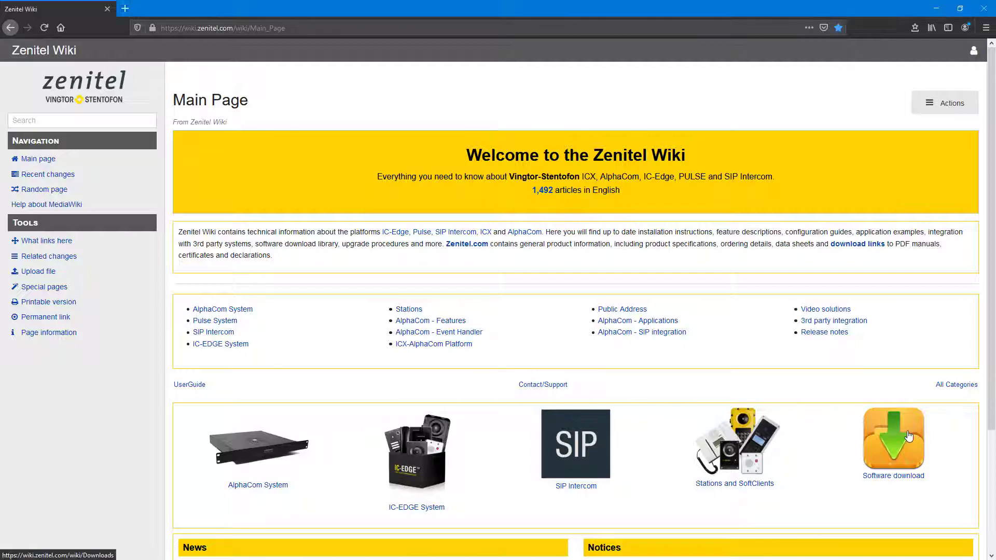
From Software download > Applications and Tools, save VS-OP_SetupServer and VS-OP_SetupClient 1.6.3.1
left_click(893, 439)
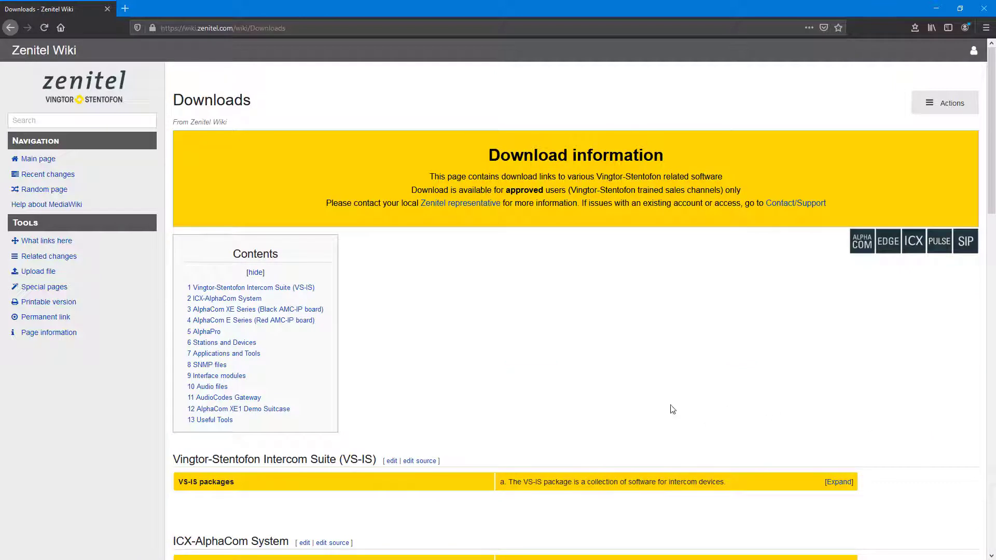
mouse_move(223, 353)
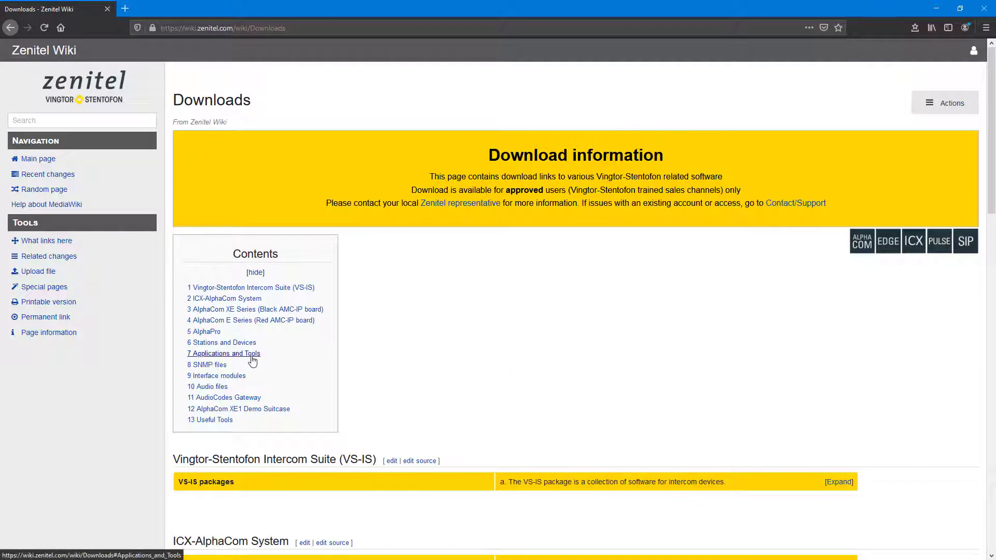
left_click(223, 353)
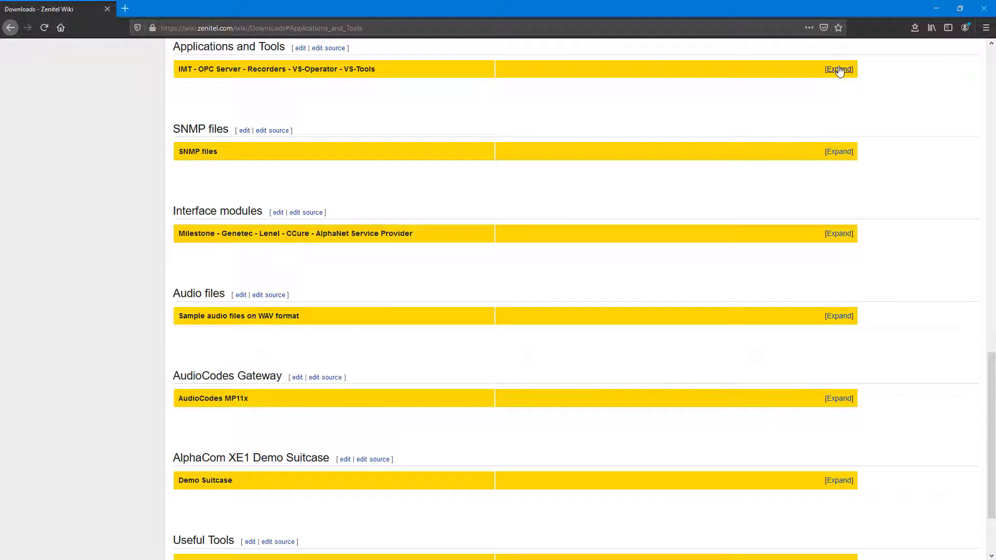
left_click(838, 69)
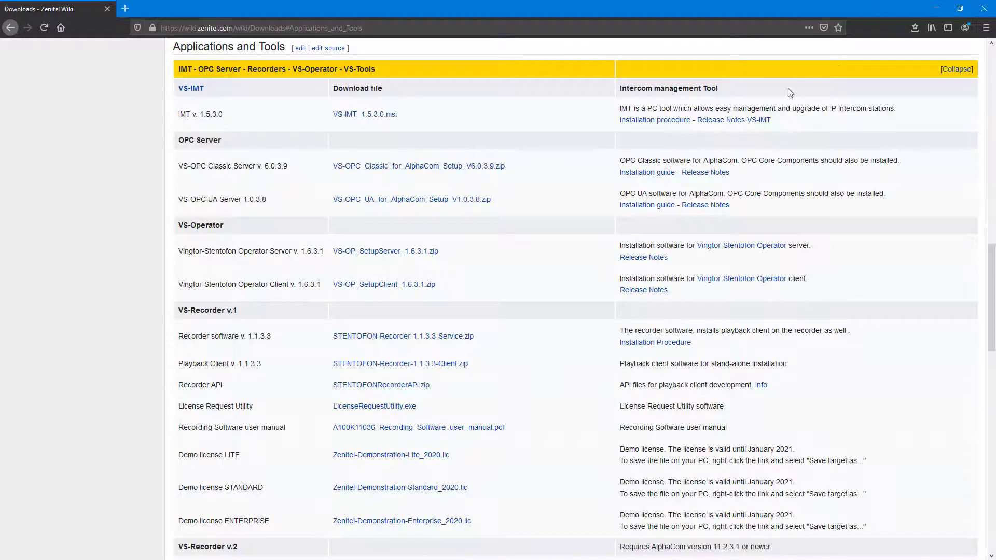
scroll("down", 3)
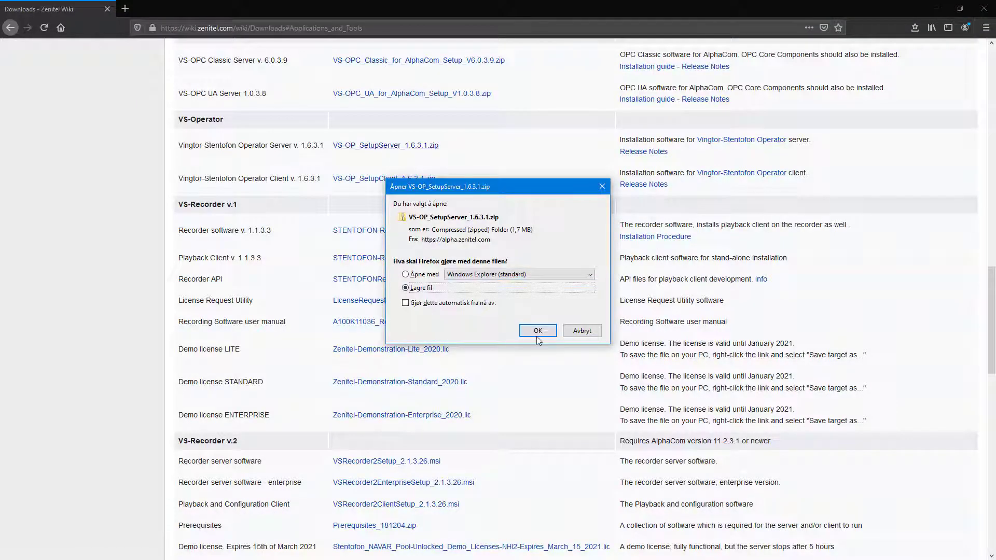
left_click(537, 331)
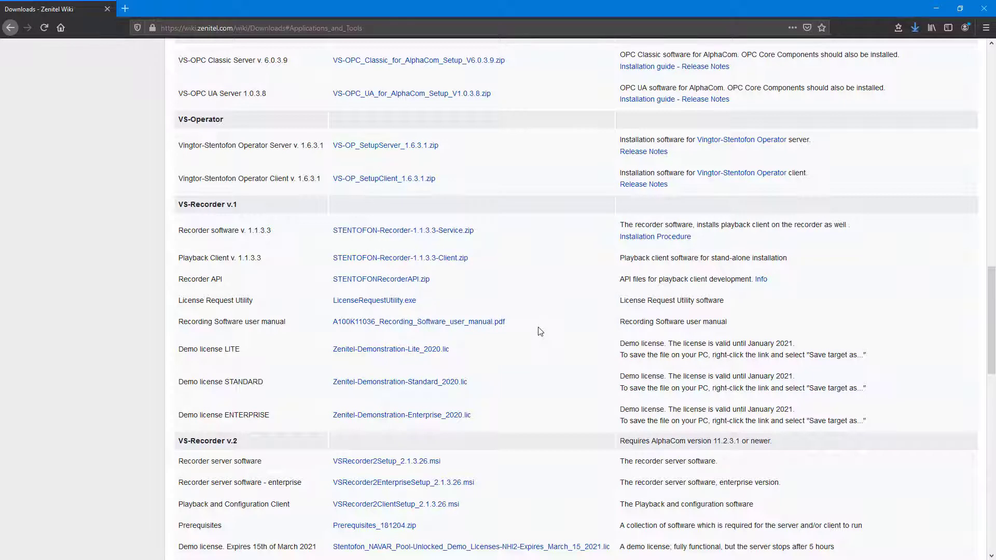
mouse_move(384, 179)
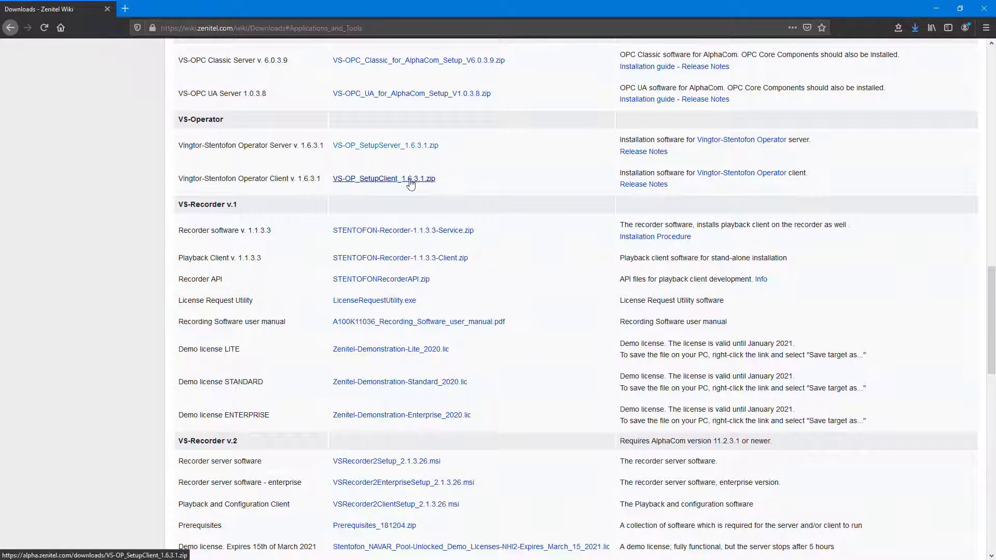
left_click(383, 178)
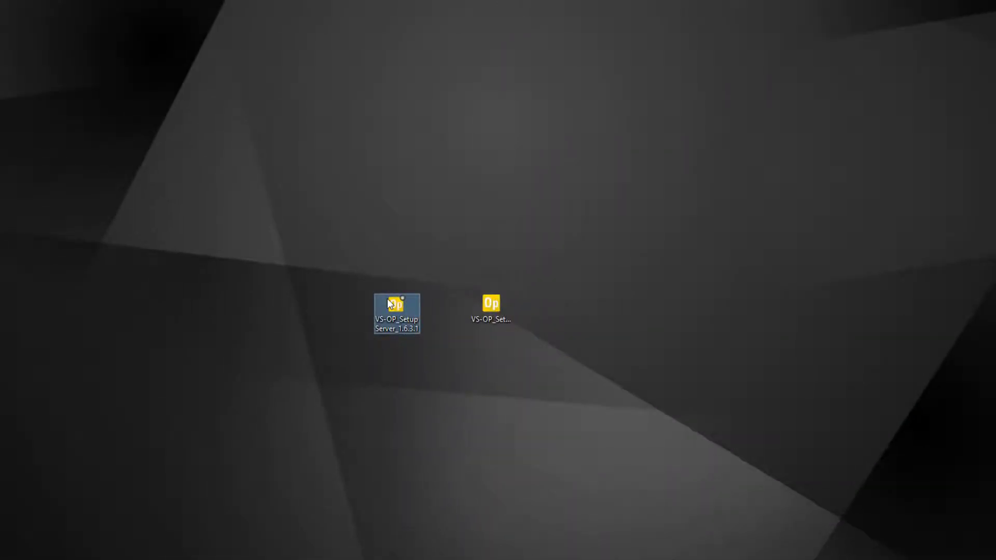
Install Operator Server and Operator Client with default folders and the desktop shortcut option
double_click(396, 305)
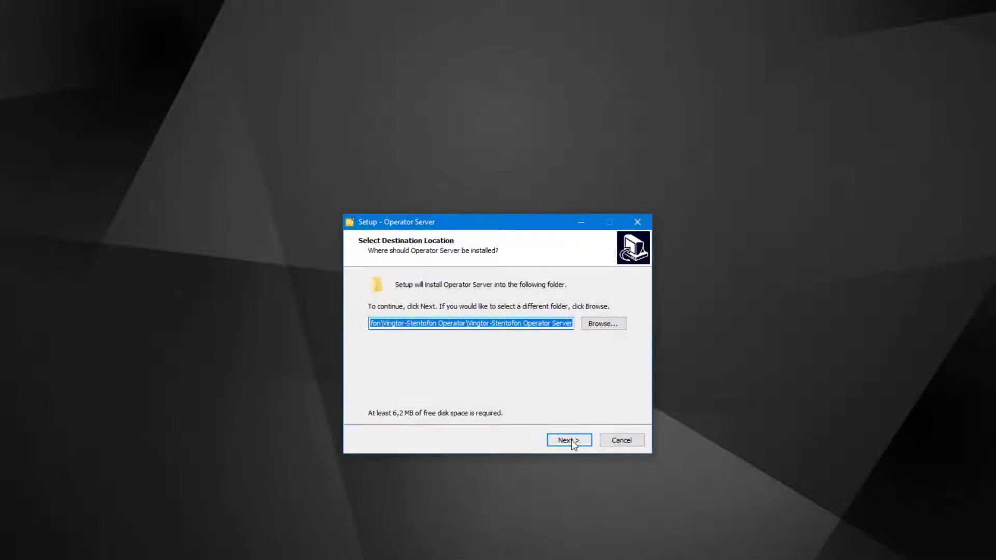
left_click(568, 441)
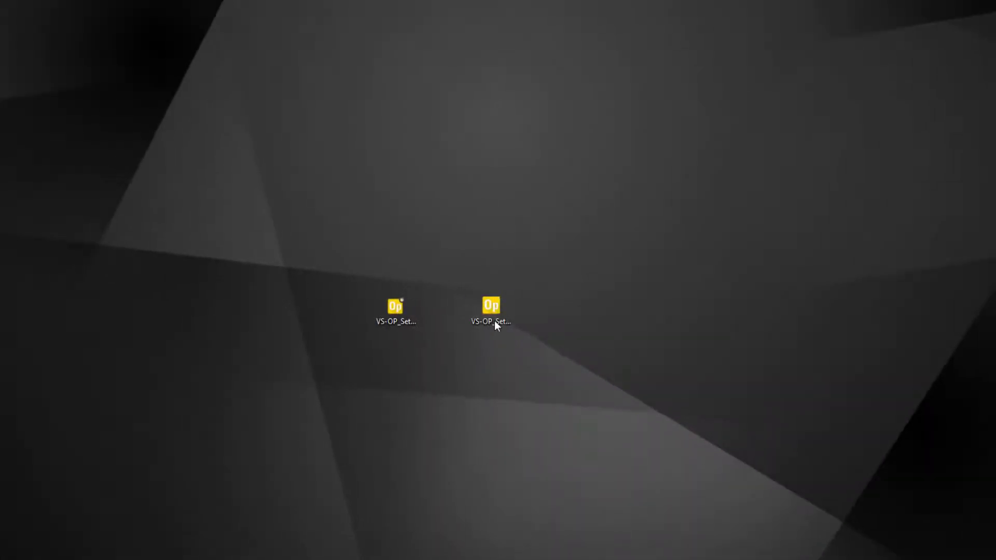
left_click(490, 311)
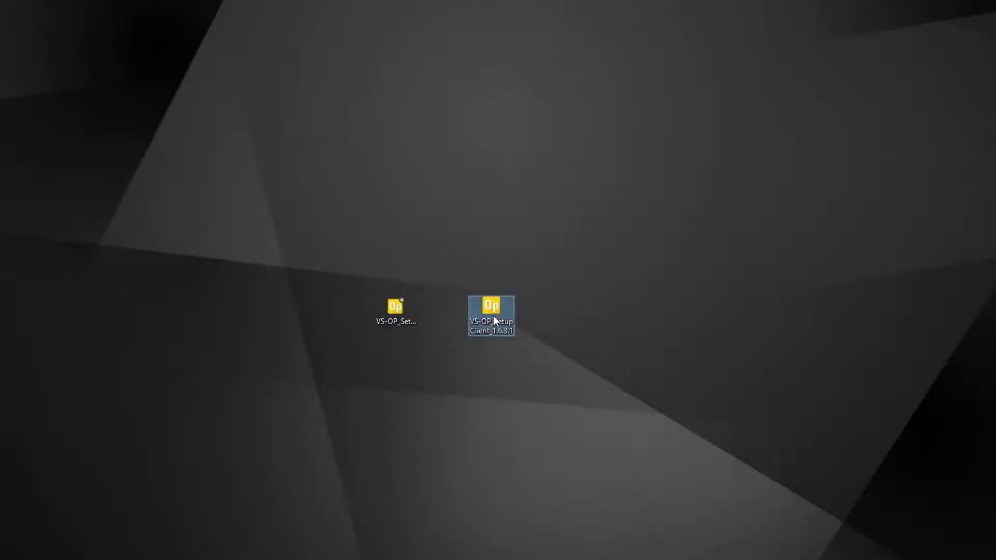
double_click(490, 316)
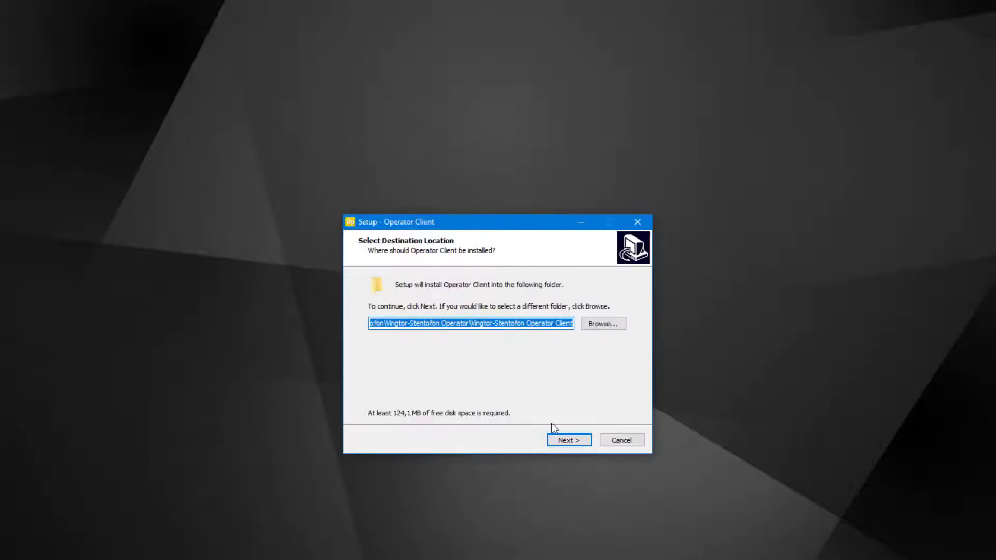
left_click(568, 440)
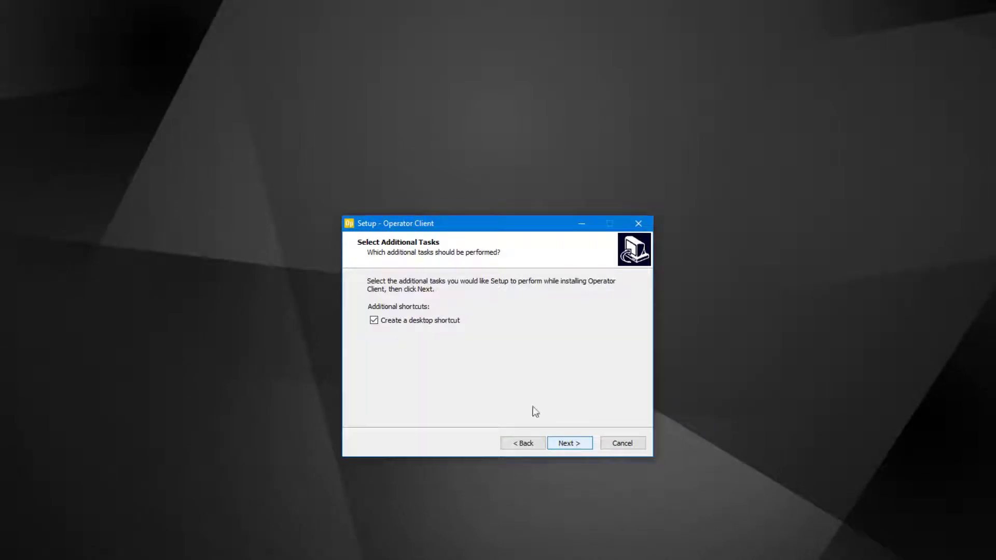
left_click(569, 443)
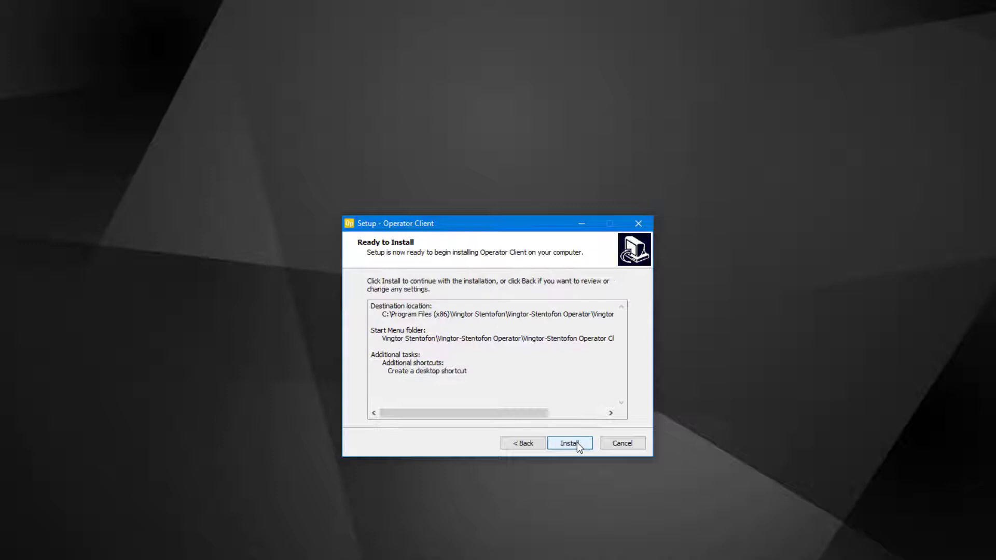
left_click(569, 443)
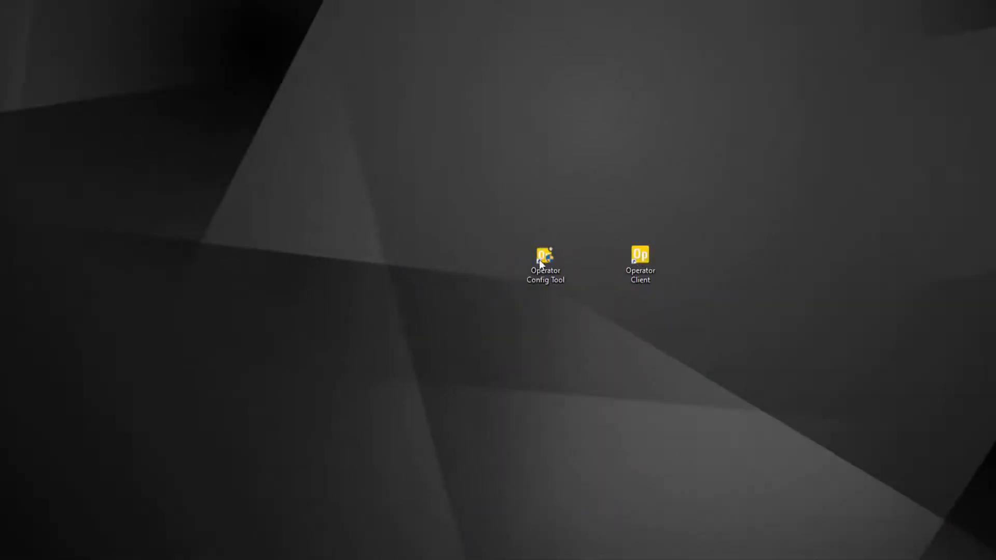
In Operator Config Tool, save the VSOP database connection and acknowledge the user-rights notice
left_click(545, 263)
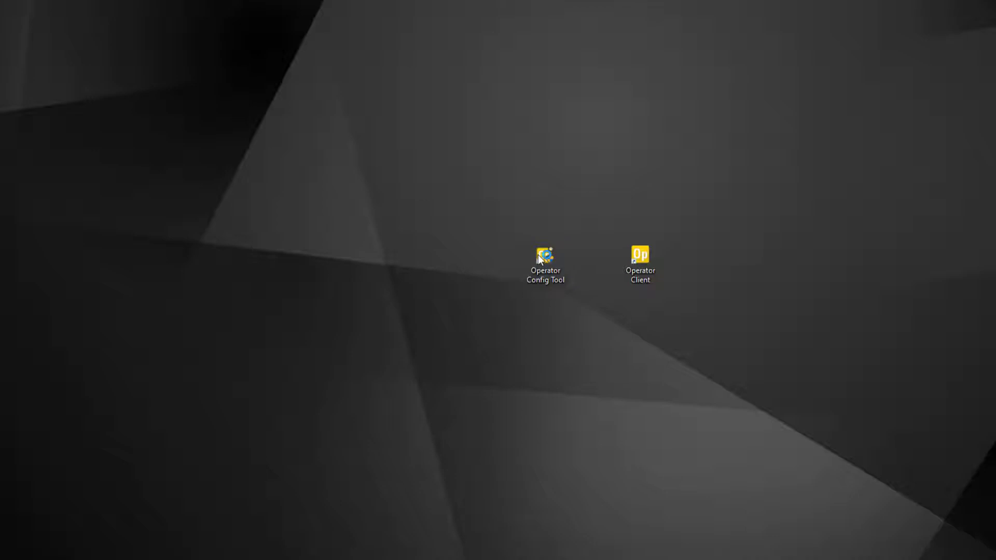
double_click(545, 261)
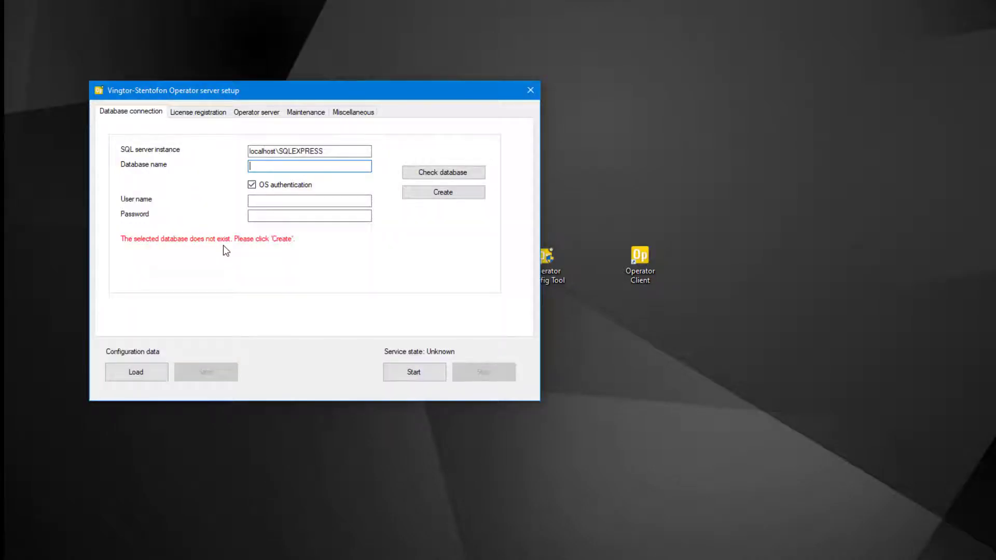
type("VSOP")
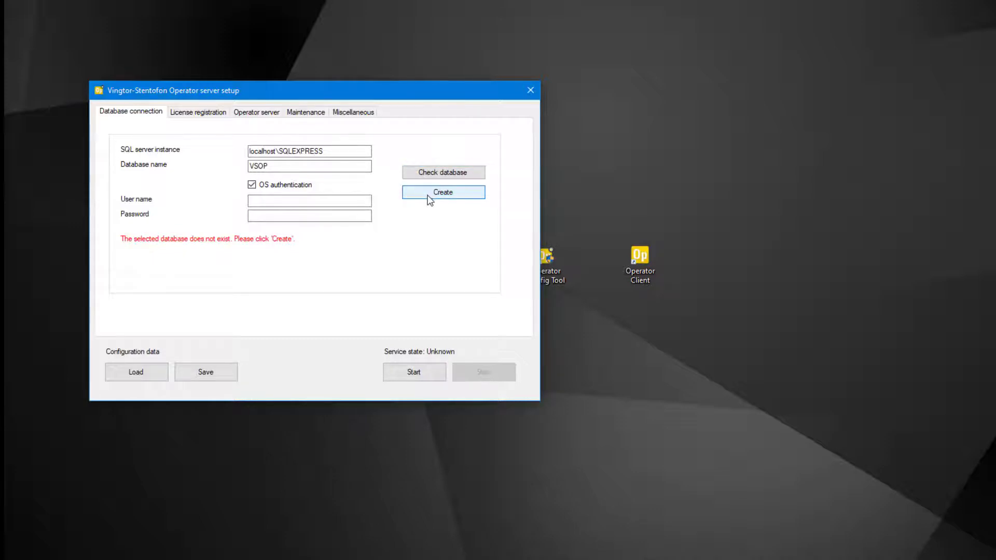
mouse_move(177, 373)
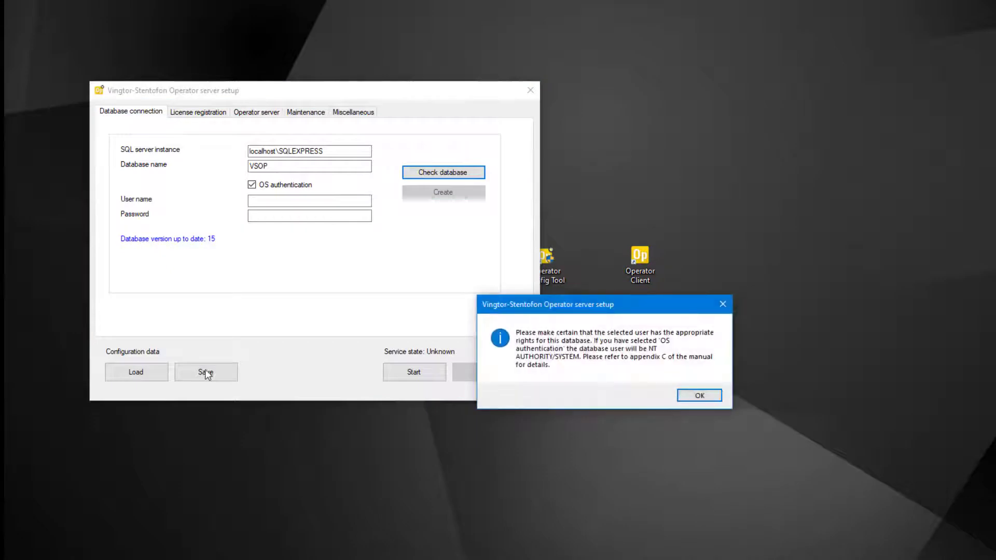
mouse_move(627, 380)
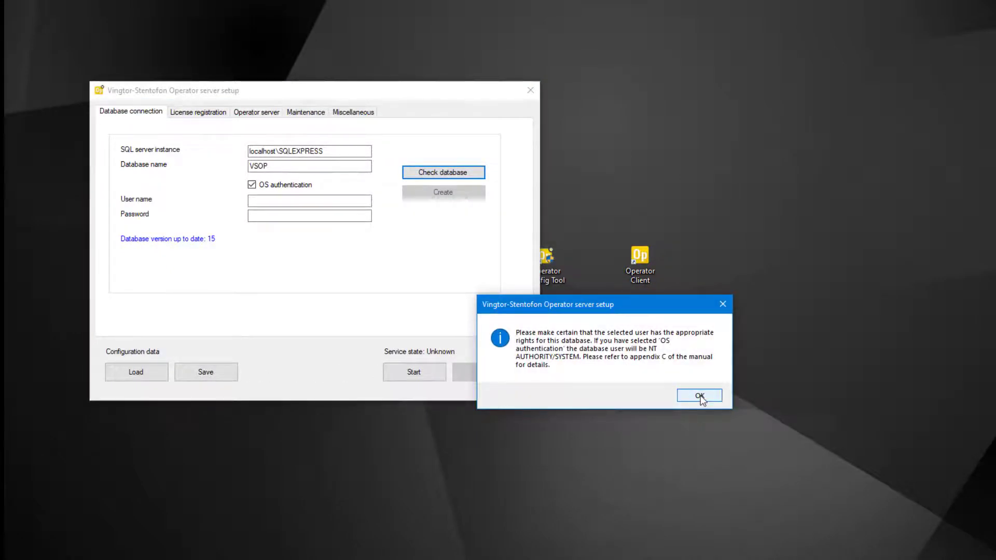
left_click(699, 396)
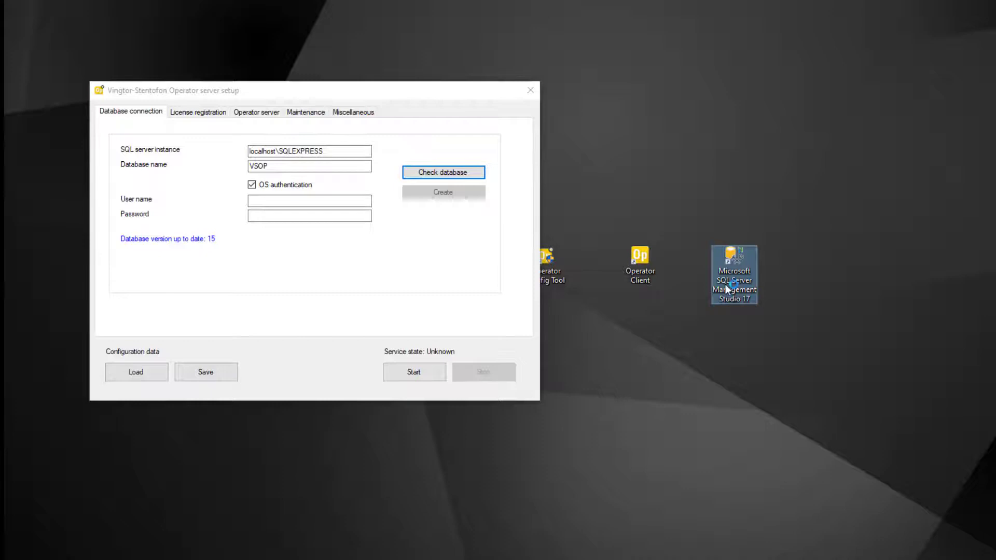
Connect SSMS to local SQLEXPRESS and open the NT AUTHORITY\SYSTEM login properties
double_click(733, 273)
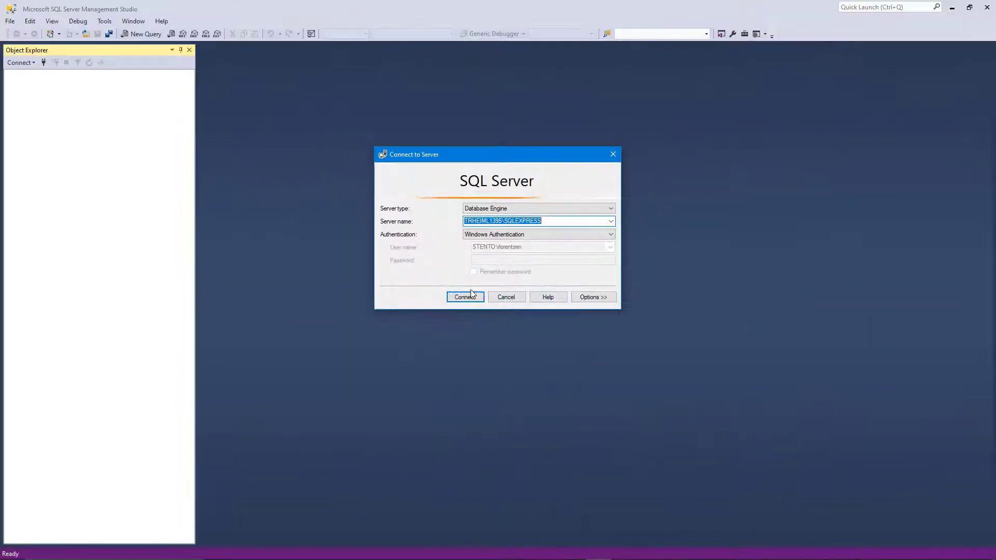
left_click(464, 297)
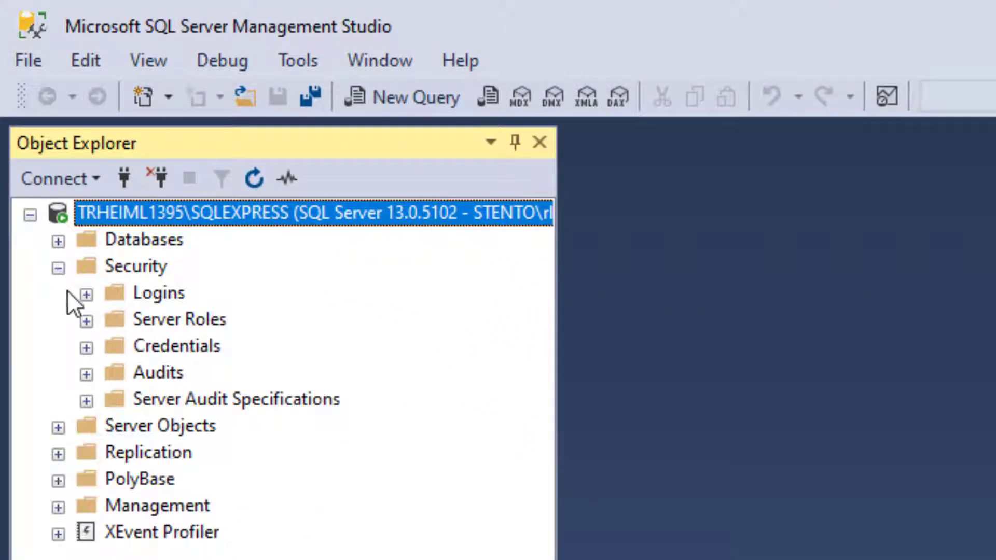
left_click(86, 292)
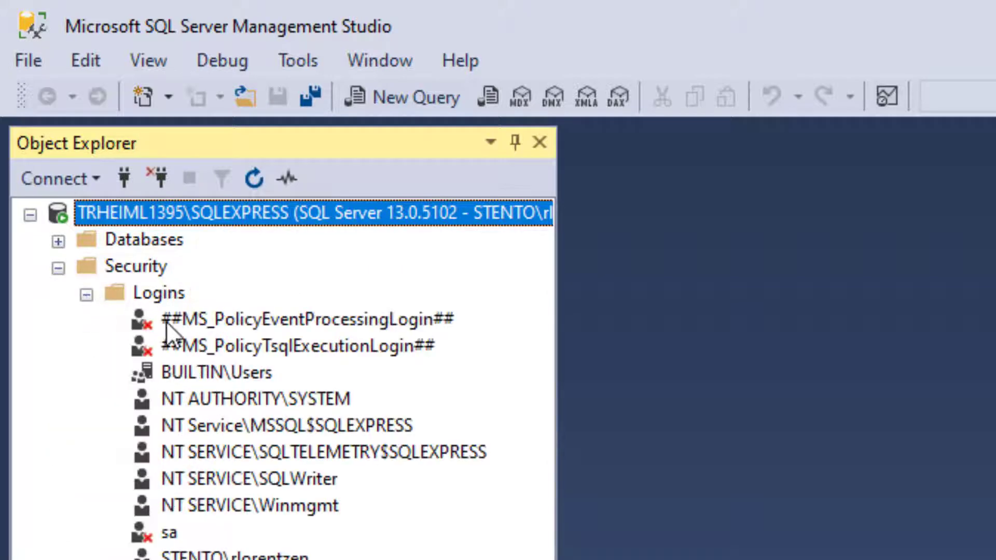
left_click(255, 399)
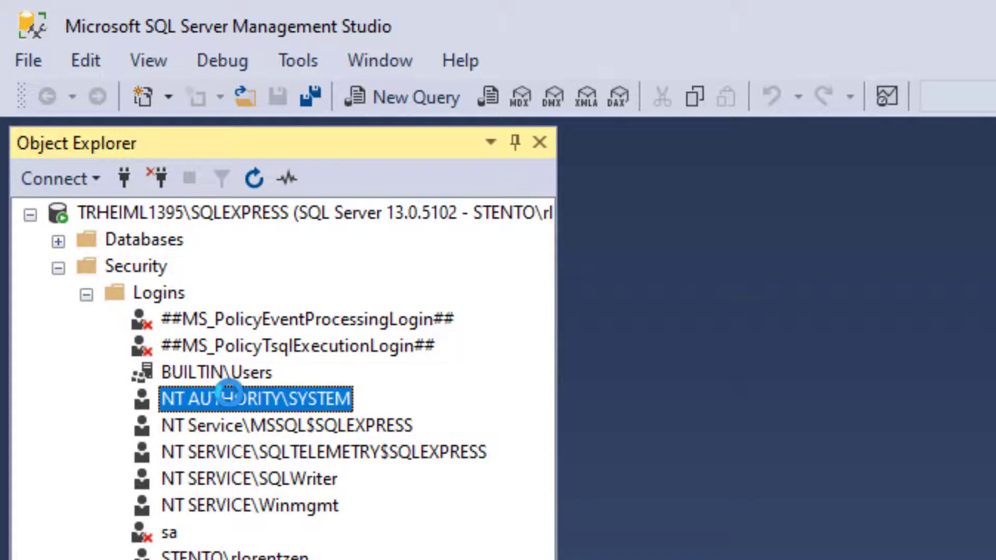
double_click(254, 399)
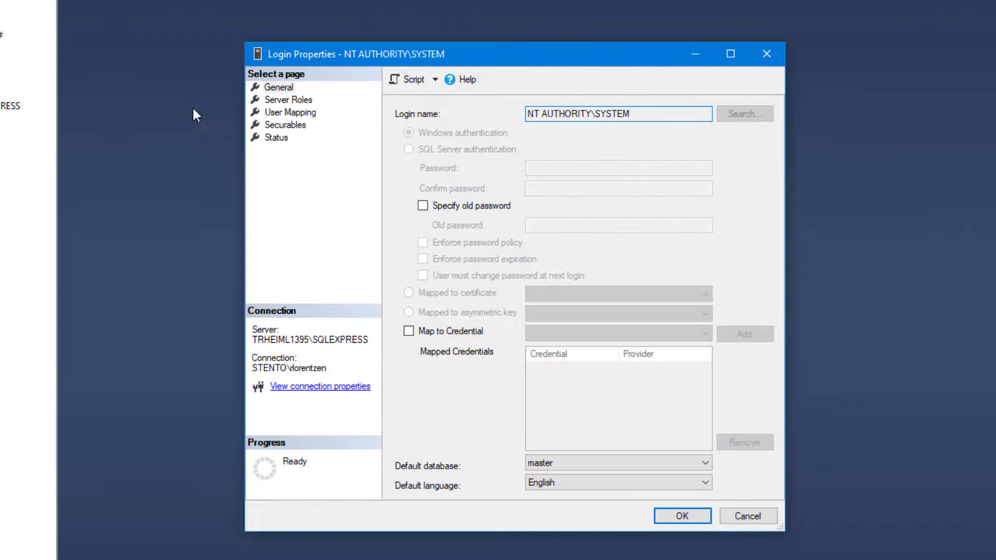
Map the login to VSOP with db_owner membership, save, and close SSMS
left_click(291, 113)
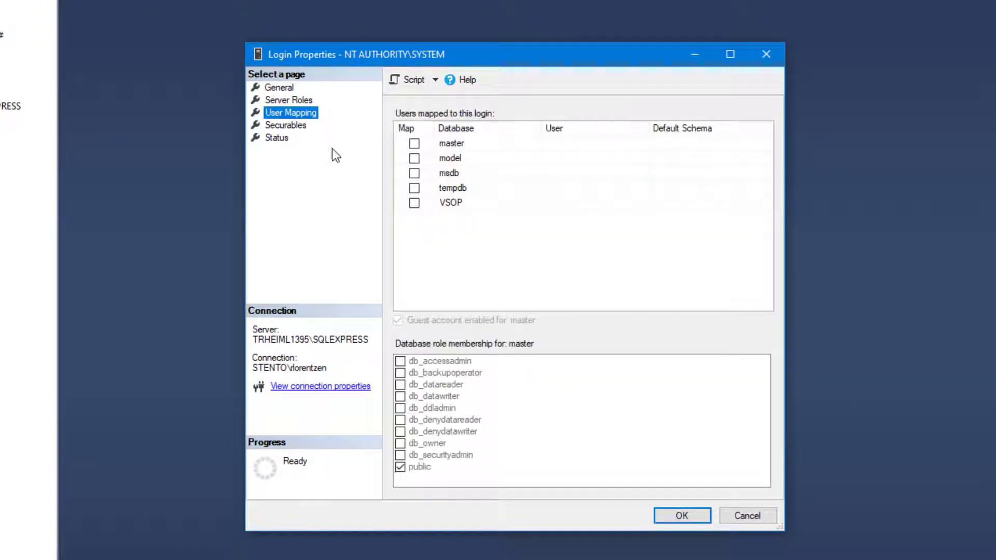
left_click(415, 203)
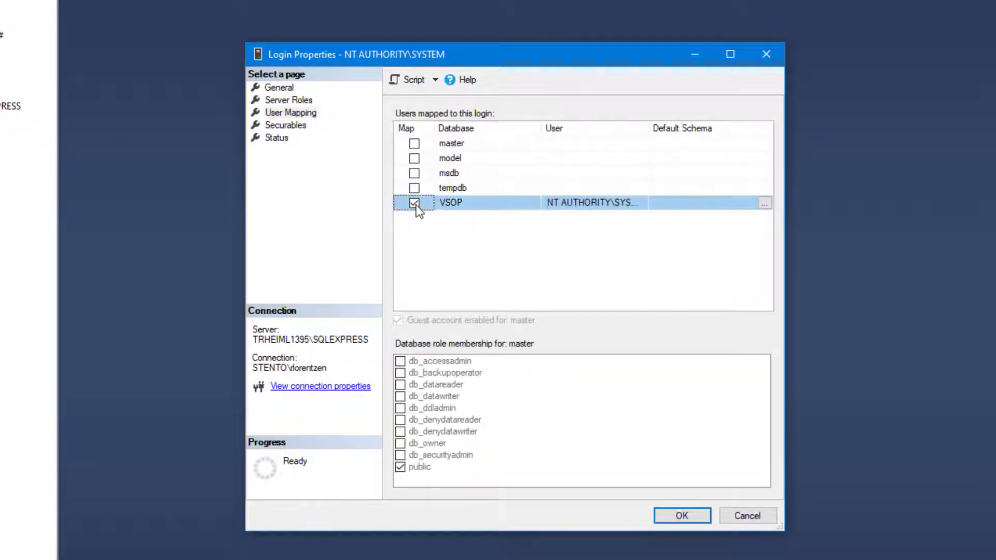
left_click(400, 443)
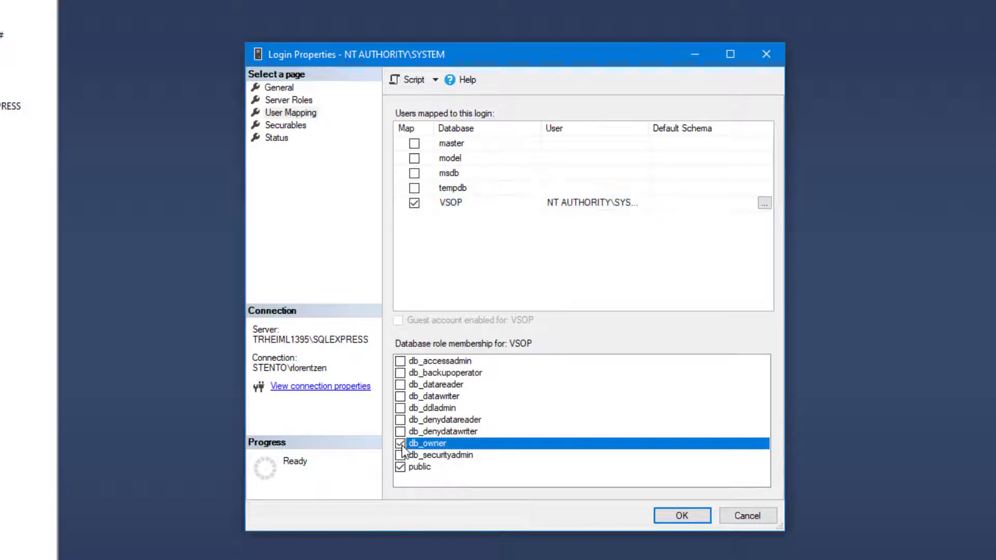
mouse_move(682, 515)
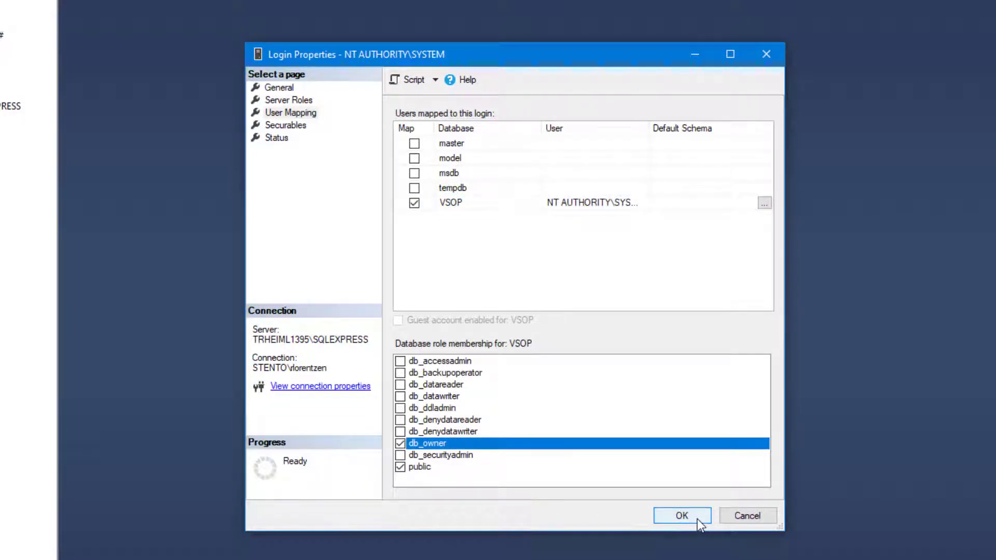
left_click(682, 515)
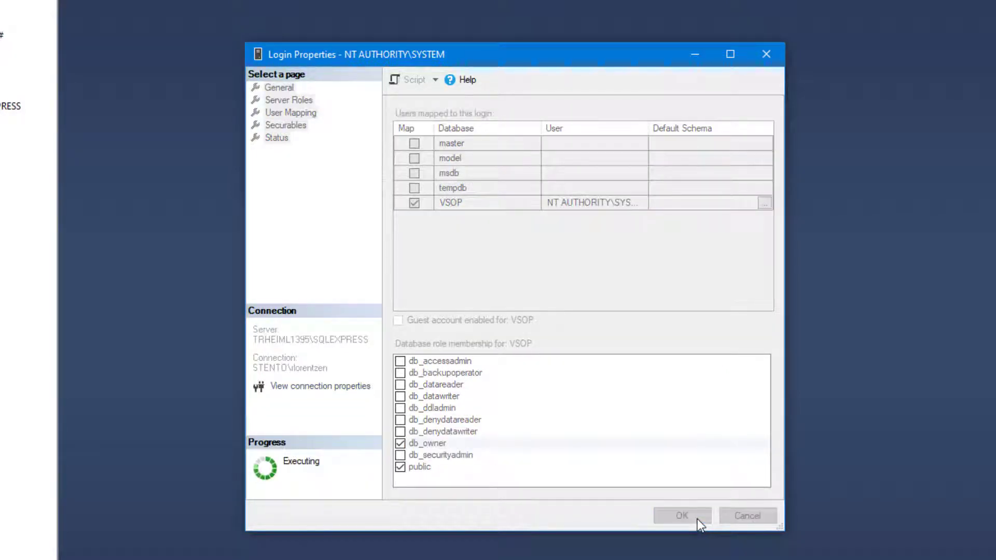
left_click(680, 515)
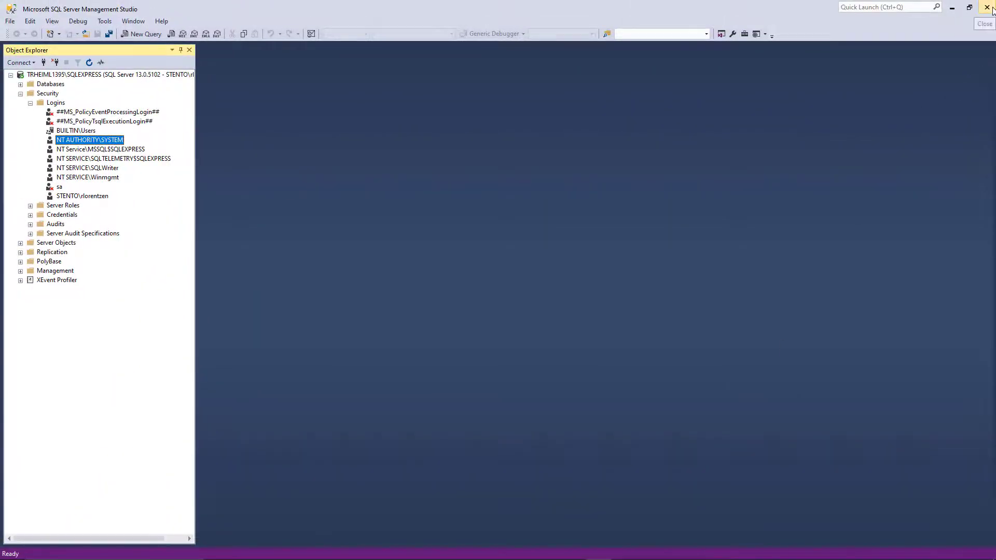
left_click(989, 9)
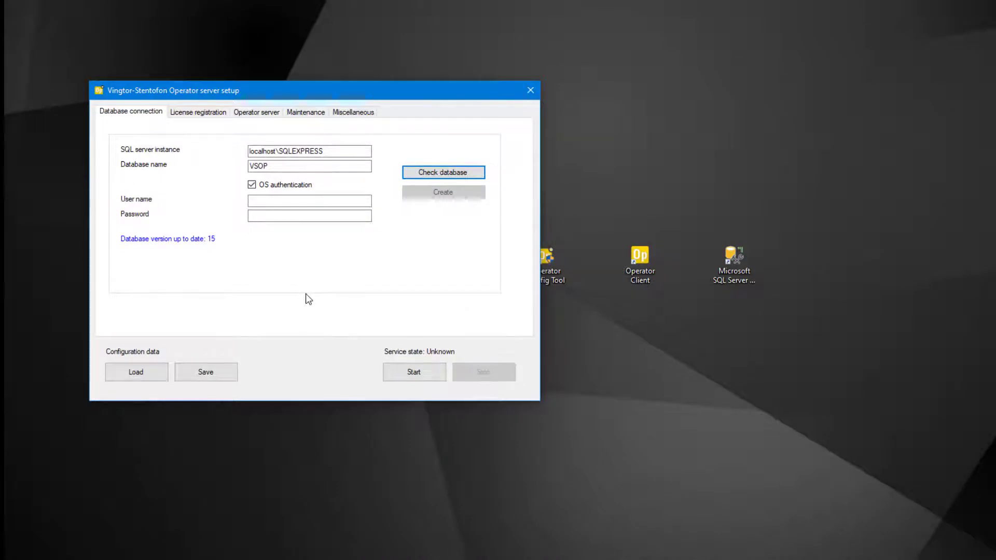
left_click(198, 112)
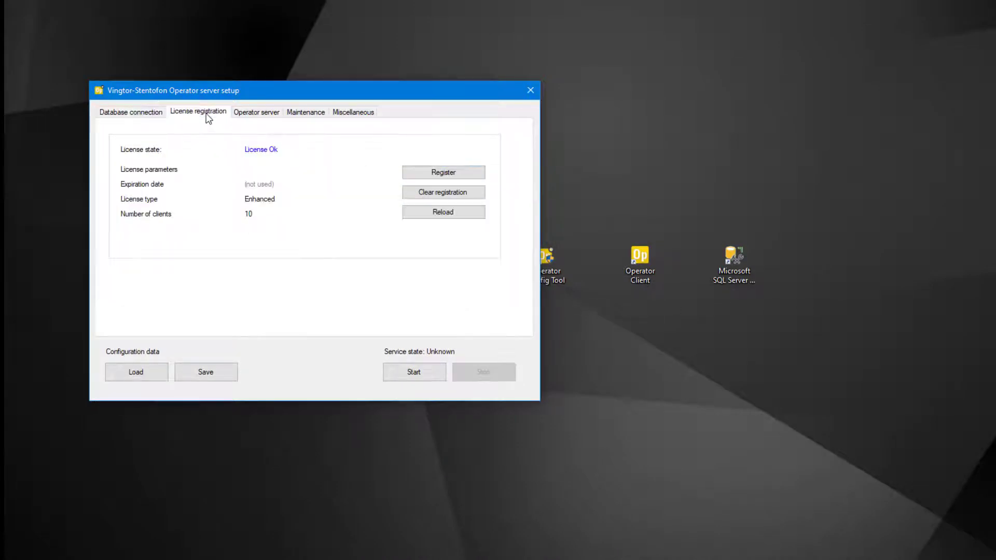
mouse_move(255, 172)
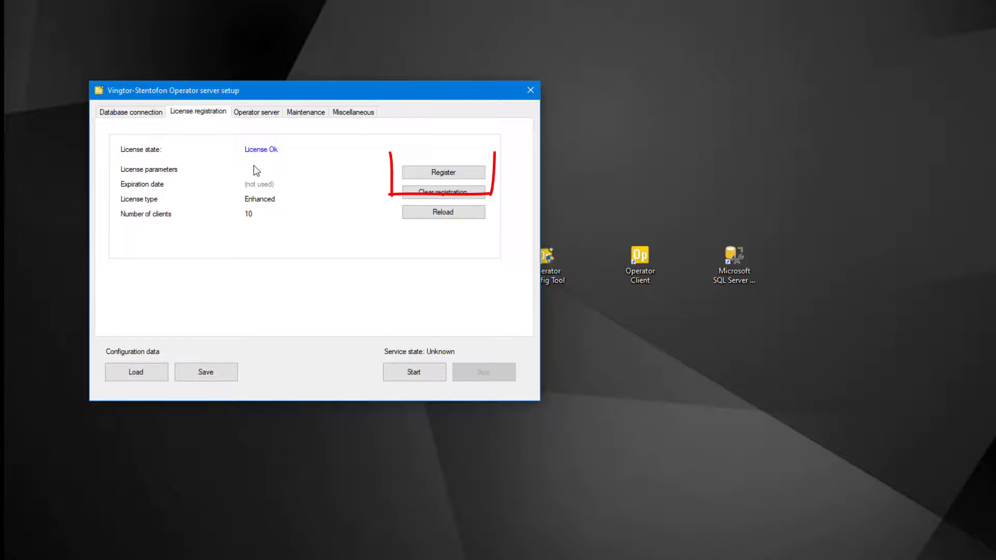
left_click(442, 172)
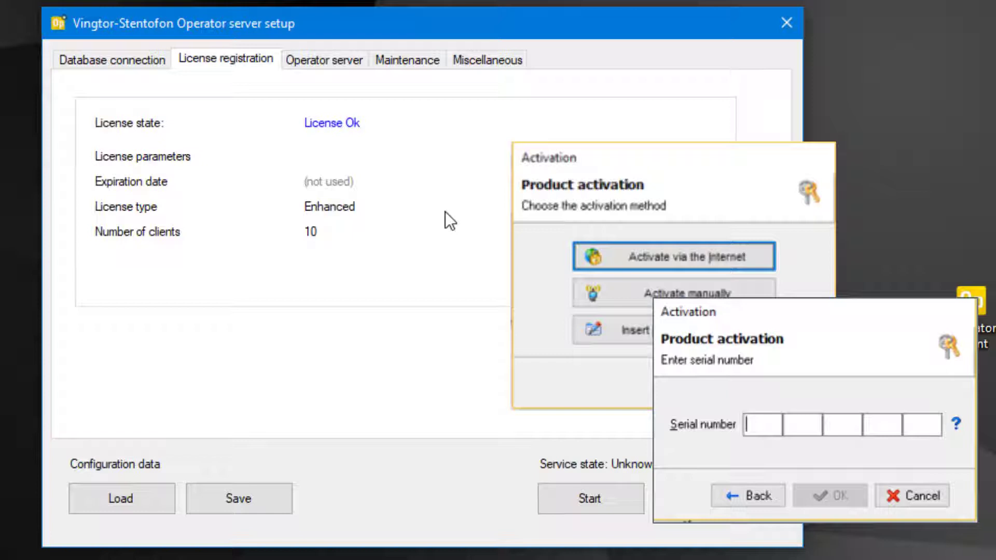
left_click(919, 496)
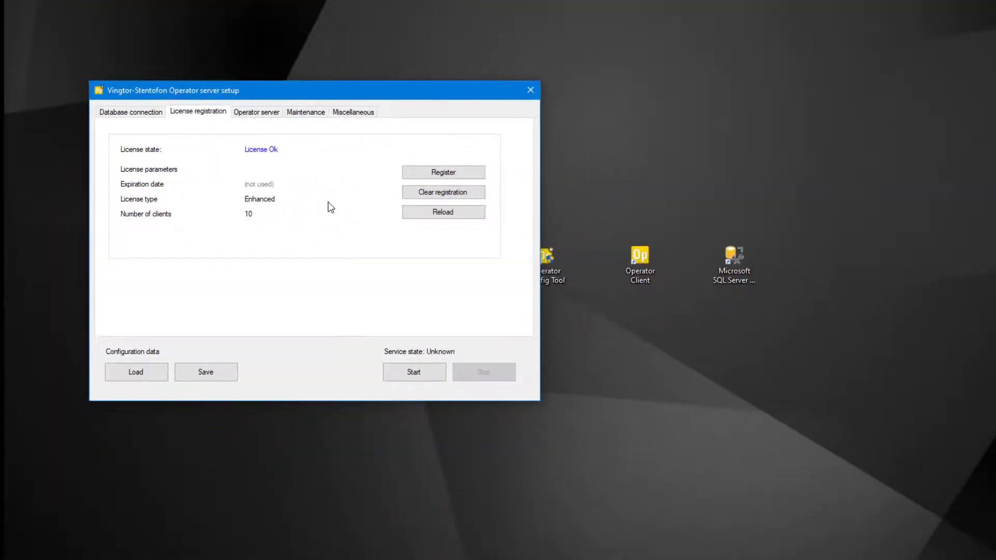
left_click(256, 112)
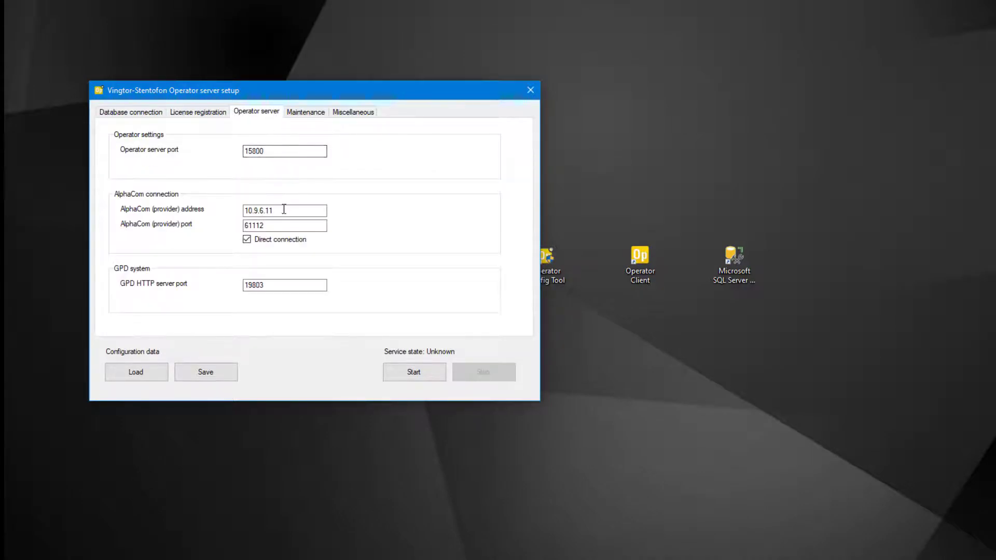
triple_click(284, 210)
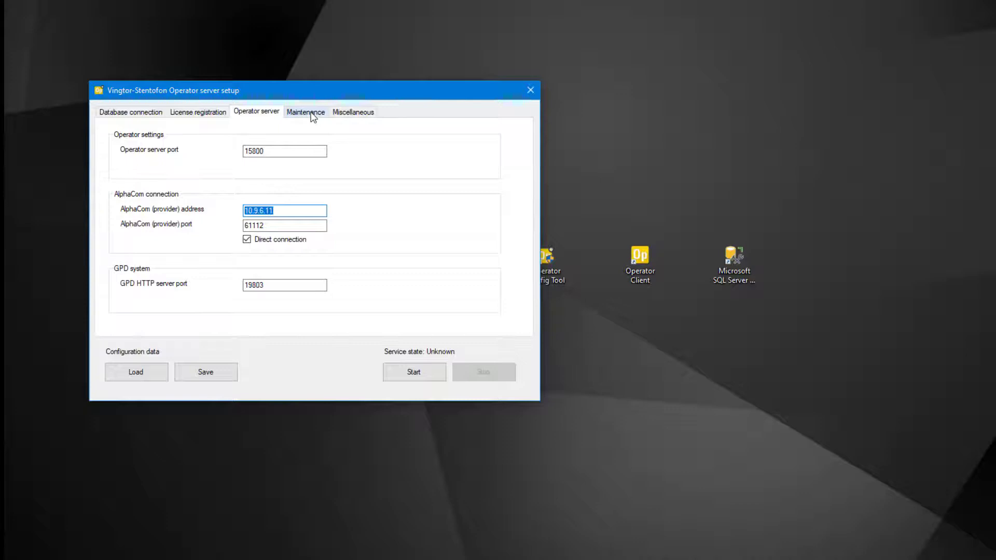
left_click(306, 112)
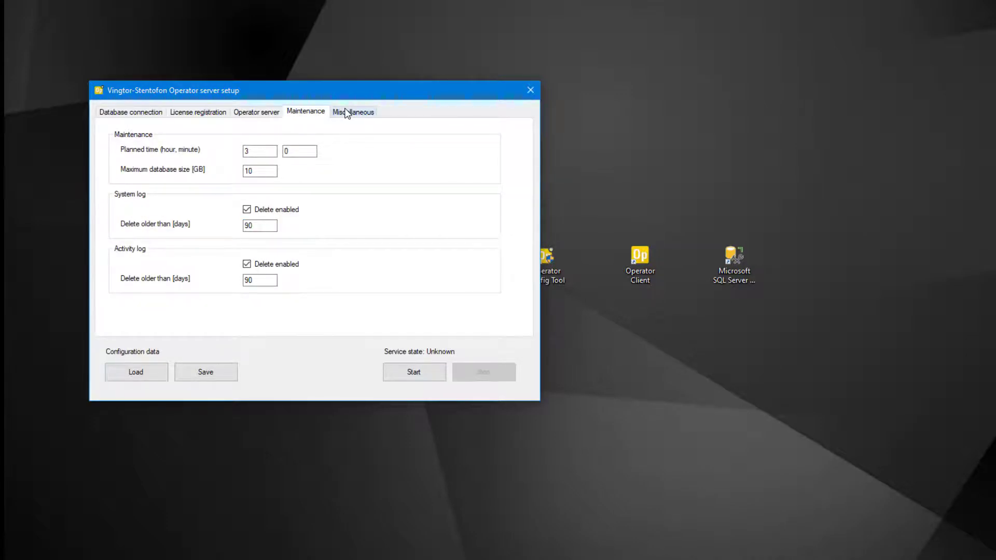
left_click(354, 111)
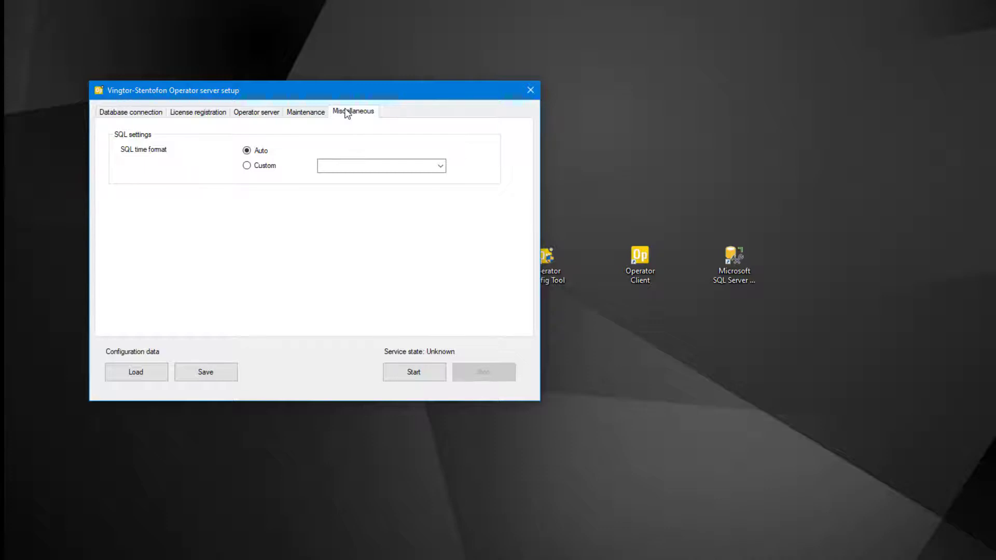
left_click(130, 112)
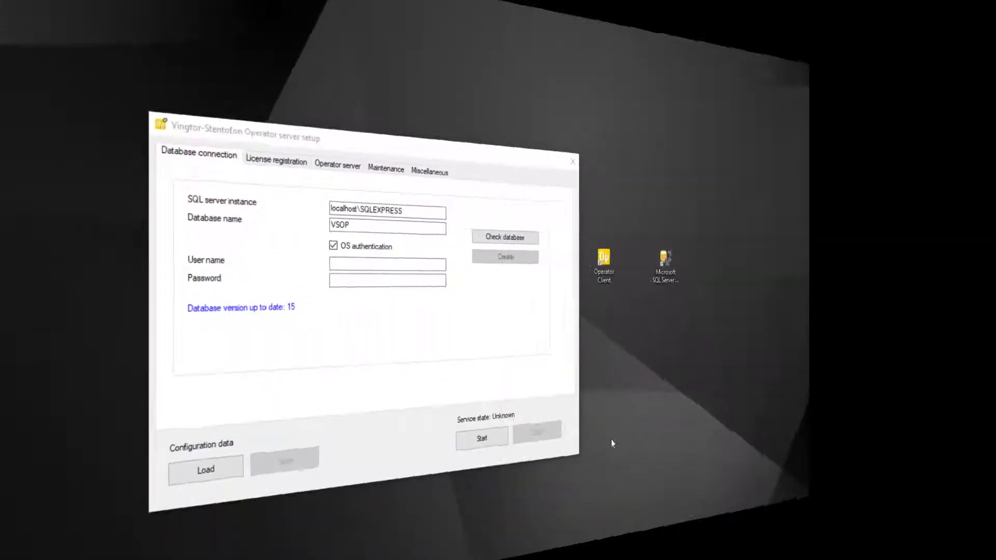
Start the Operator server service so its state shows Running
left_click(478, 437)
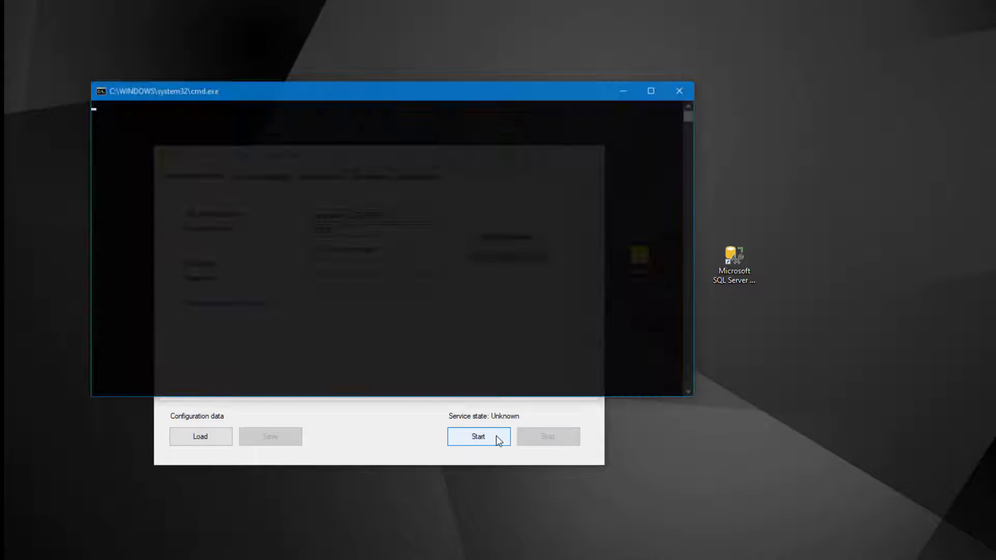
left_click(478, 436)
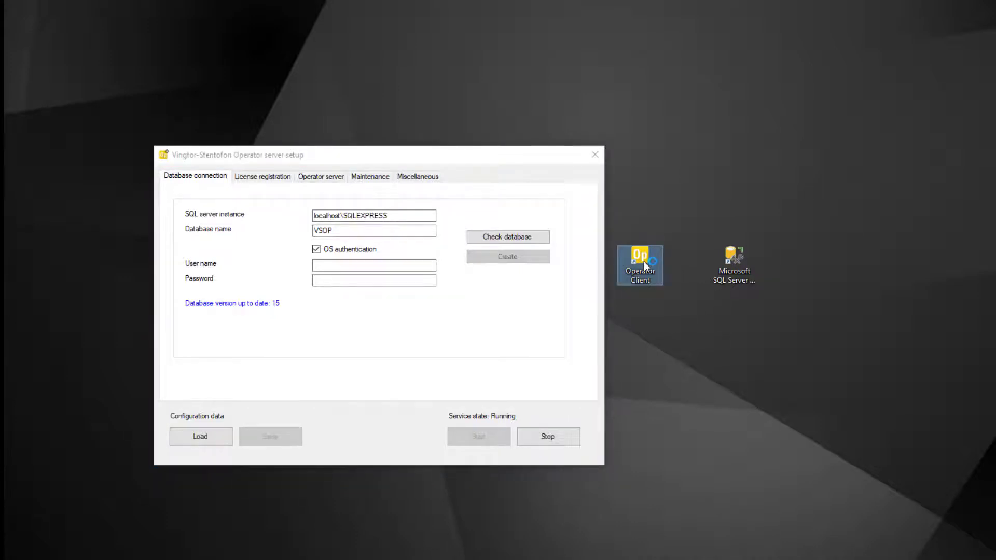
Launch Operator Client and close the summary showing version 1.6.3.3 with Enhanced license
double_click(639, 265)
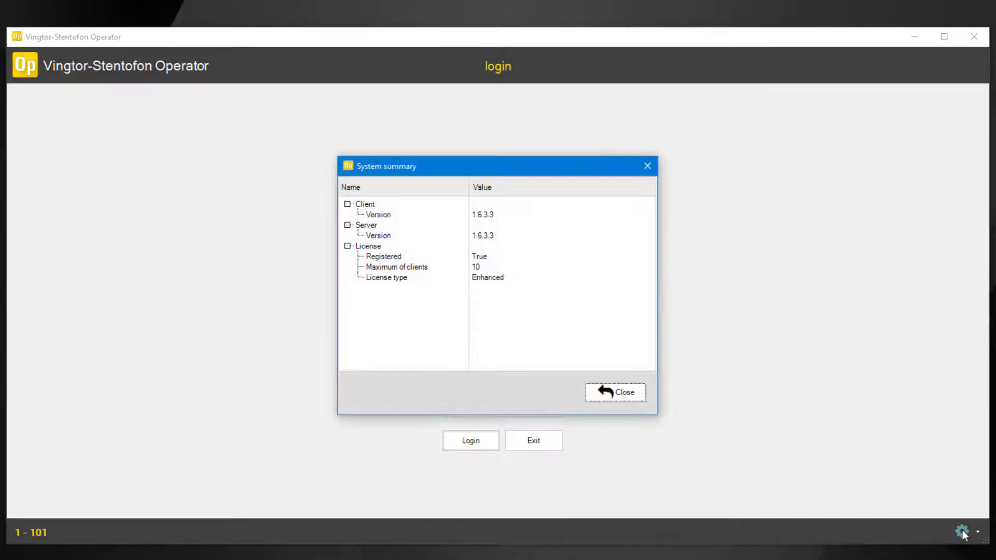
mouse_move(648, 392)
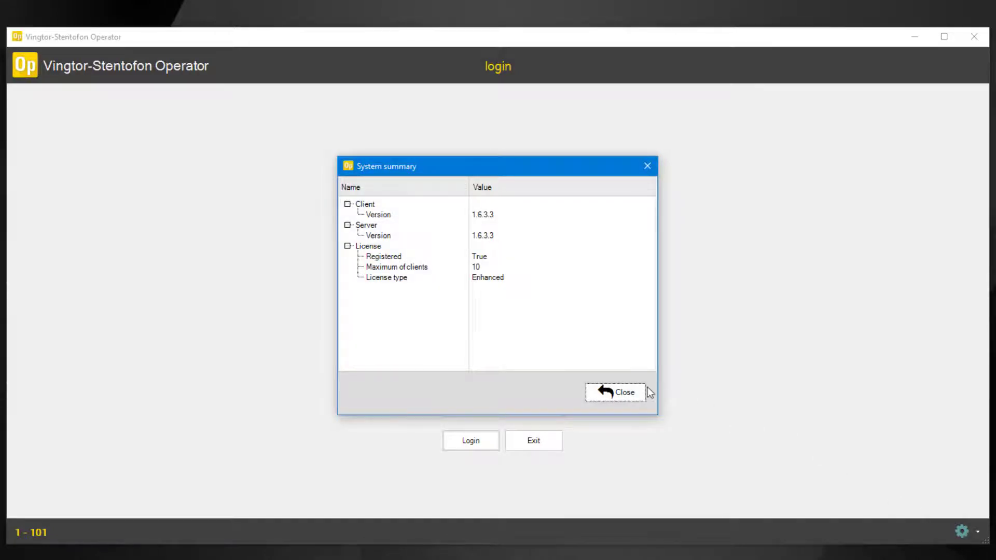
left_click(616, 393)
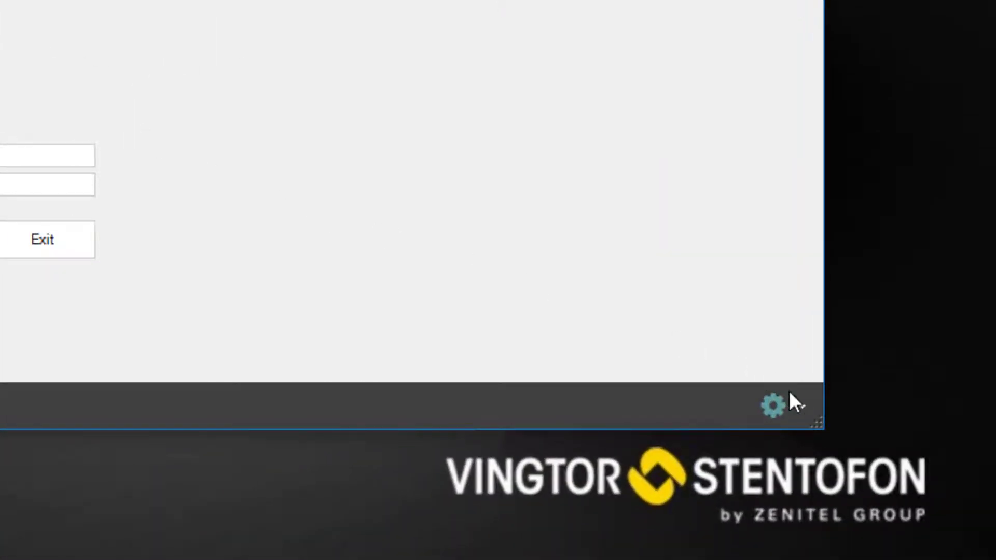
left_click(772, 407)
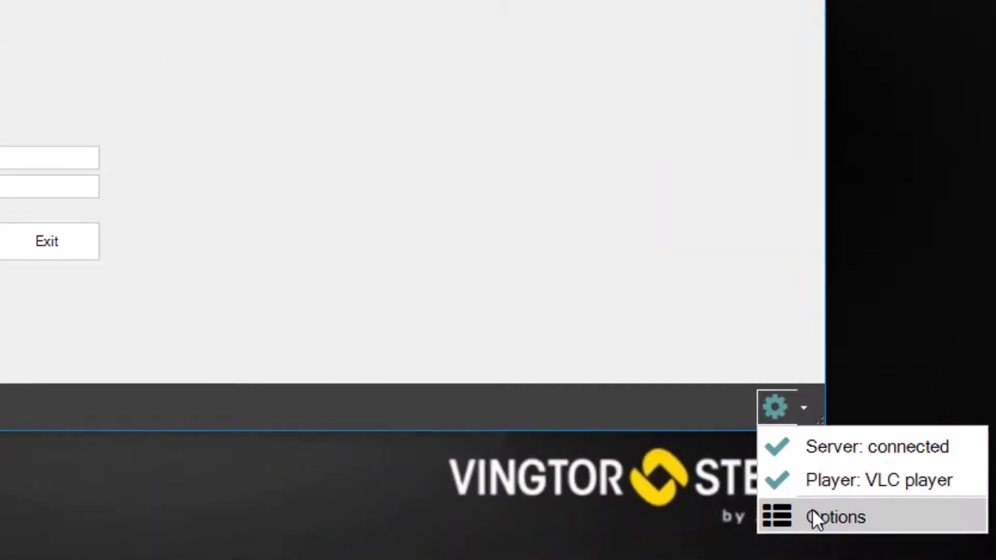
left_click(835, 517)
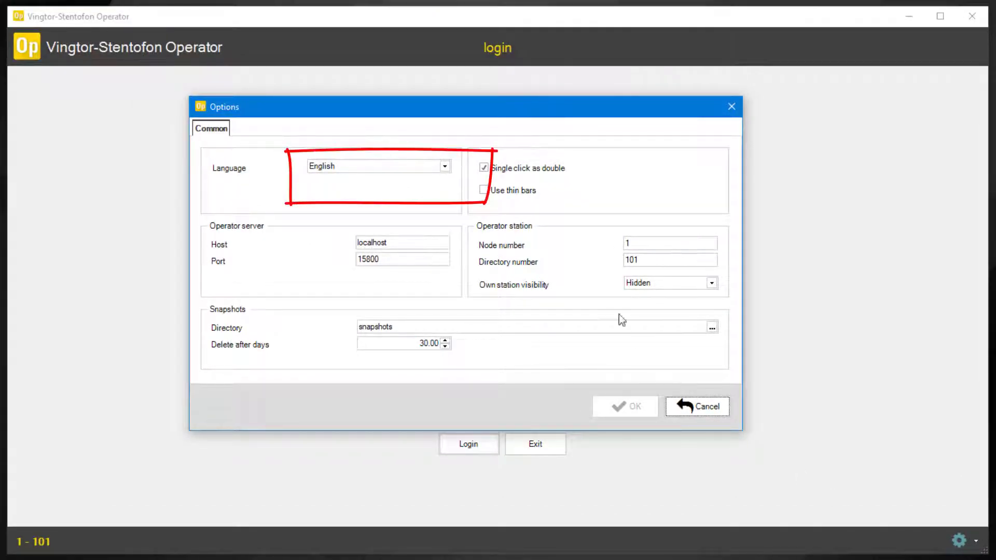
left_click(445, 166)
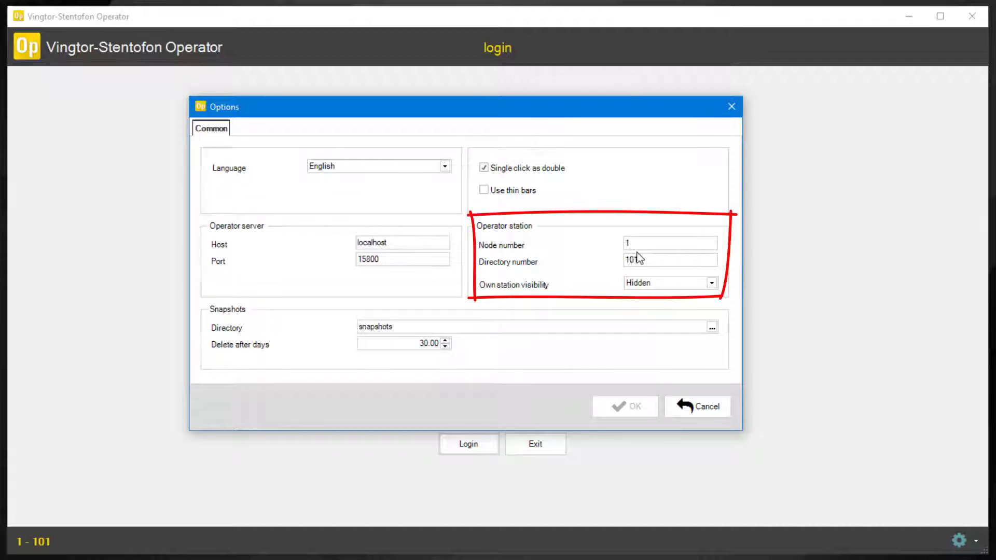
triple_click(669, 260)
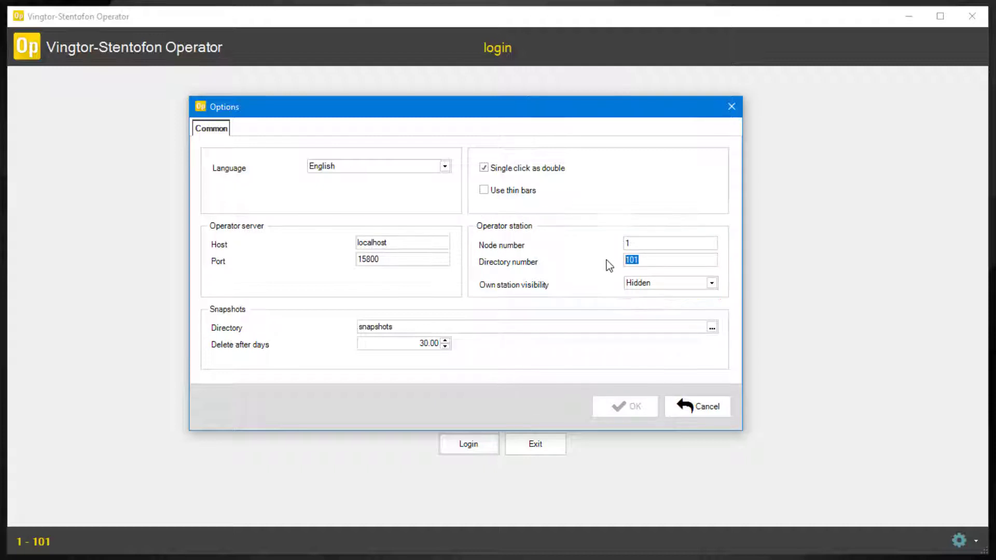
mouse_move(707, 416)
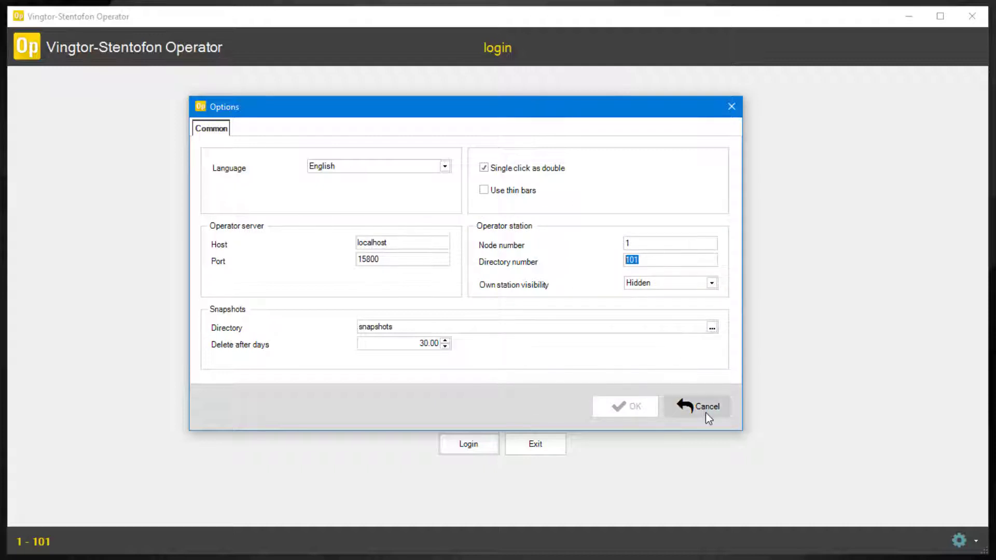
left_click(697, 407)
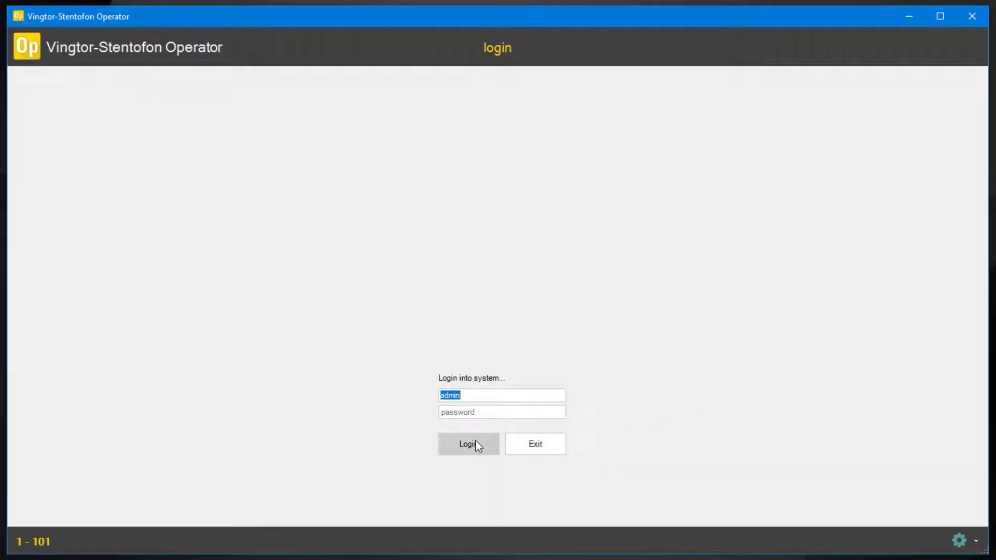
Log in as admin and list the eight icon sets in system configuration
left_click(469, 444)
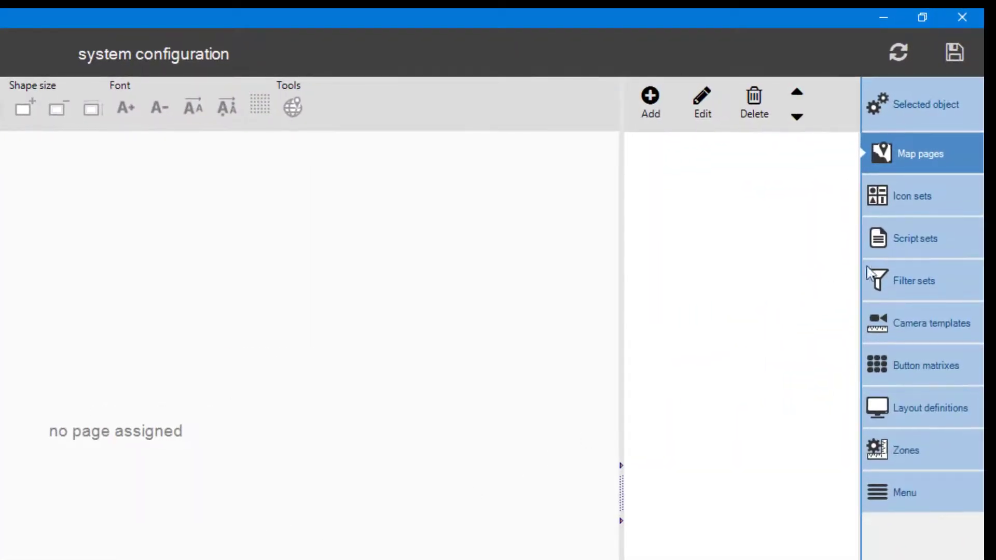
left_click(915, 196)
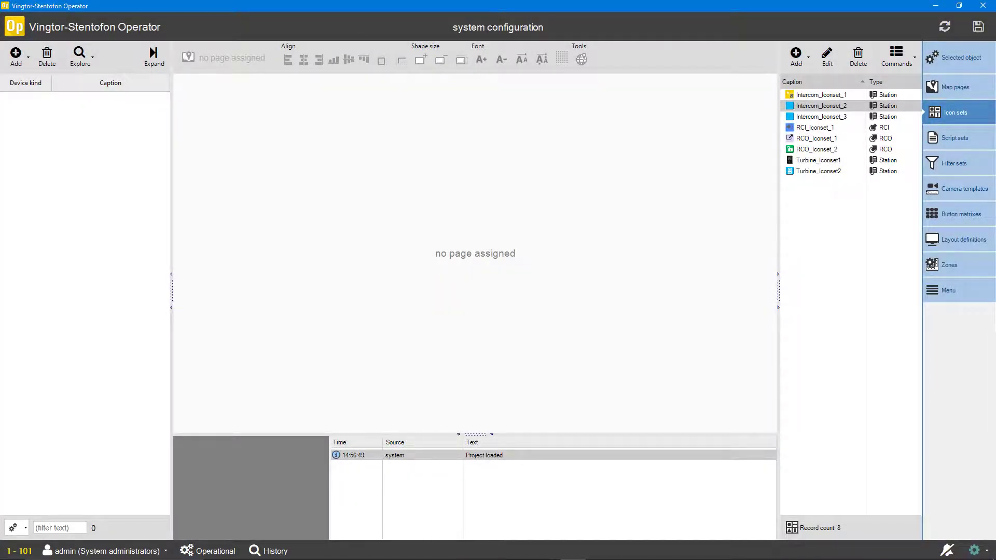
mouse_move(419, 339)
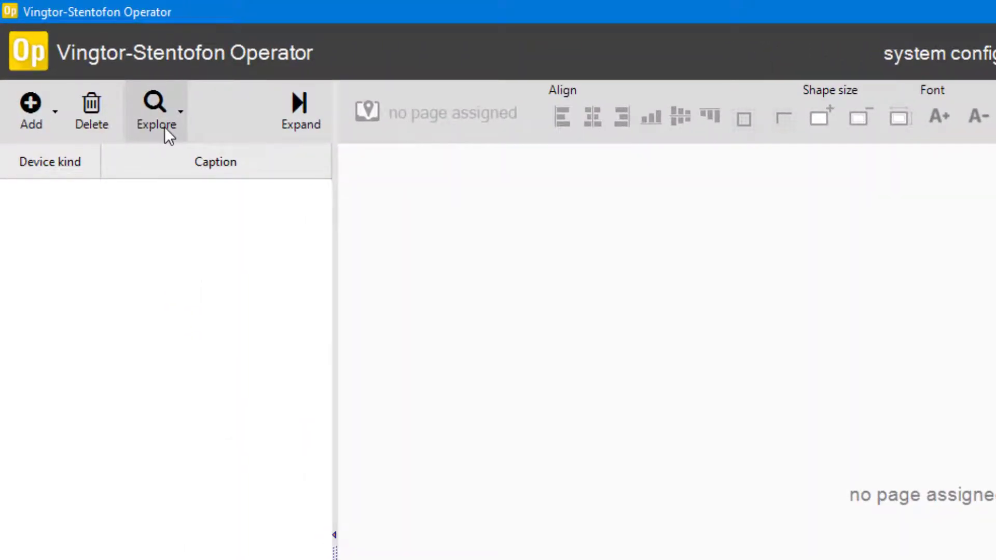
Explore node 1 - ICX and add stations Reception, Entrance A, Backdoor and Corridor
left_click(156, 110)
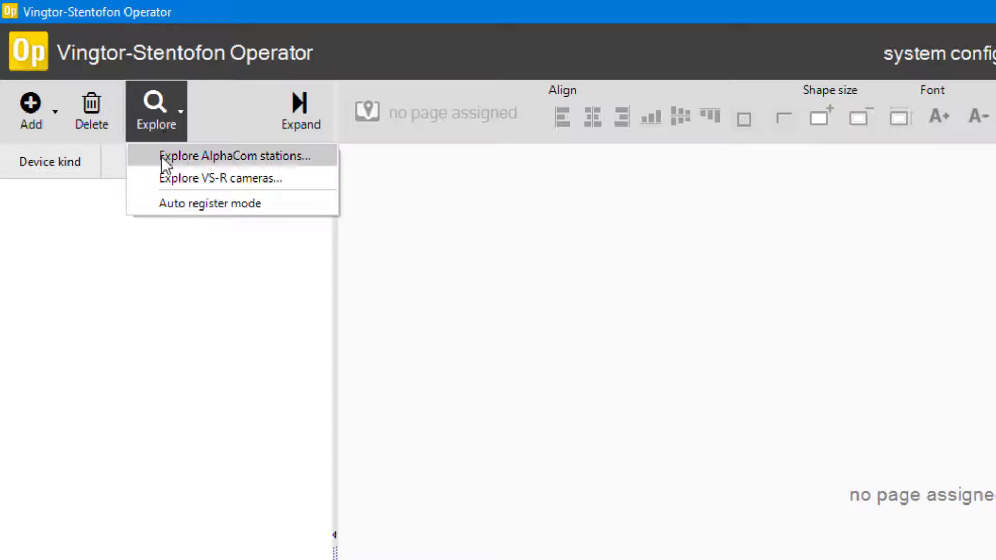
left_click(234, 155)
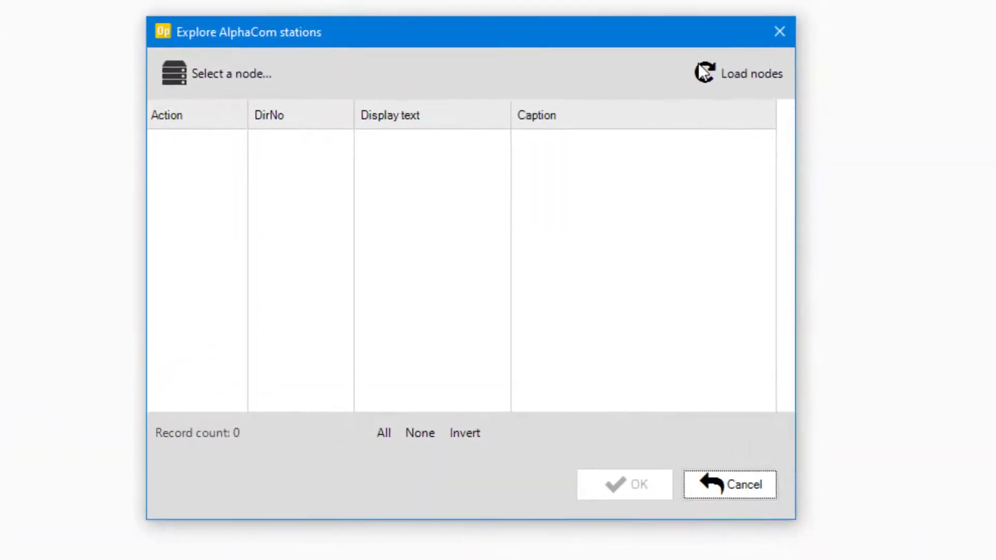
mouse_move(736, 75)
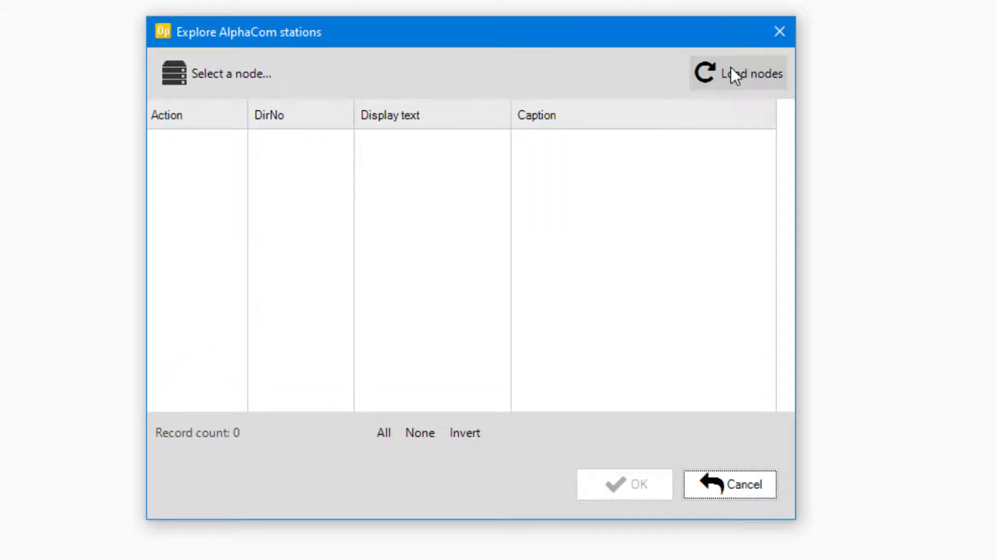
left_click(229, 73)
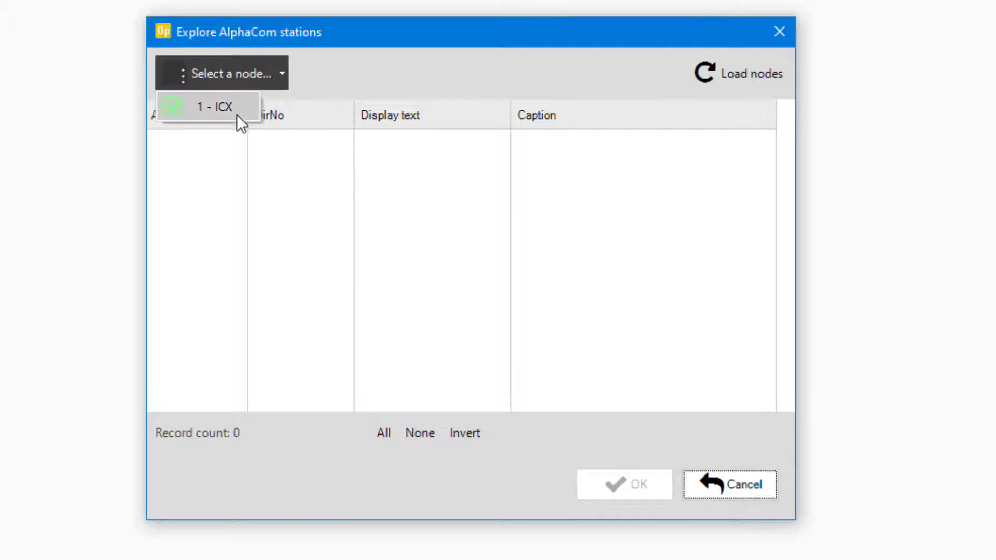
left_click(215, 106)
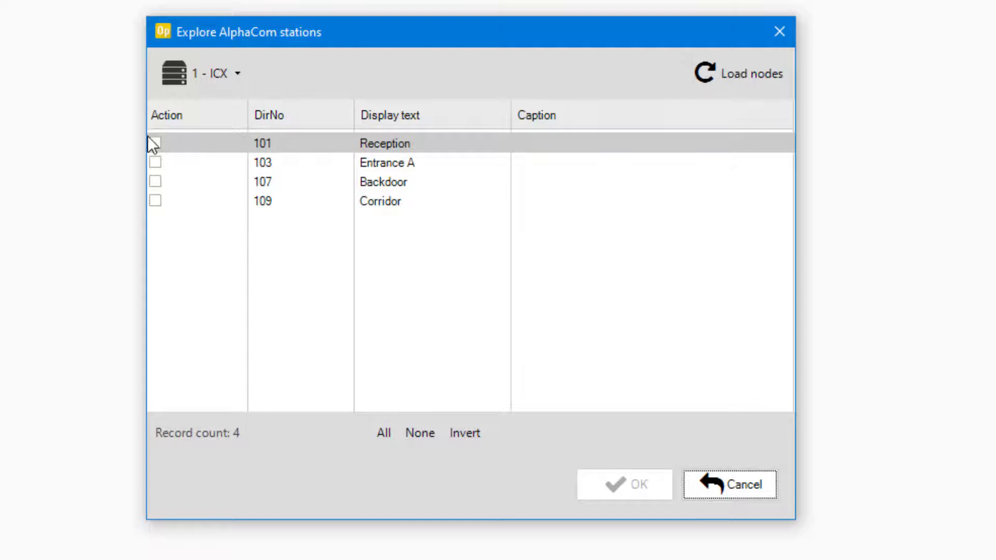
left_click(155, 162)
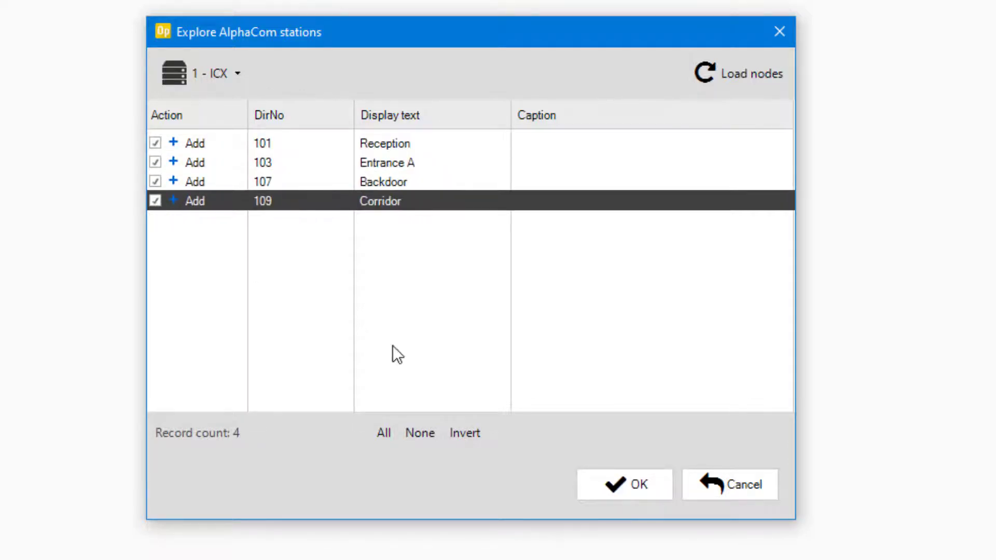
left_click(624, 484)
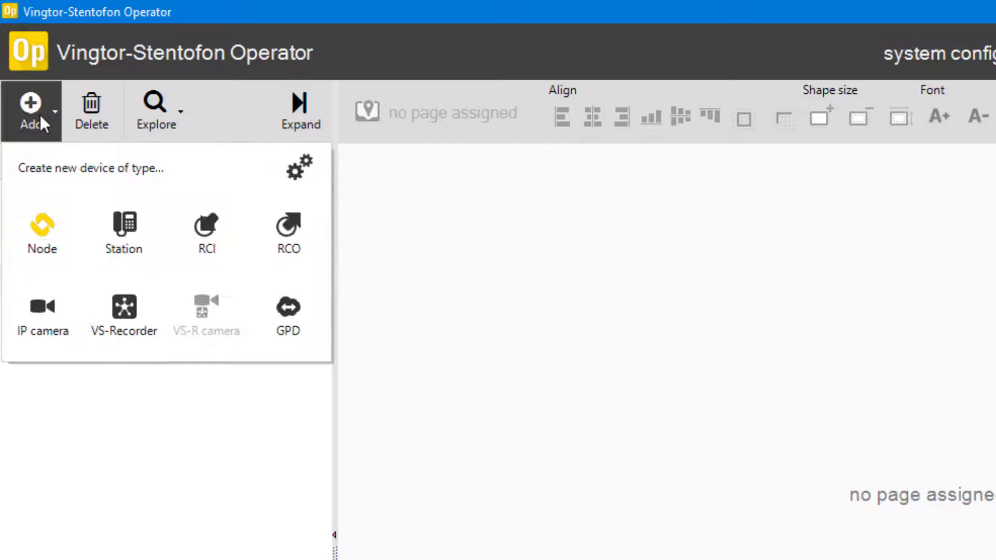
Add the Entrance A IP camera with template TCIV at host 10.5.101.47 and save the project
left_click(41, 308)
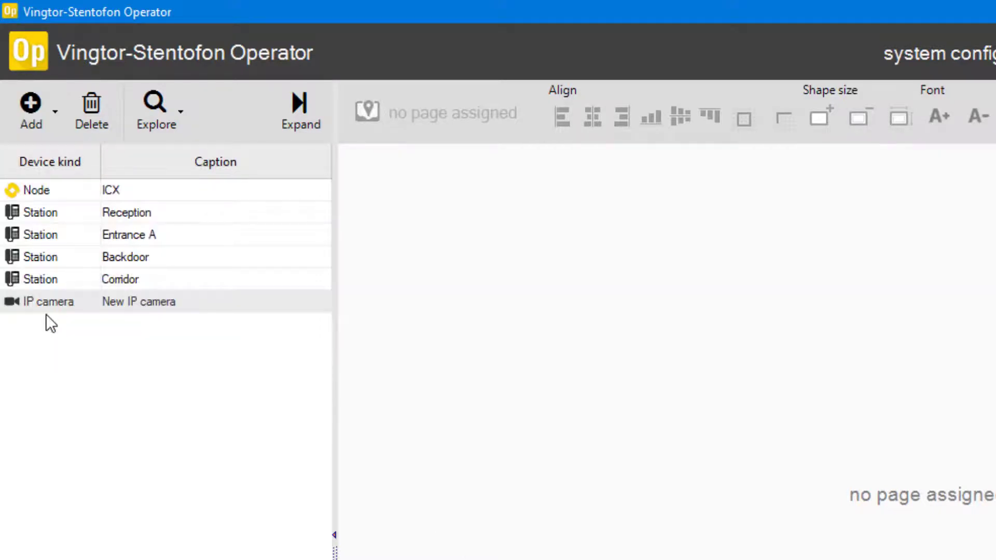
mouse_move(44, 318)
type("E")
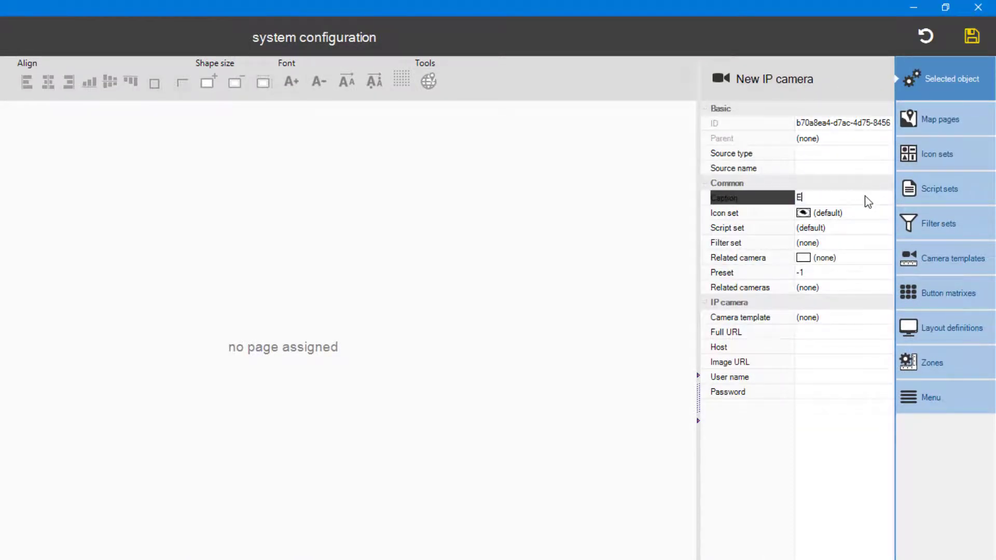
type("ntrance A")
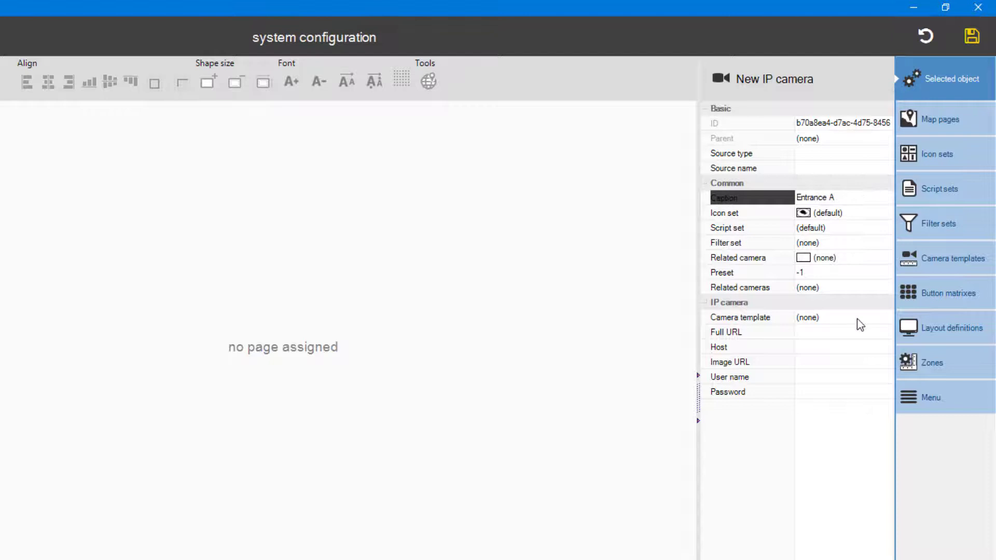
left_click(885, 317)
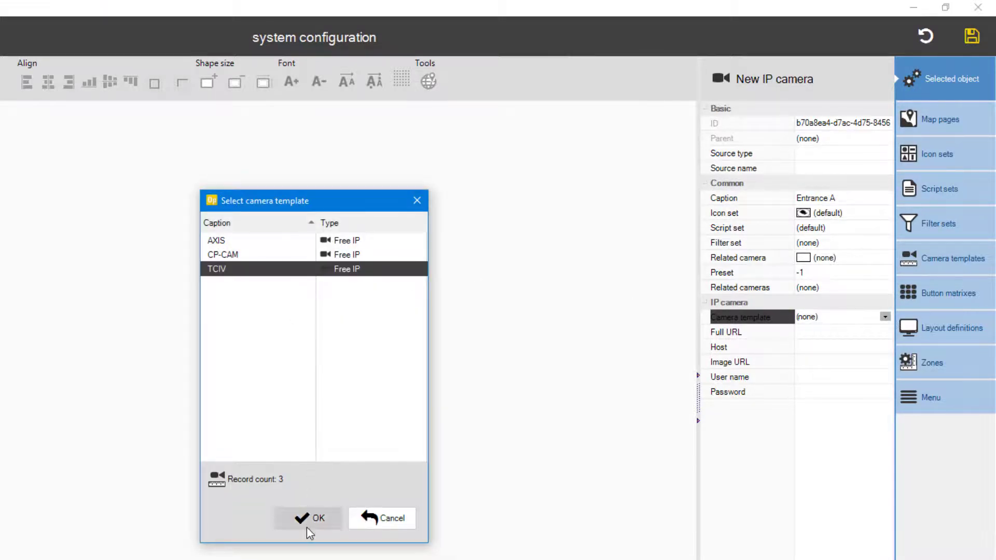
left_click(308, 519)
type("10")
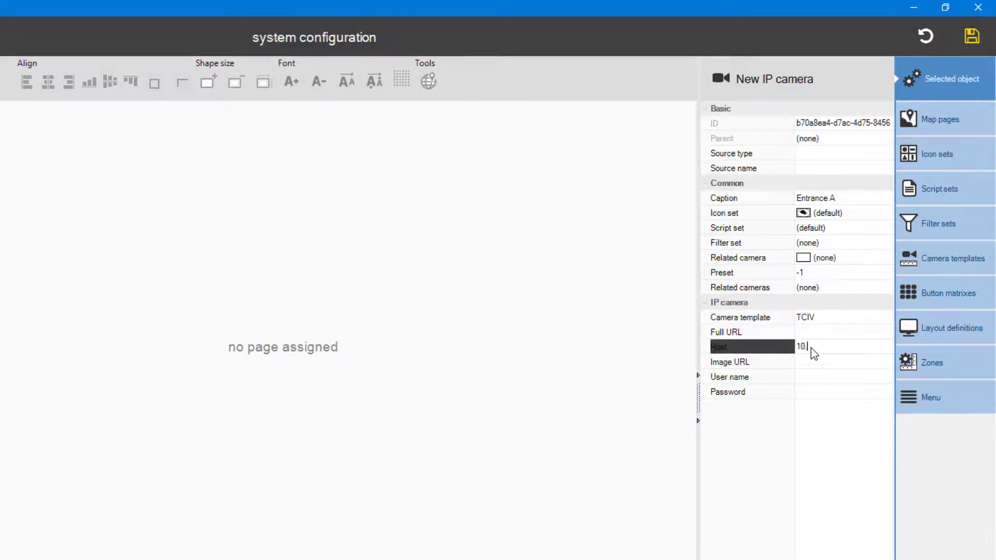
type("5.101.47")
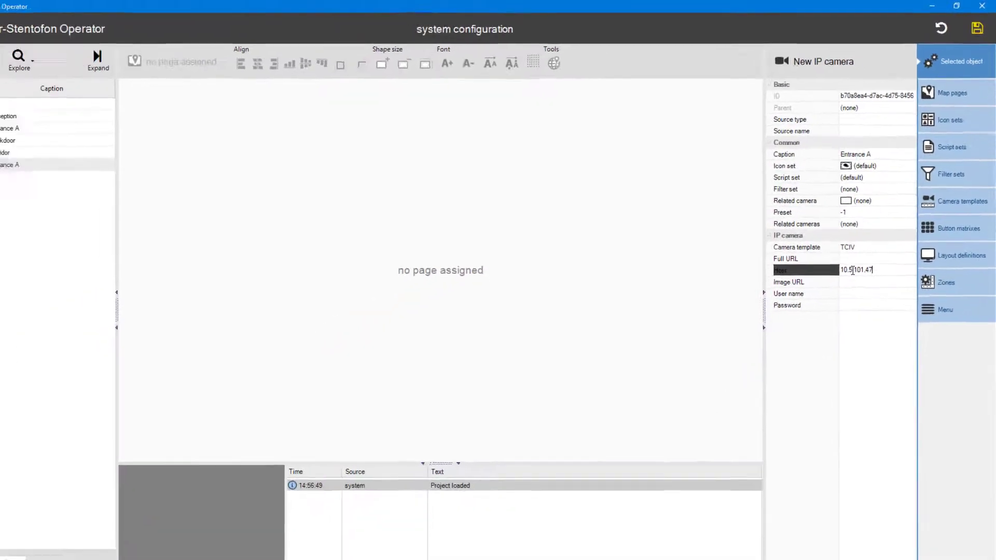
left_click(977, 28)
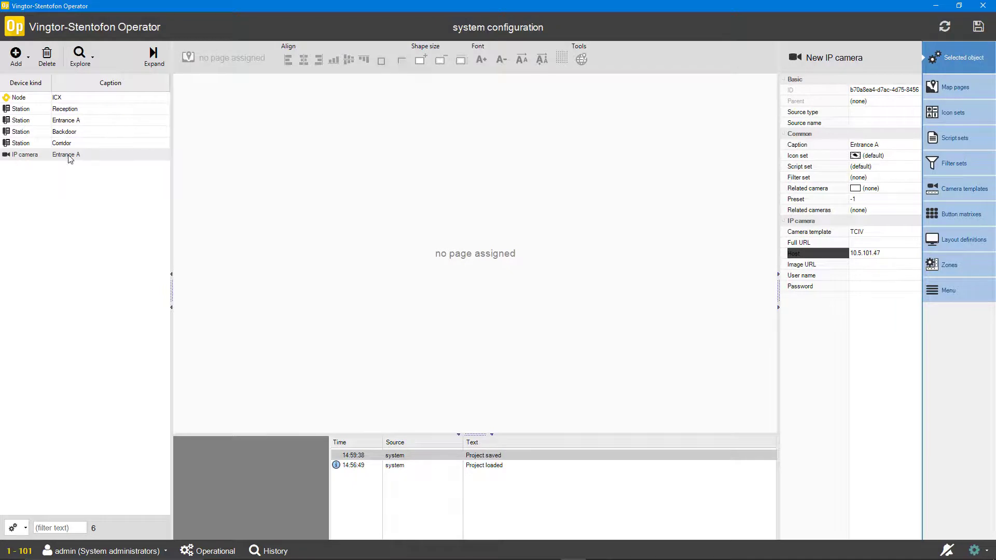
double_click(66, 155)
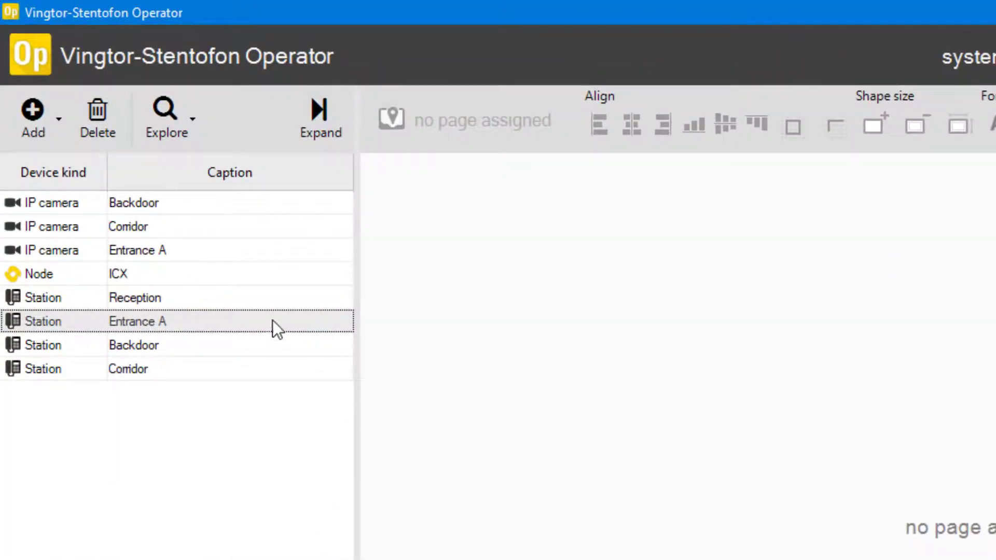
Pair the Entrance A, Backdoor and Corridor stations with their related IP cameras
right_click(136, 321)
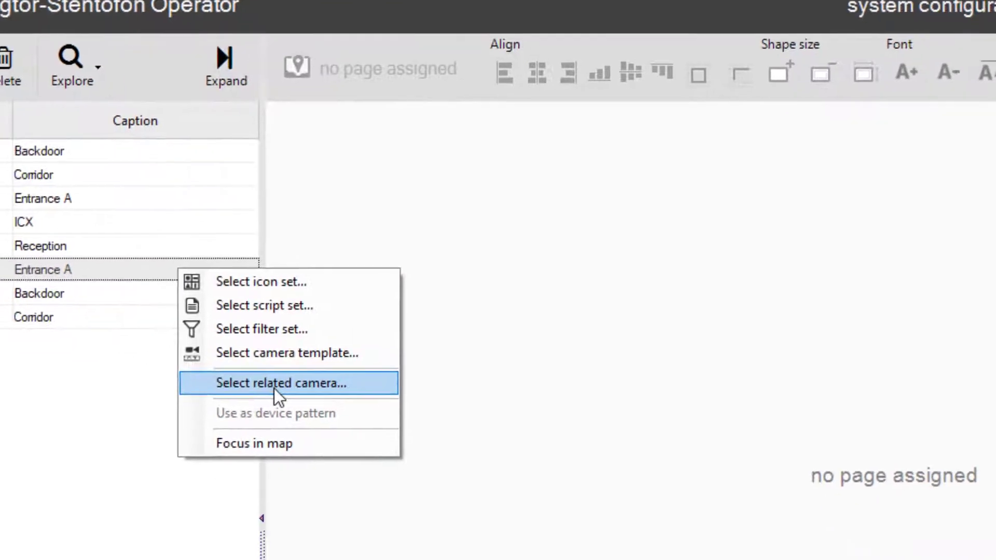
left_click(279, 383)
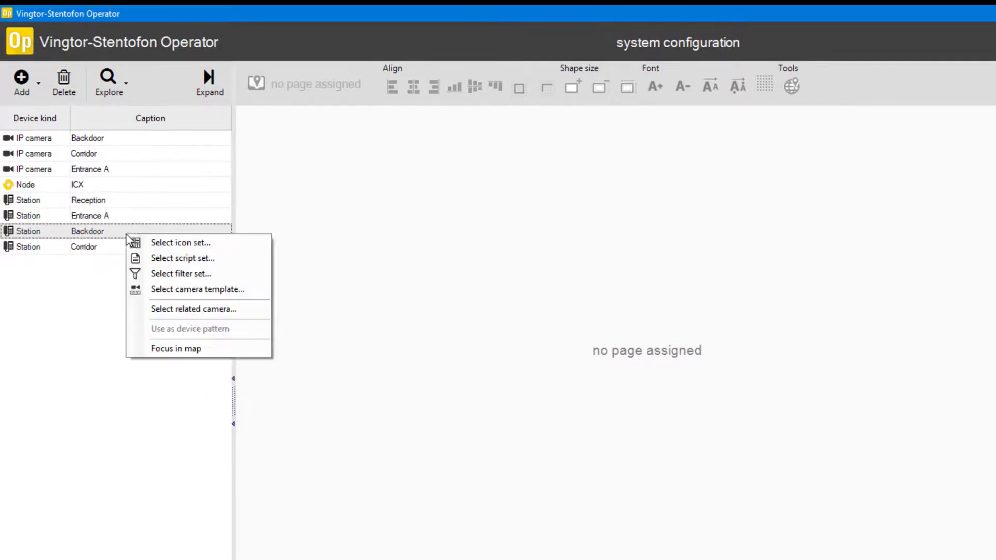
left_click(194, 309)
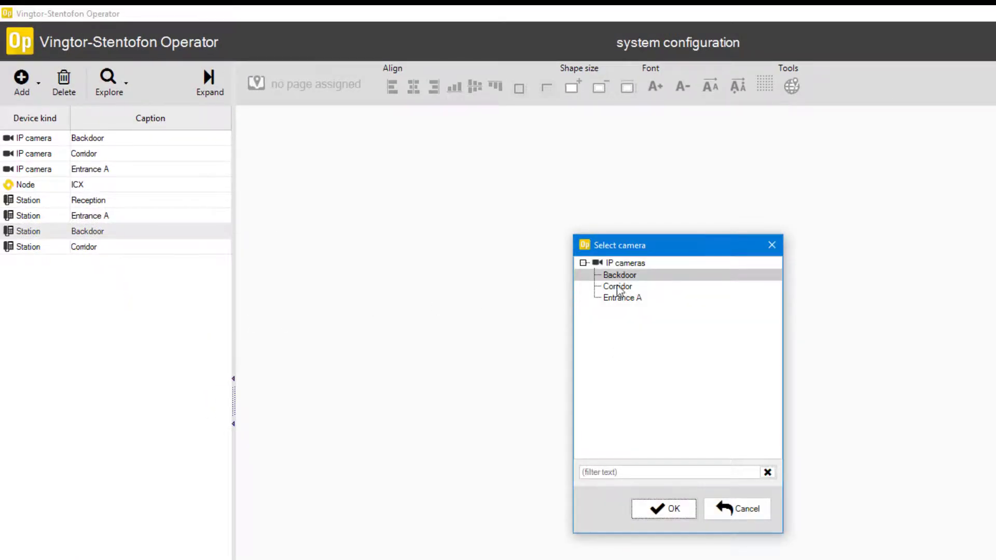
left_click(736, 508)
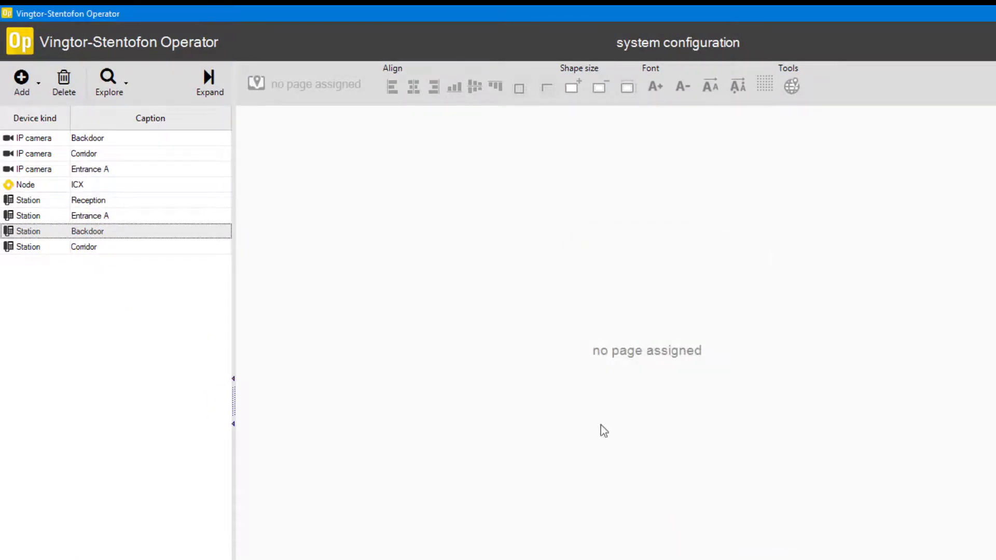
right_click(83, 247)
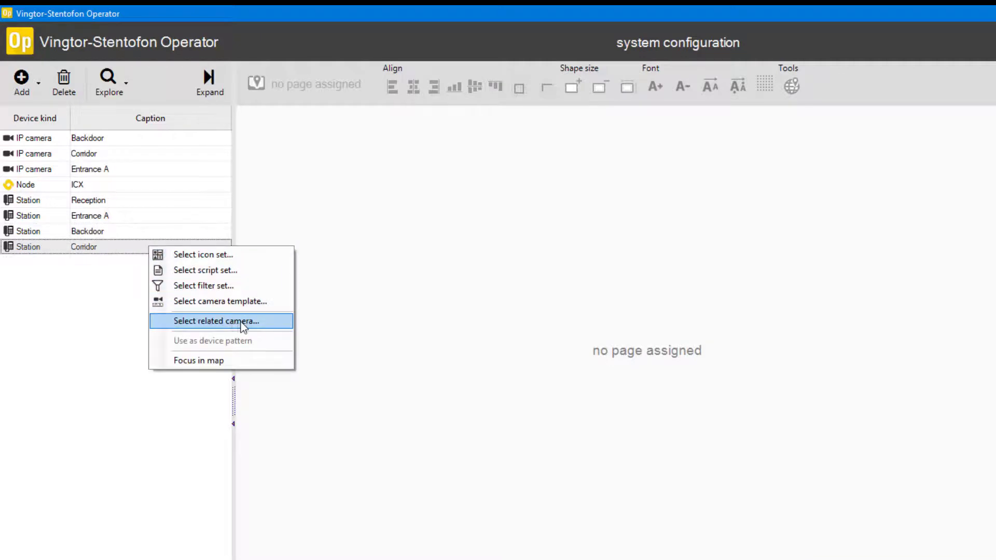
left_click(215, 320)
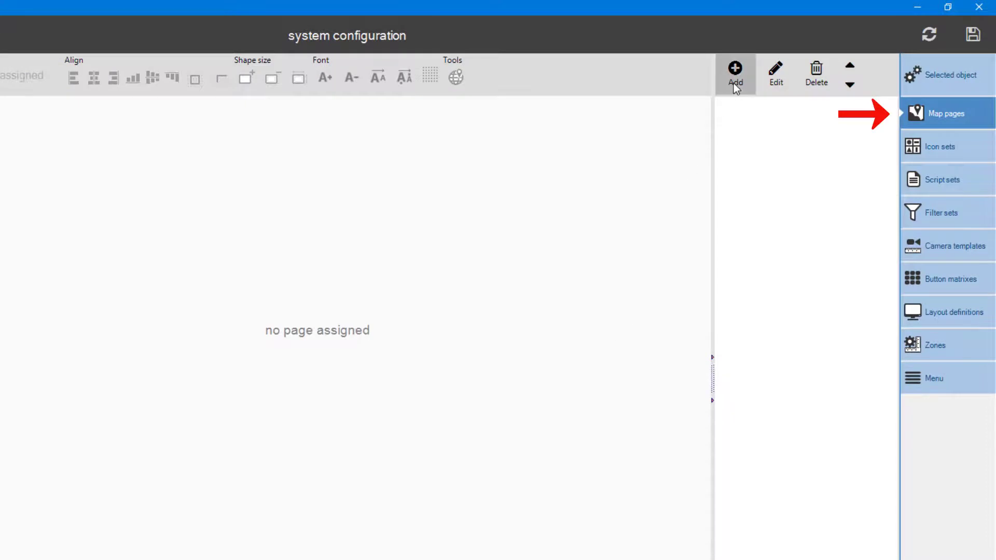
Create the Office map page using the Floor3 floor plan image
left_click(735, 70)
type("Office")
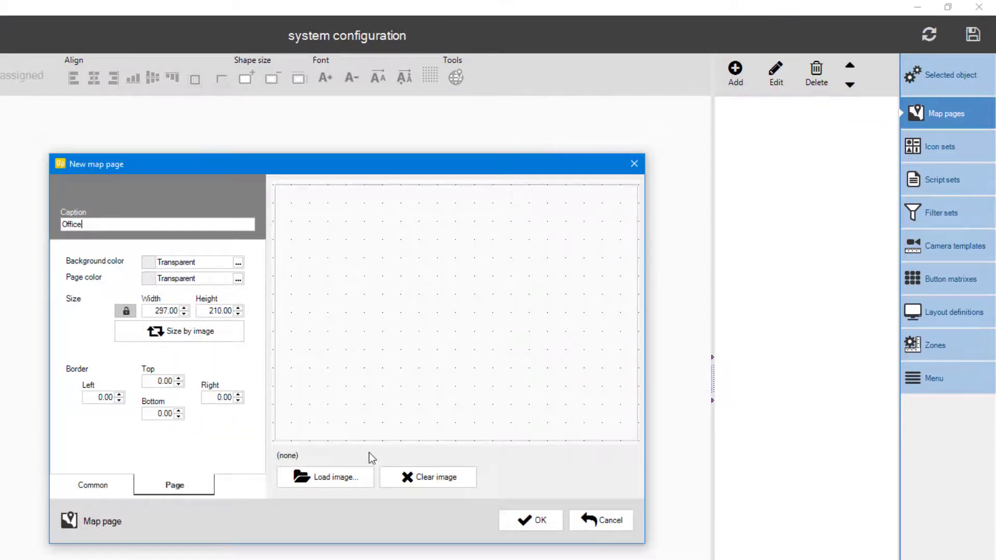
left_click(325, 478)
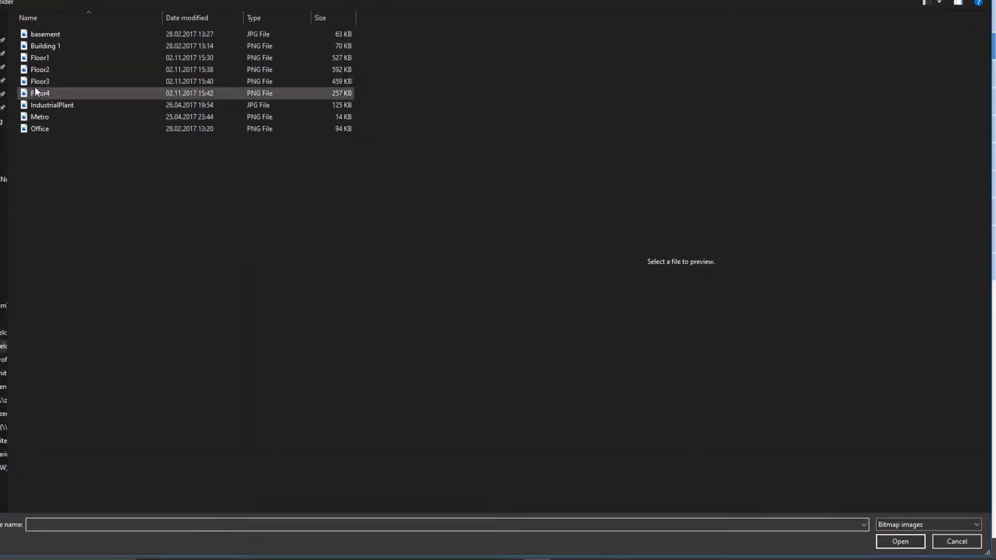
left_click(39, 81)
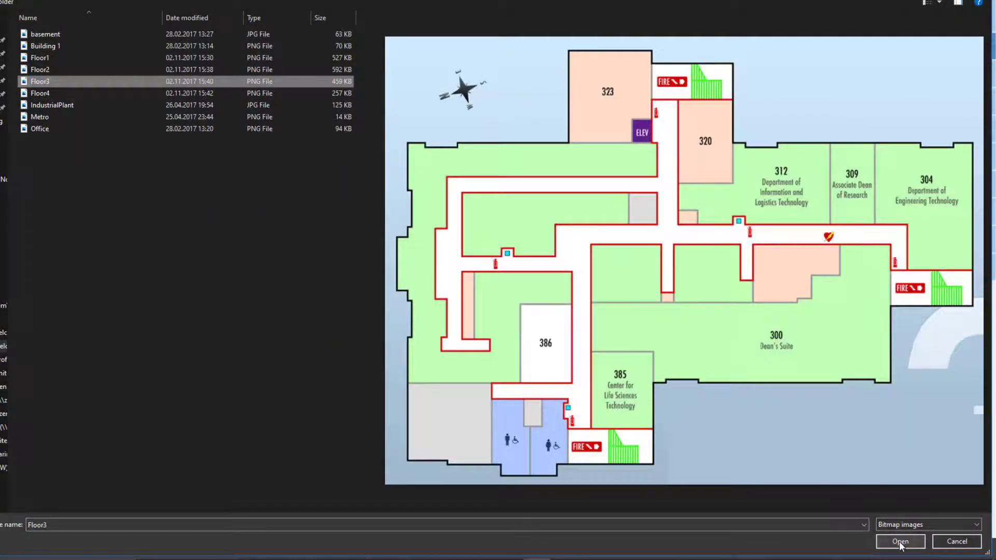
left_click(899, 541)
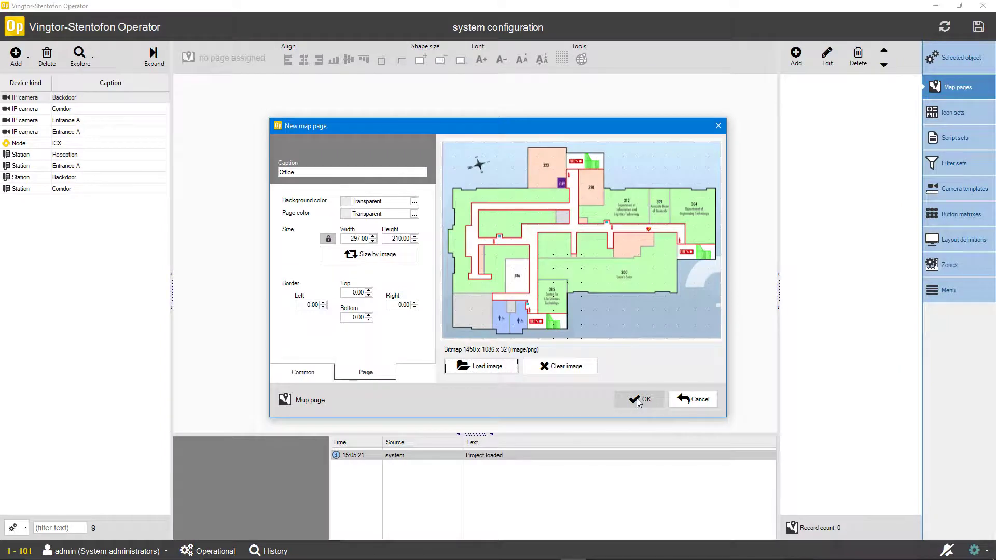
left_click(642, 399)
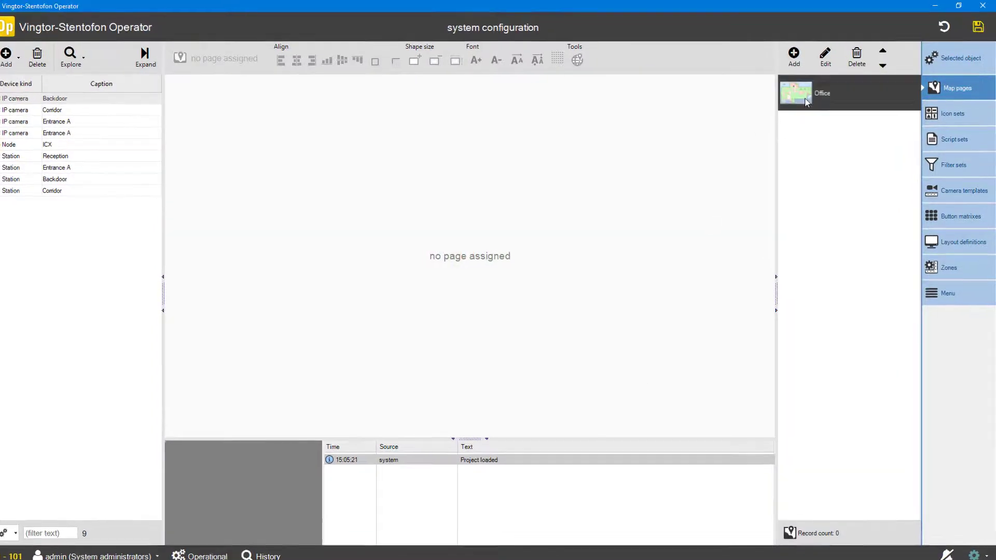
Open the Office map and place the Entrance A, Backdoor and Corridor stations on it
double_click(822, 93)
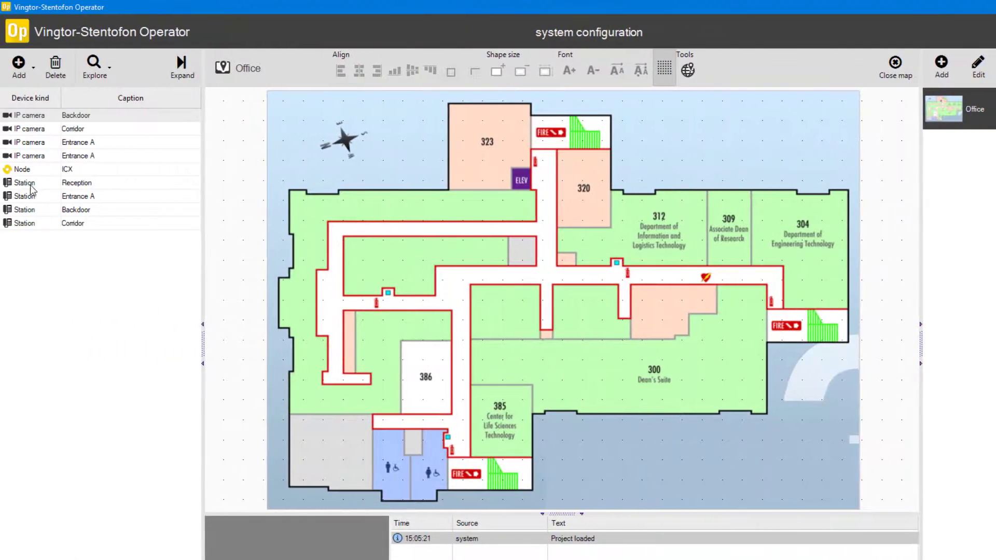
left_click(78, 196)
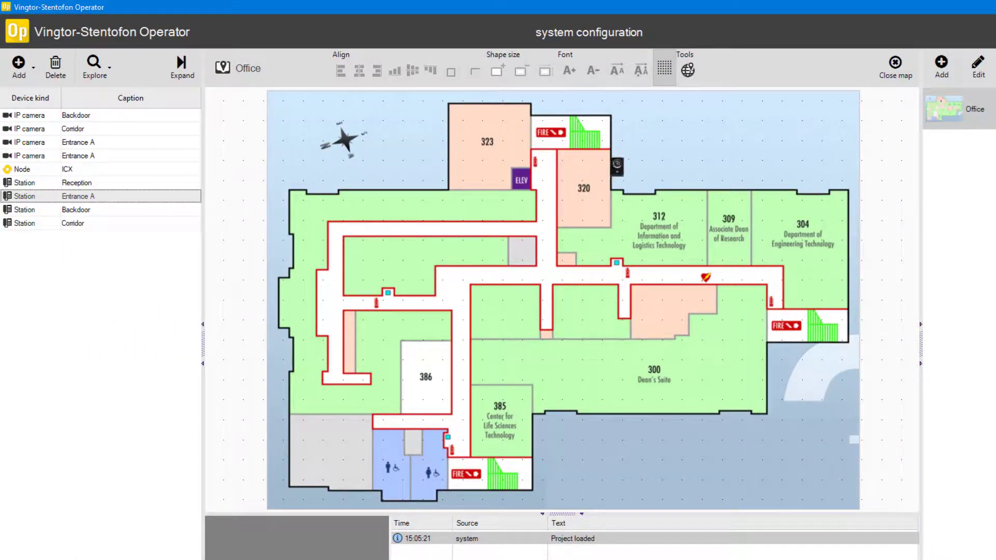
left_click(77, 209)
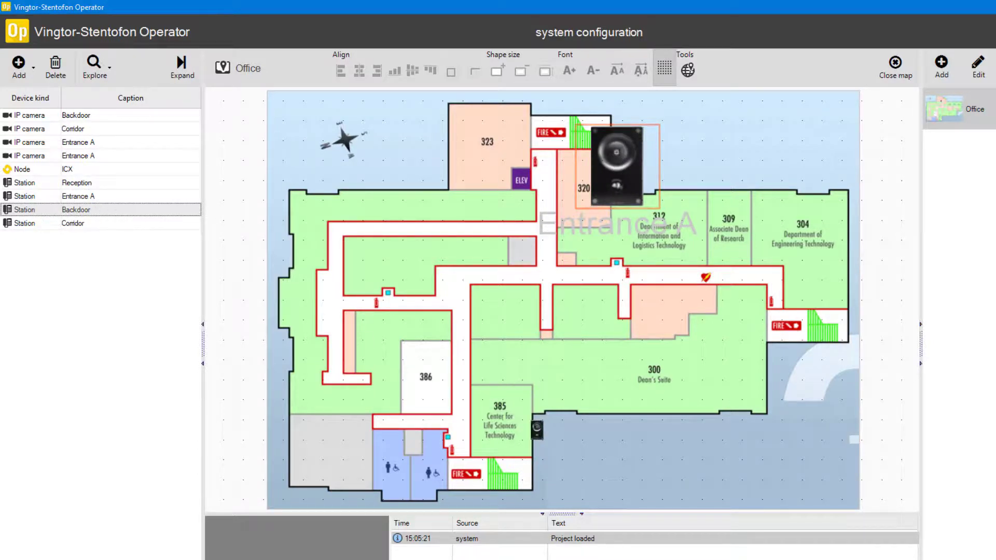
left_click(73, 223)
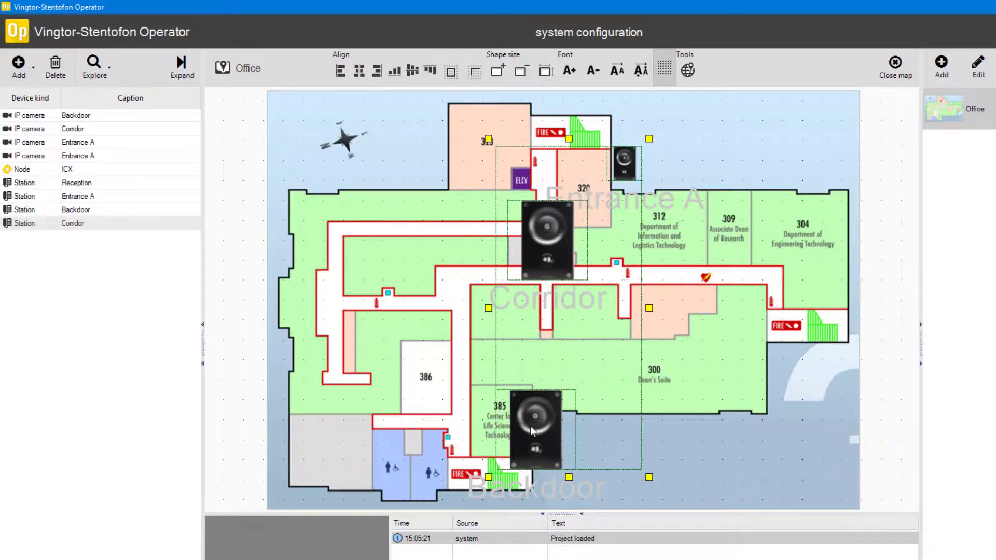
Resize the Office map's station icons to the same small size
left_click(545, 71)
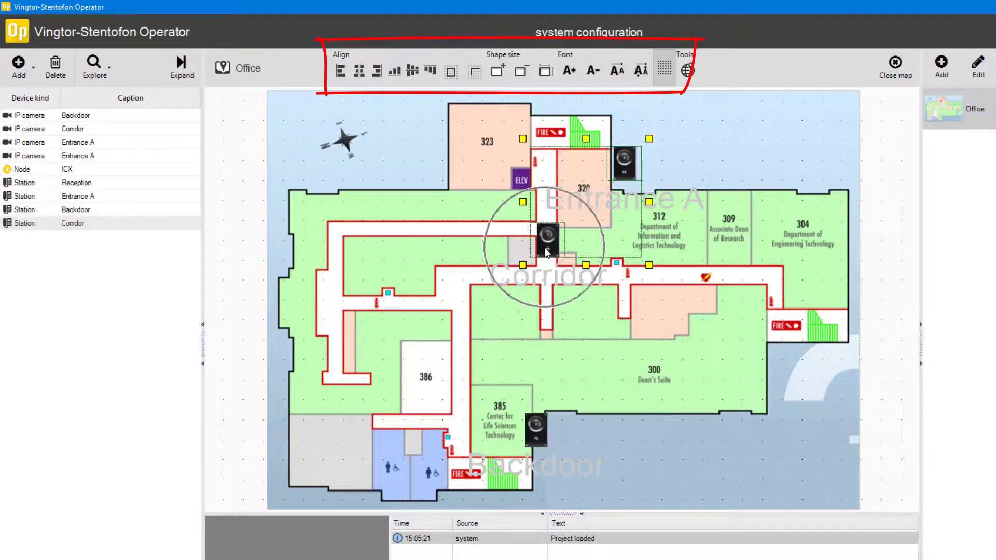
left_click(411, 69)
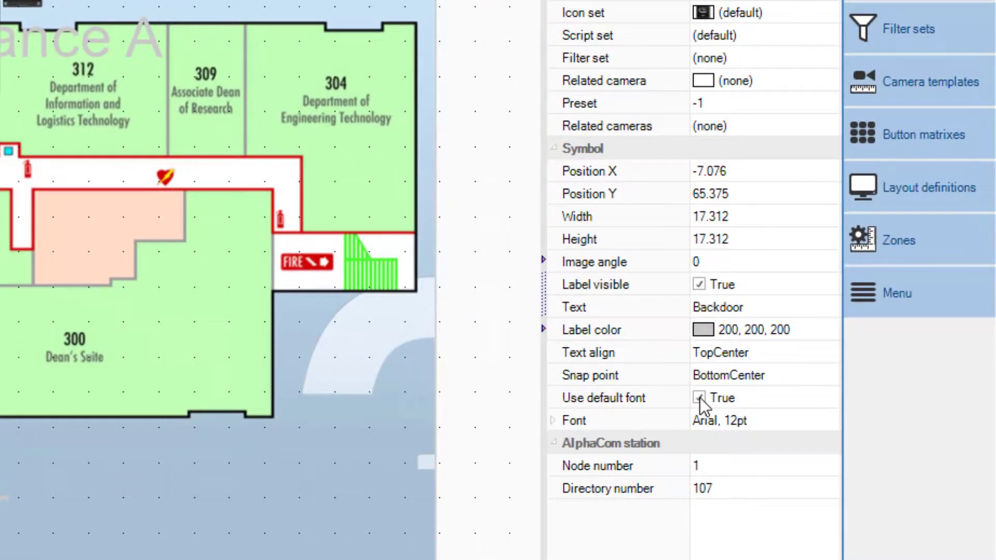
Give the Backdoor label the Belgium font in black, then unify all station label formats
left_click(699, 398)
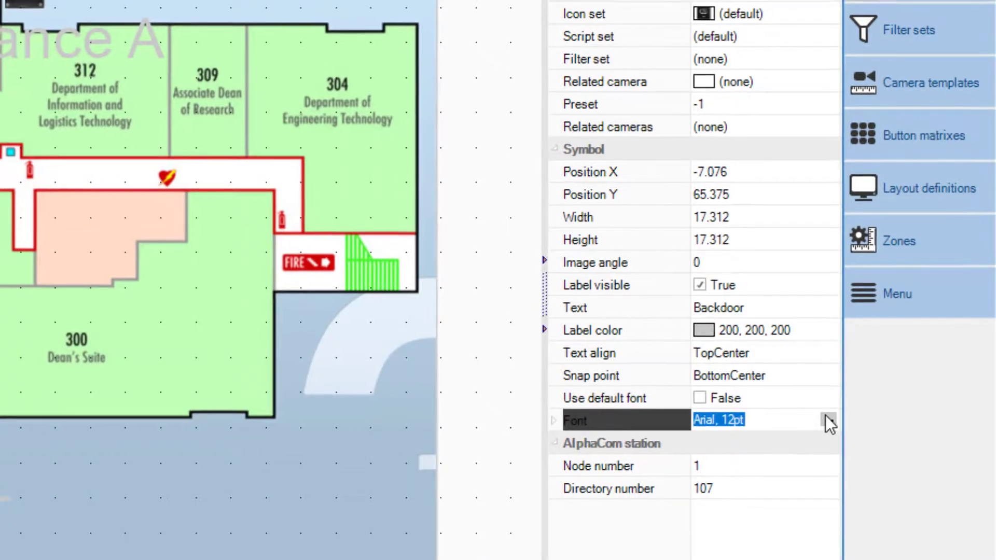
left_click(827, 420)
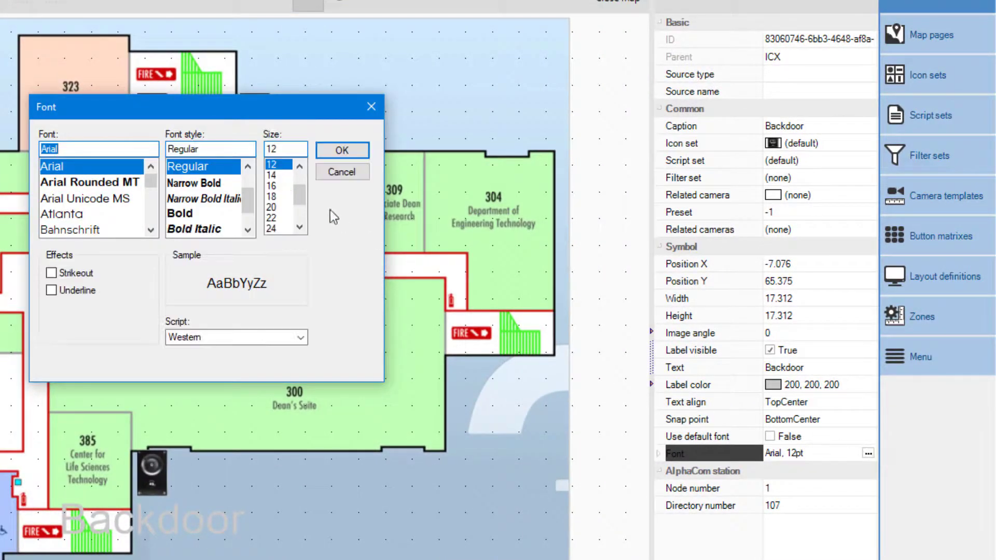
left_click(271, 173)
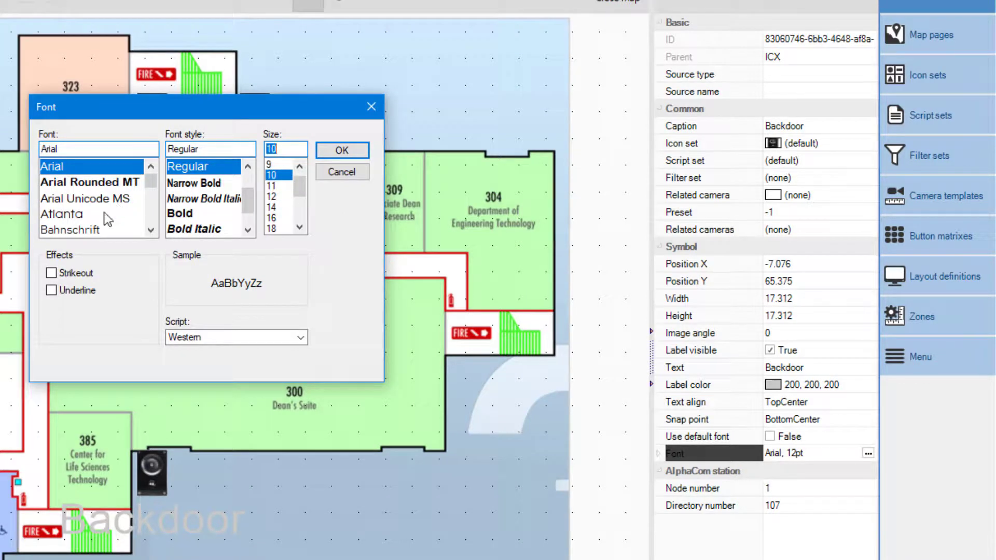
left_click(342, 150)
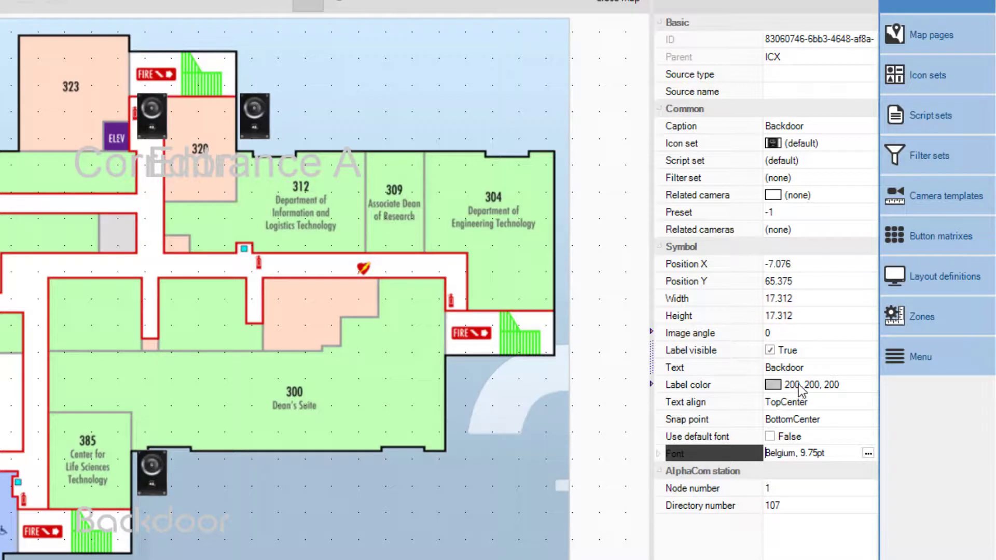
left_click(866, 385)
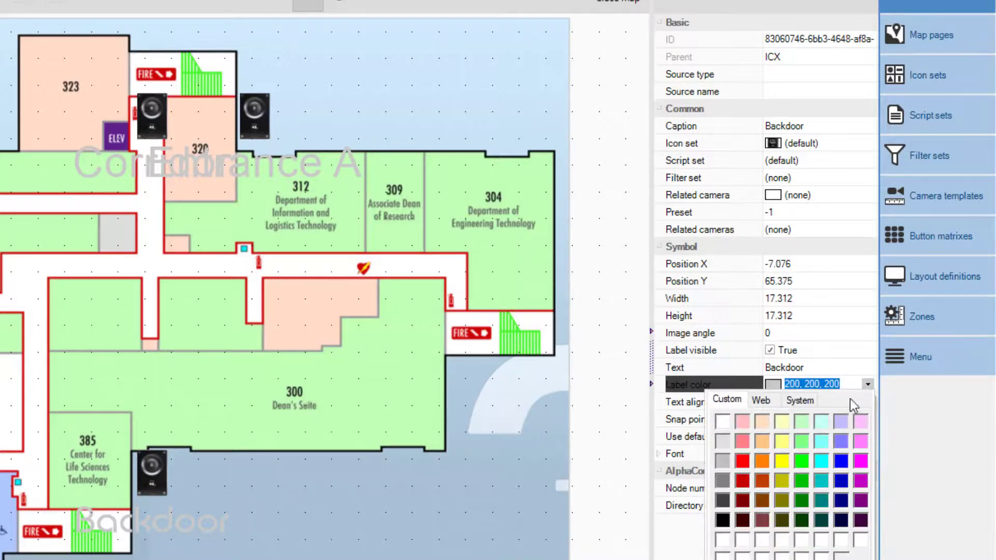
left_click(722, 521)
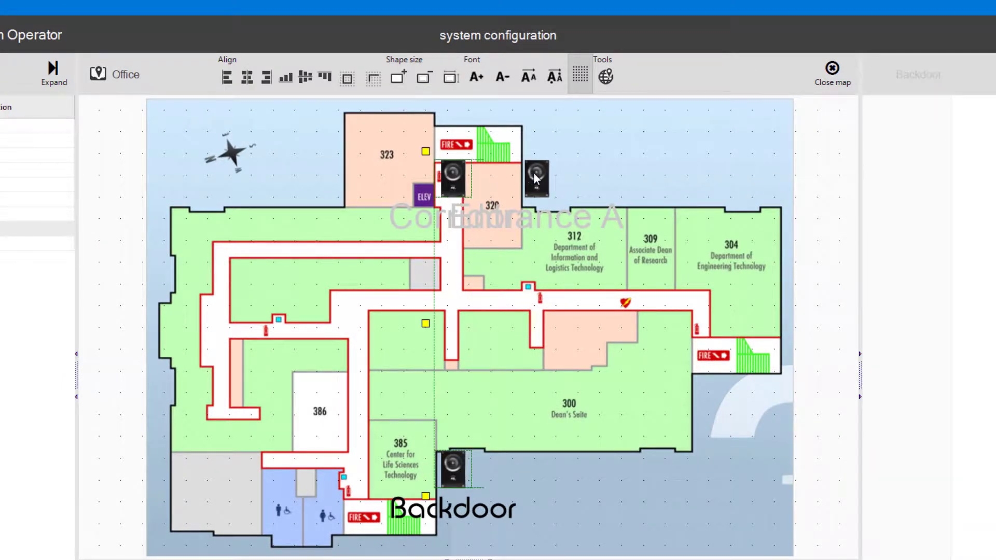
mouse_move(555, 76)
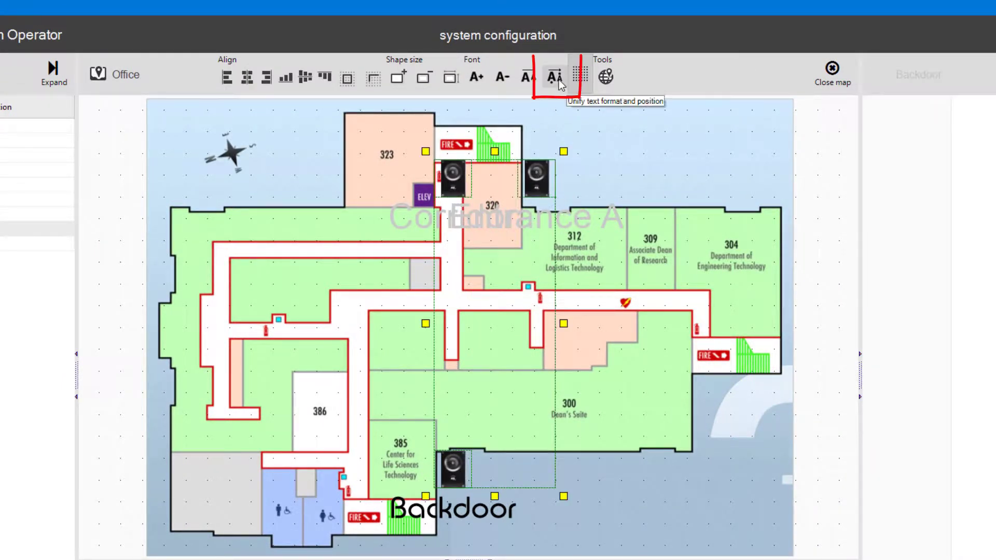
left_click(555, 76)
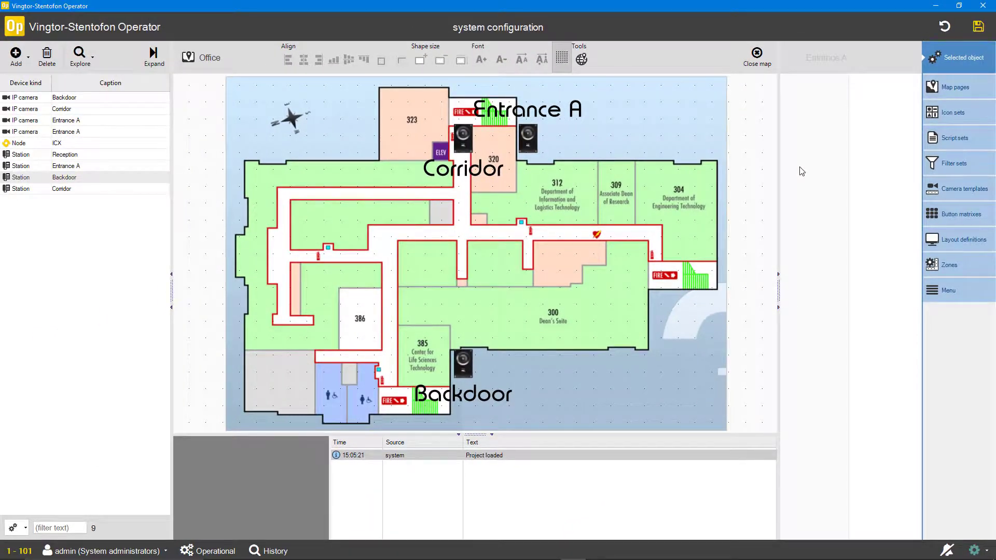
Save the project and show the Layout_1–Layout_4 and Layout_NoVideo definitions list
left_click(979, 27)
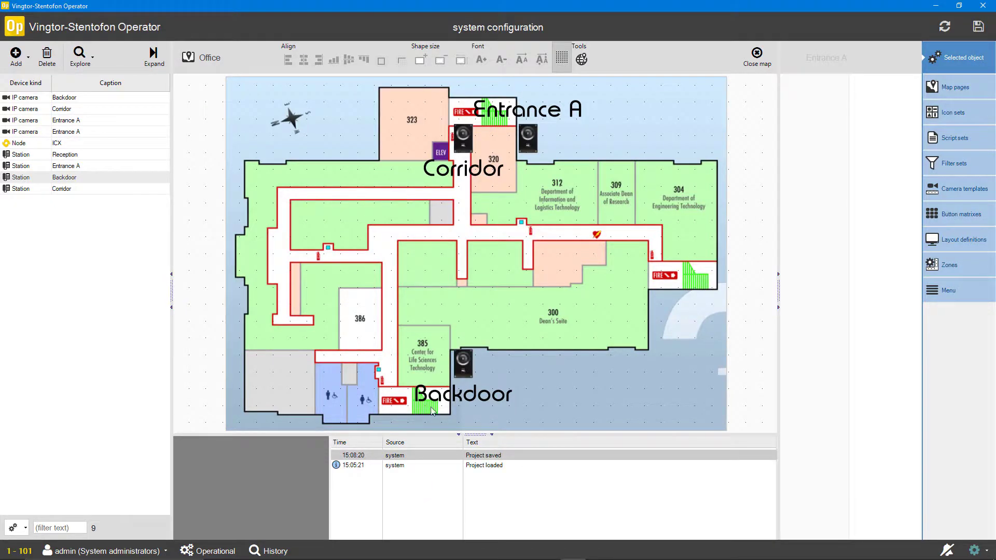
left_click(954, 87)
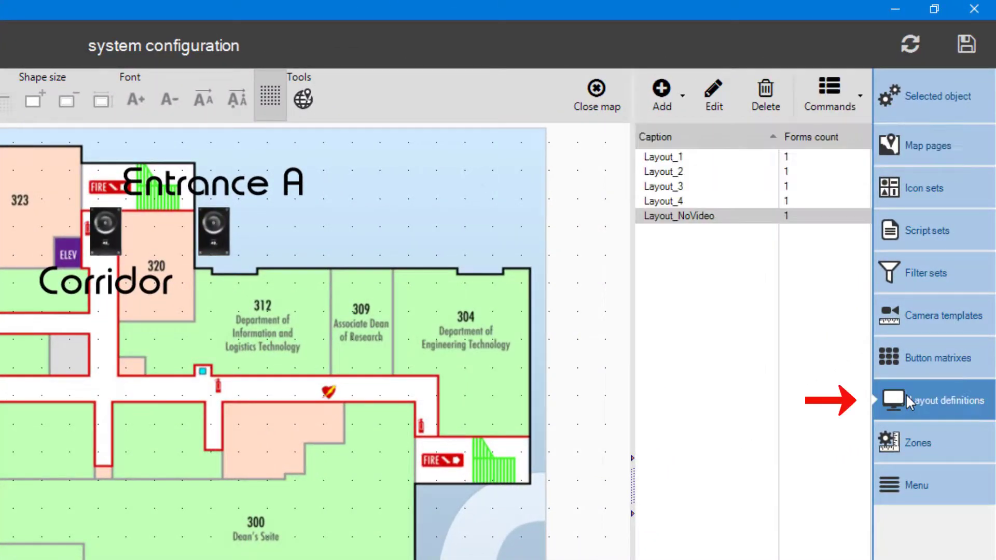
Add a new layout definition captioned 'MyOffice' and maximize its editor
left_click(660, 96)
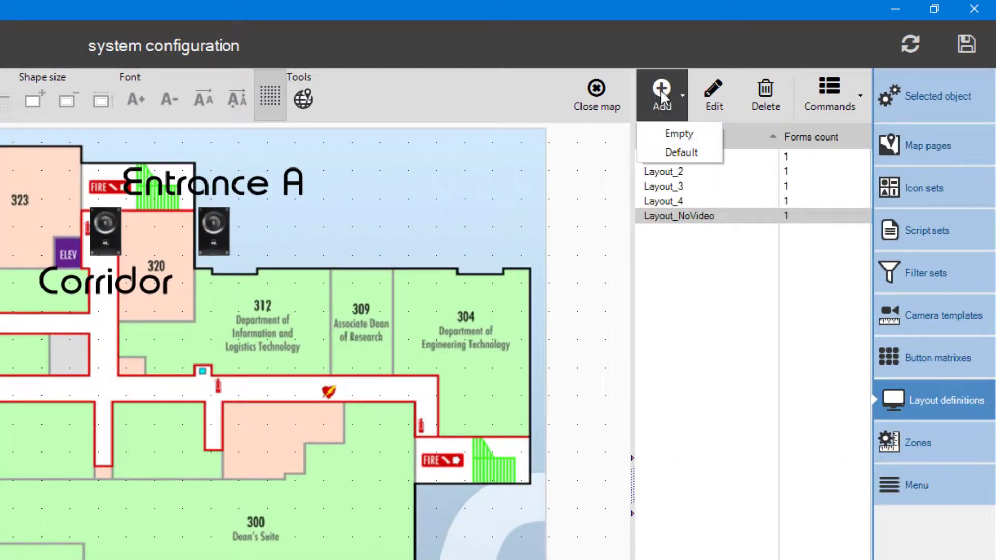
left_click(678, 133)
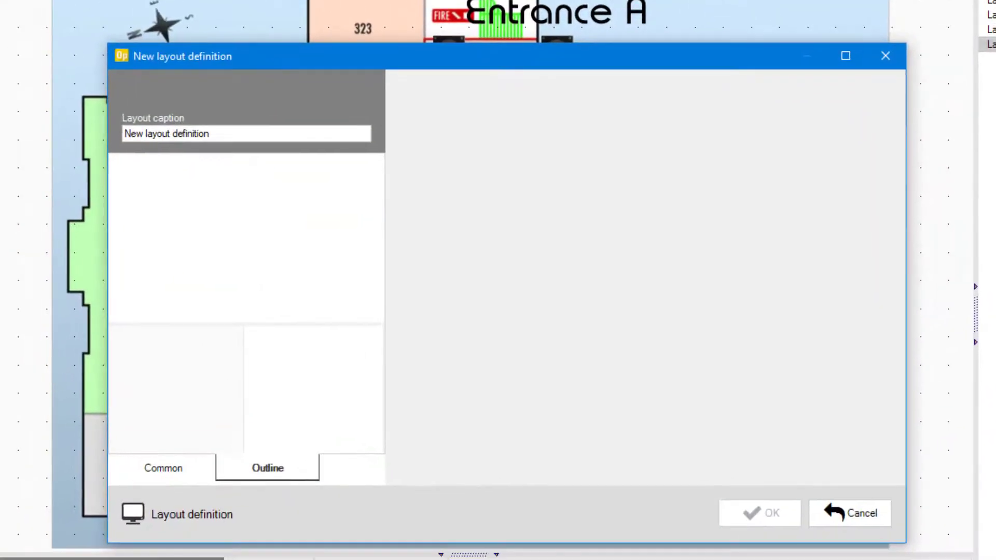
triple_click(246, 133)
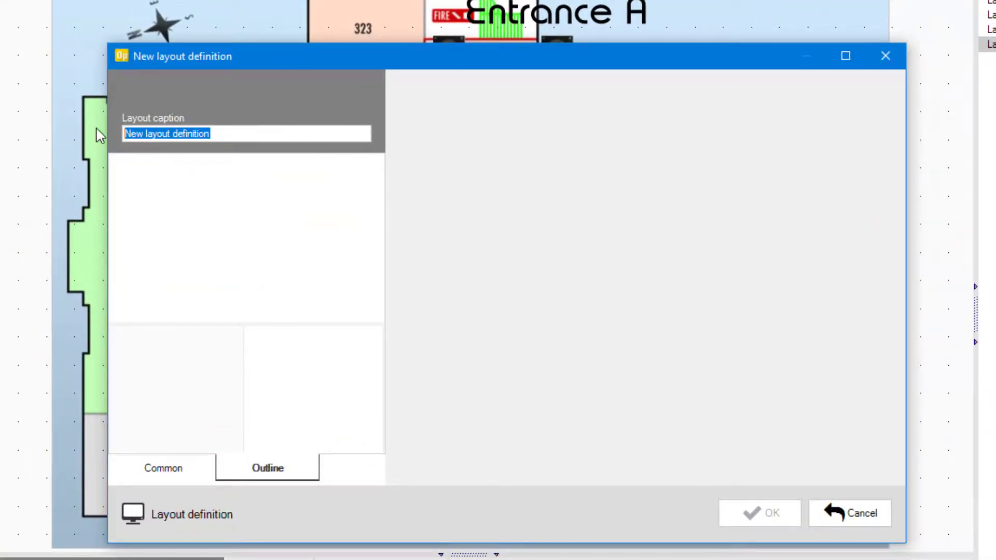
type("MyOff")
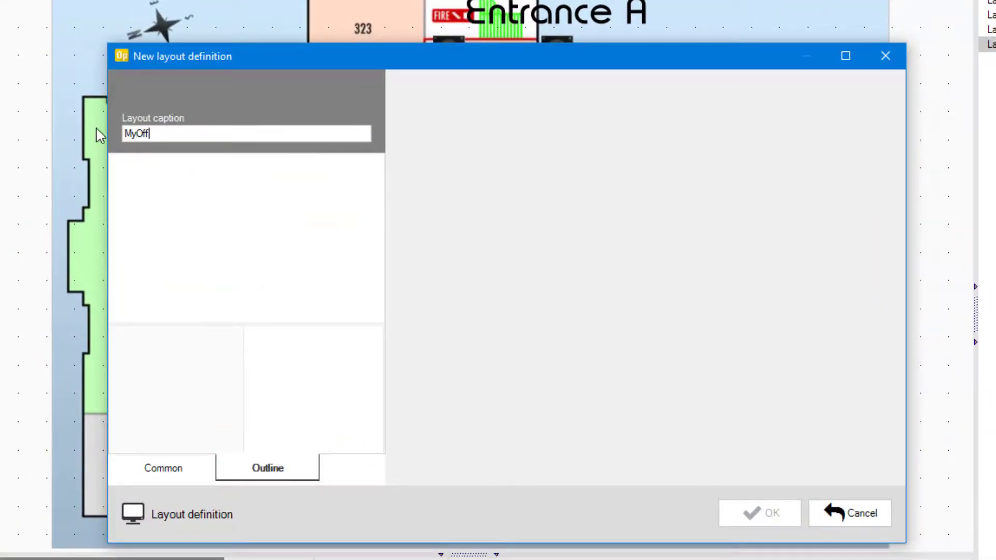
type("ice")
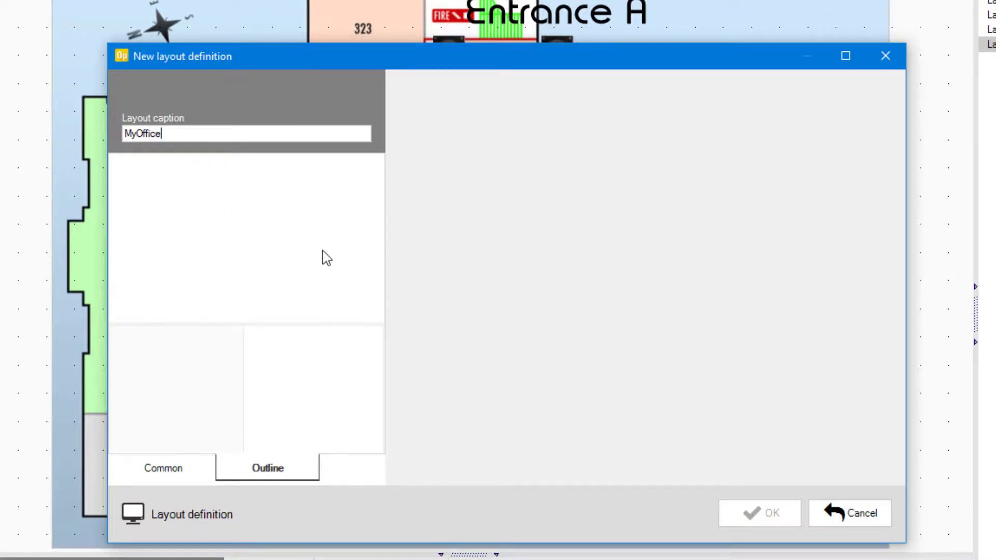
left_click(846, 56)
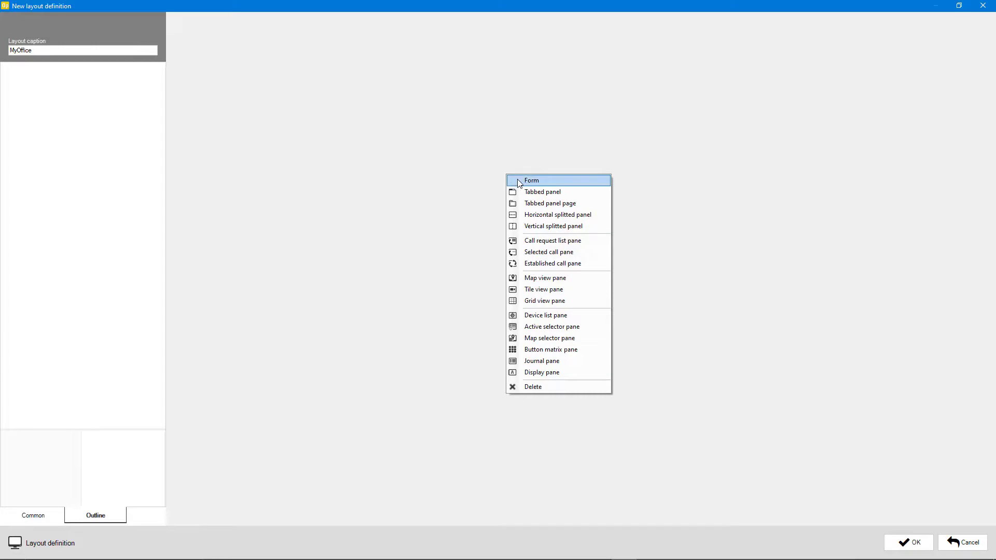
Add a form, split it left/right, split each half top/bottom, and lower the left divider
left_click(531, 180)
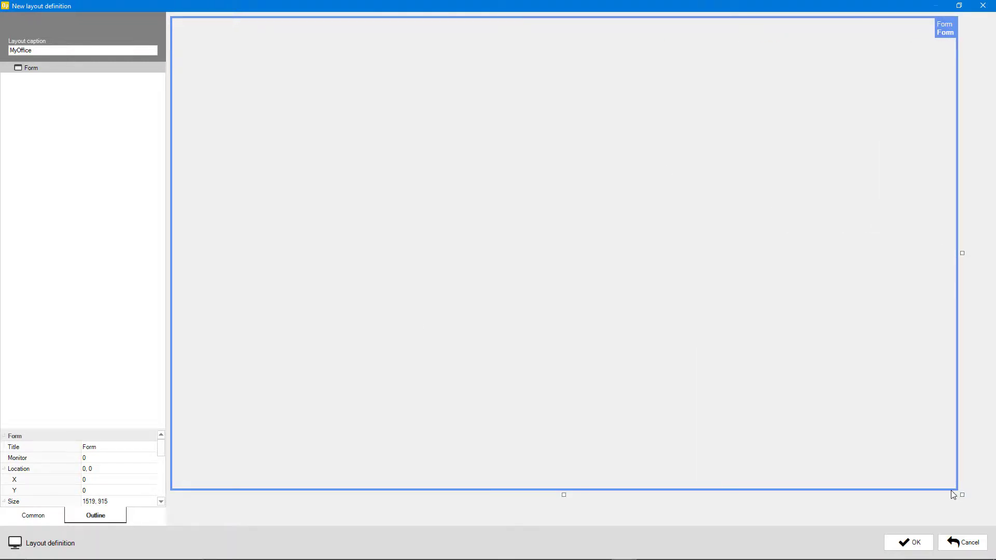
mouse_move(551, 349)
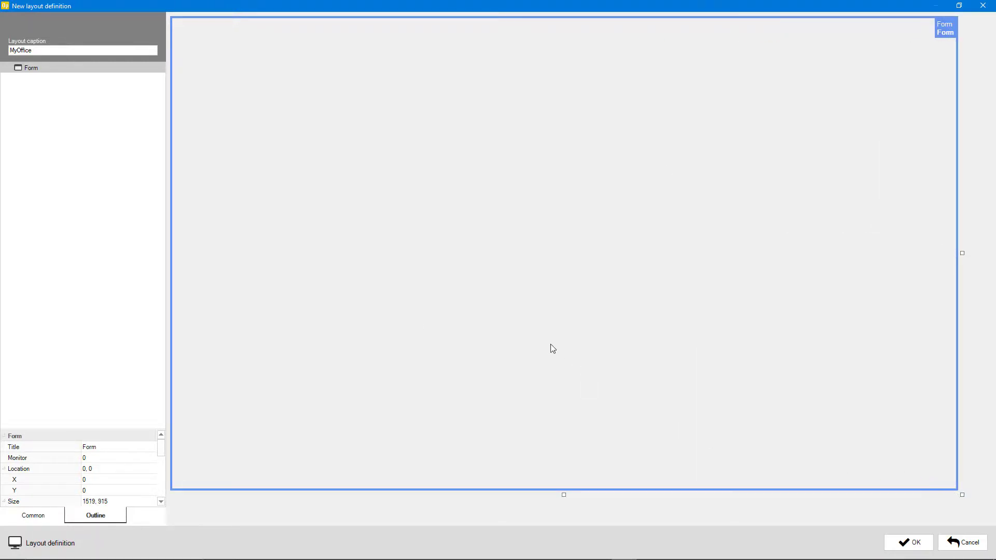
right_click(552, 348)
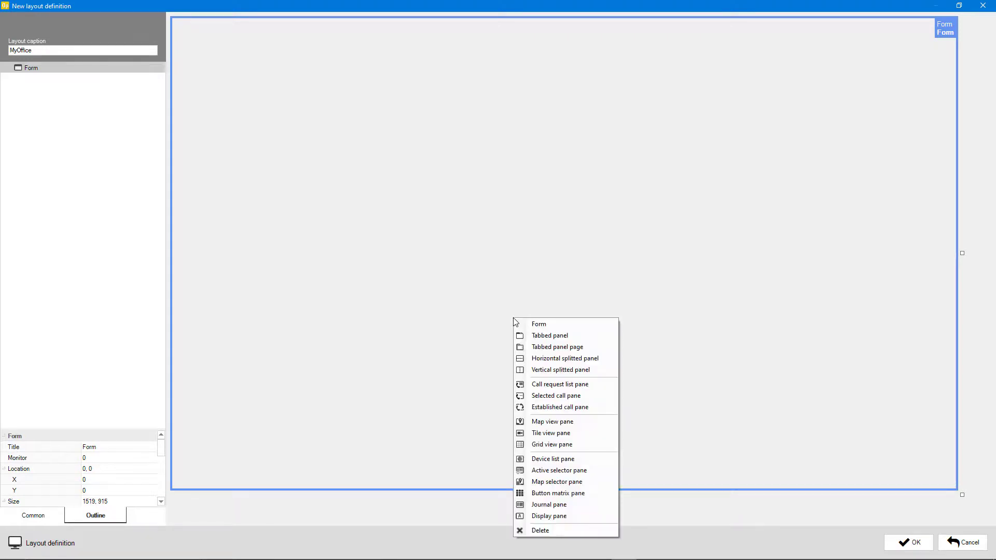
left_click(561, 370)
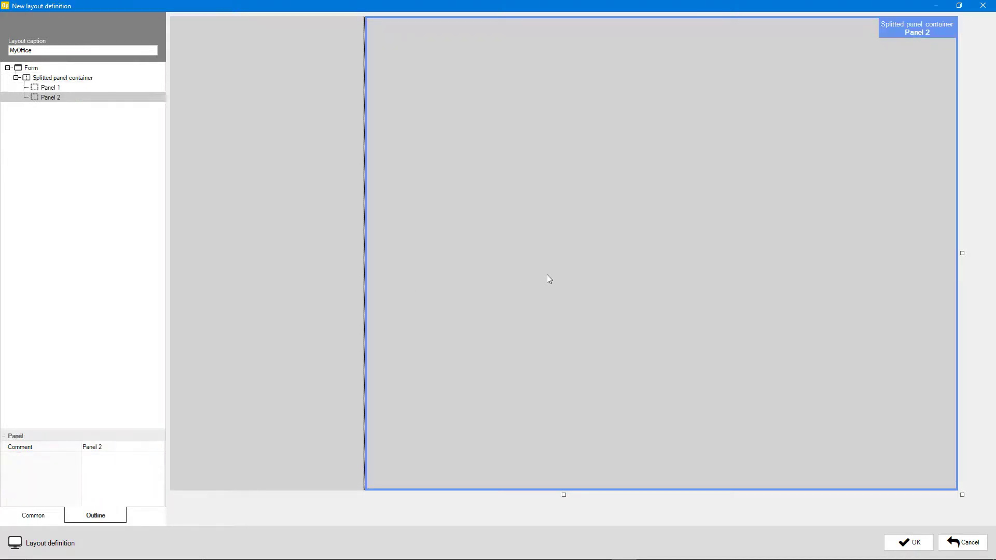
right_click(549, 279)
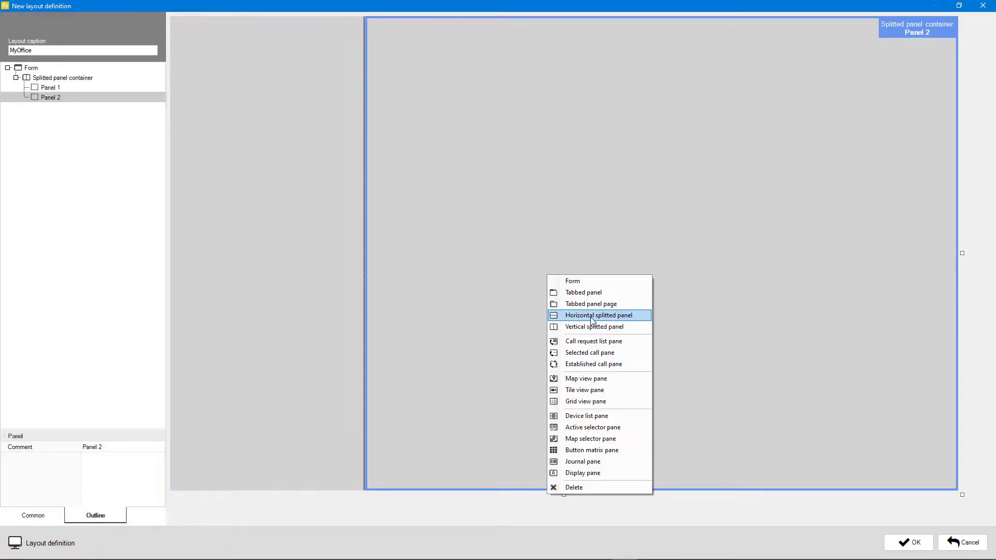
left_click(597, 315)
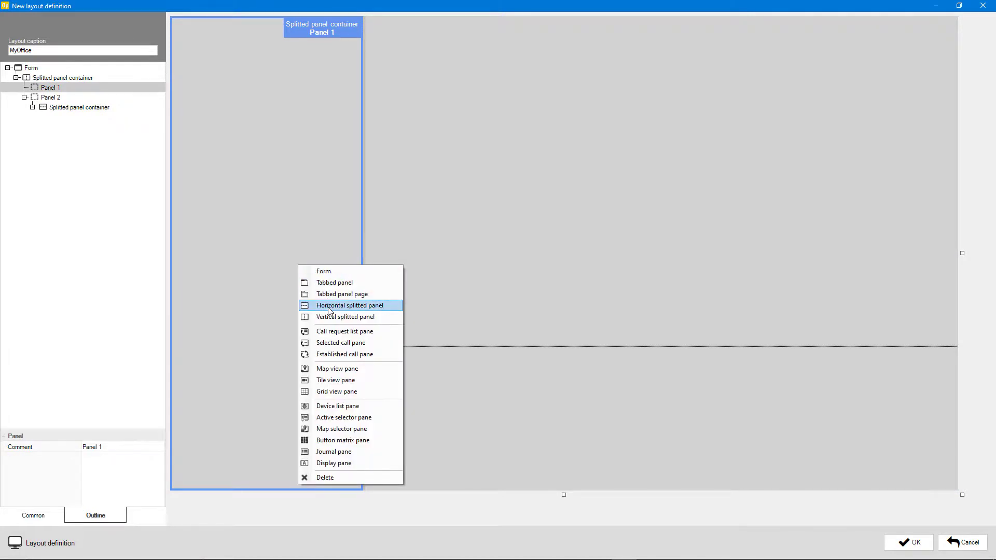
left_click(348, 306)
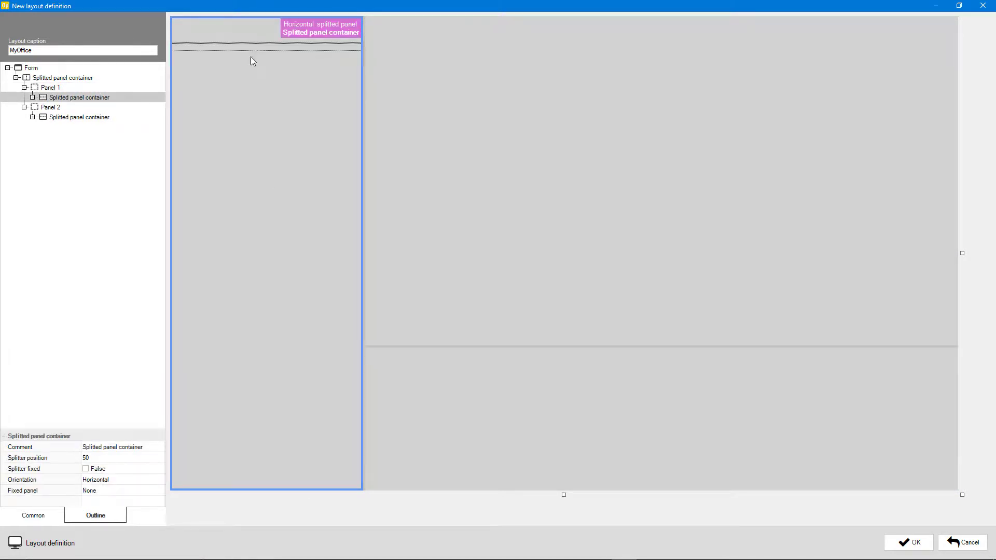
left_click_drag(254, 47, 254, 191)
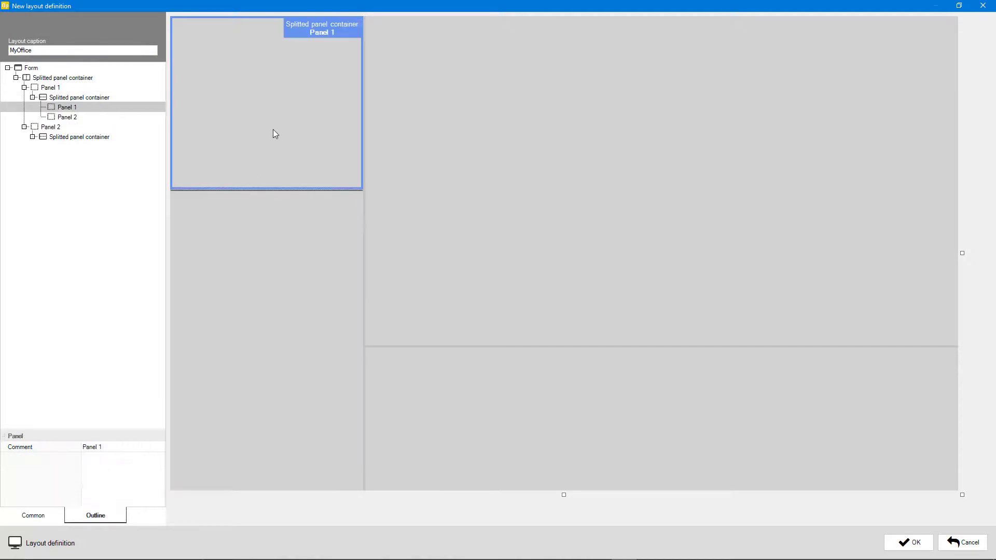
Place established call top-left, call request list bottom-left, grid view bottom-right, map view top-right
right_click(273, 134)
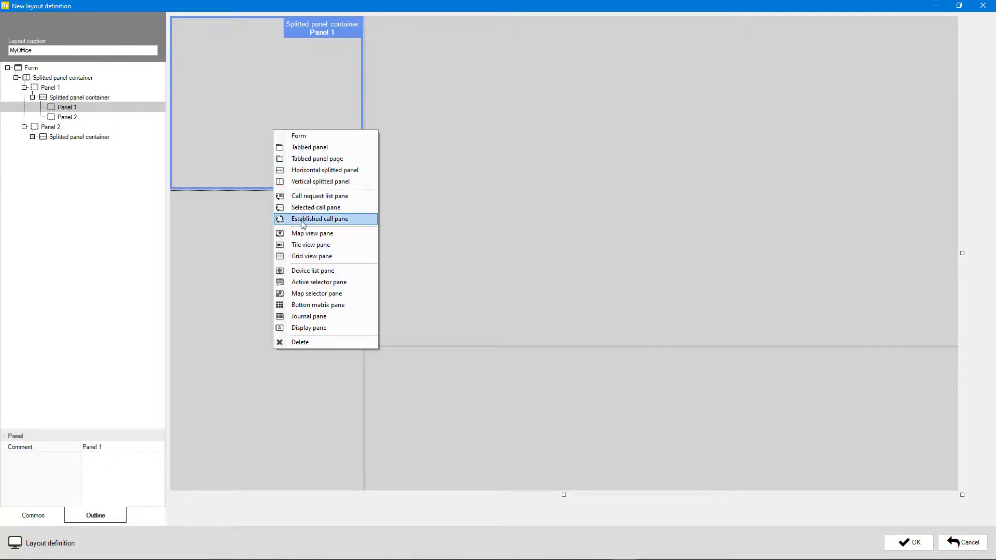
left_click(319, 219)
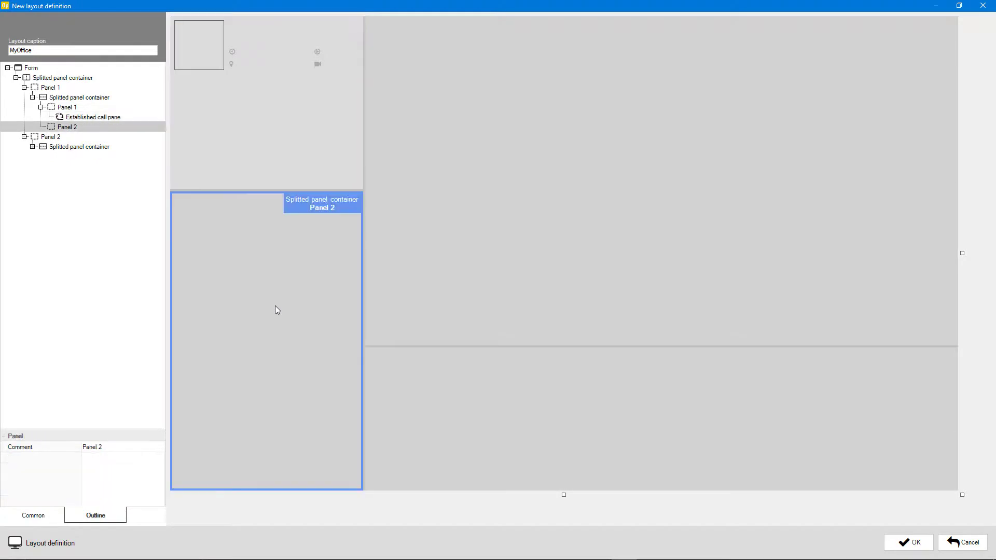
right_click(277, 310)
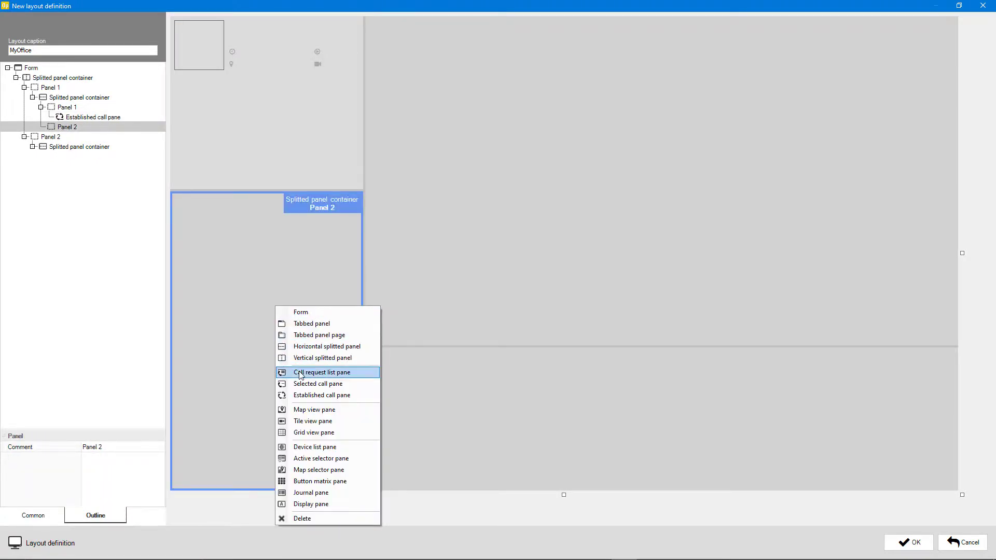
left_click(322, 372)
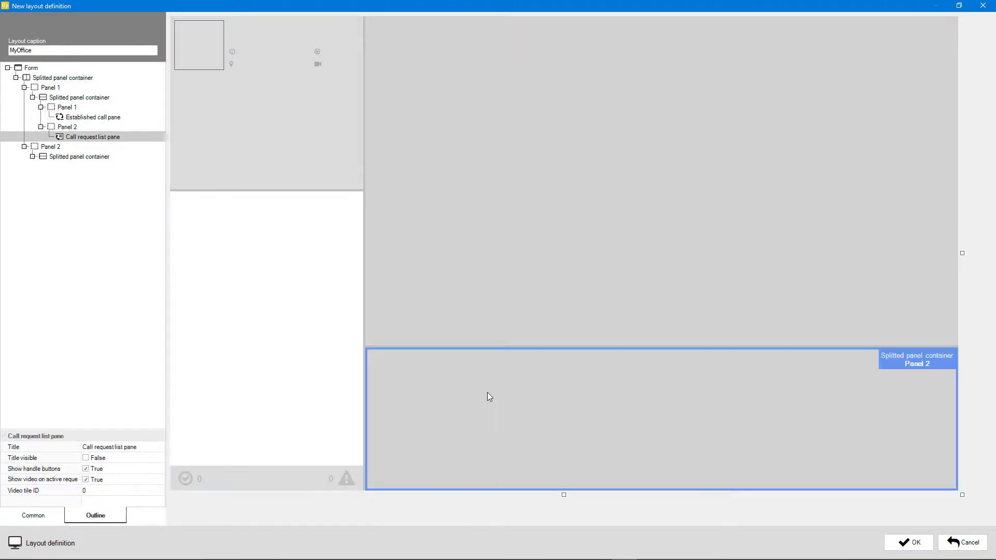
right_click(489, 397)
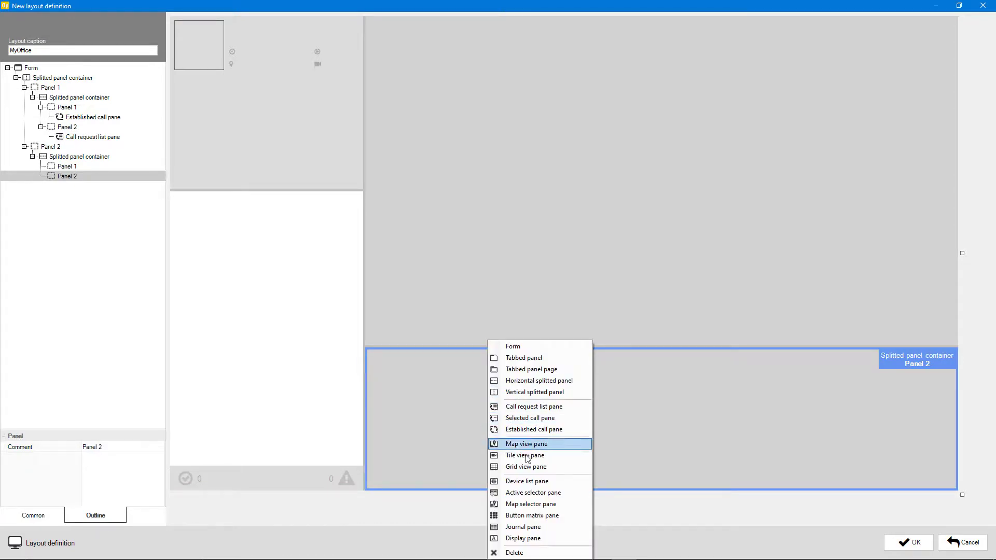
left_click(524, 467)
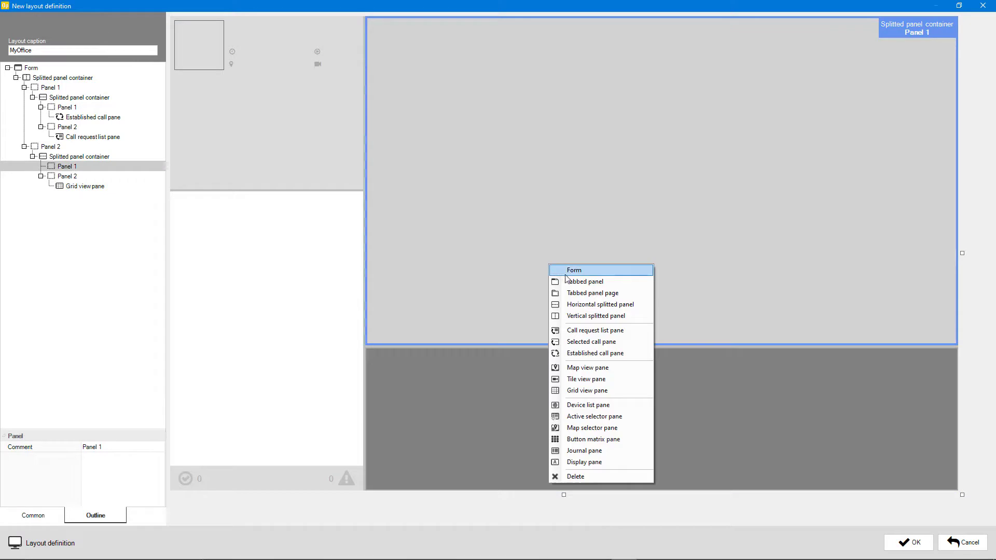
left_click(587, 368)
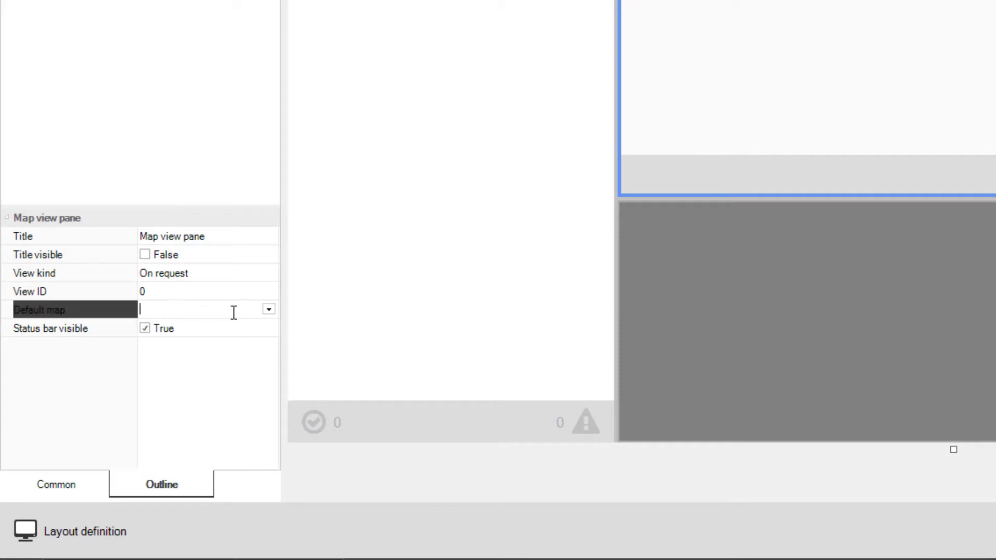
Set the map pane's default map to Office, show the call video panel, and save MyOffice
left_click(268, 309)
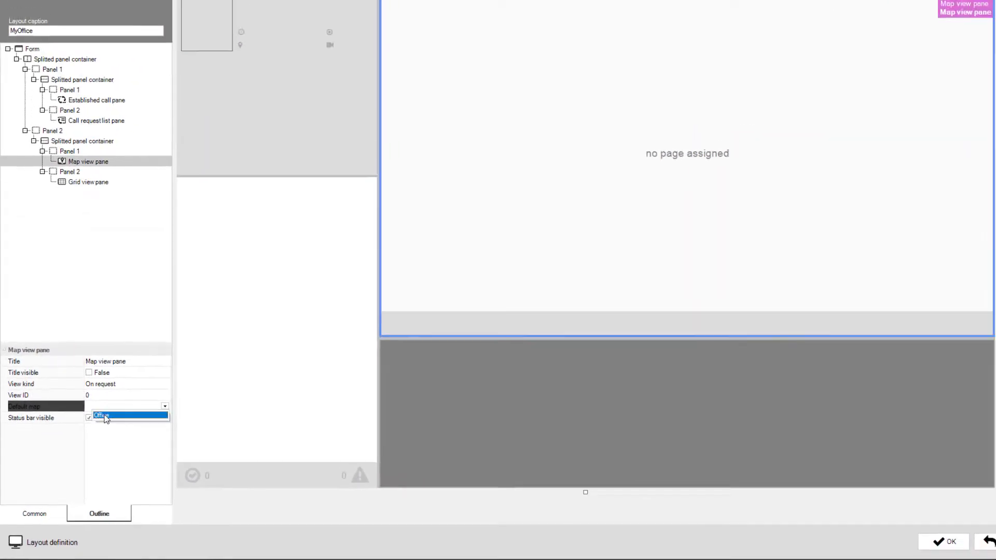
left_click(102, 416)
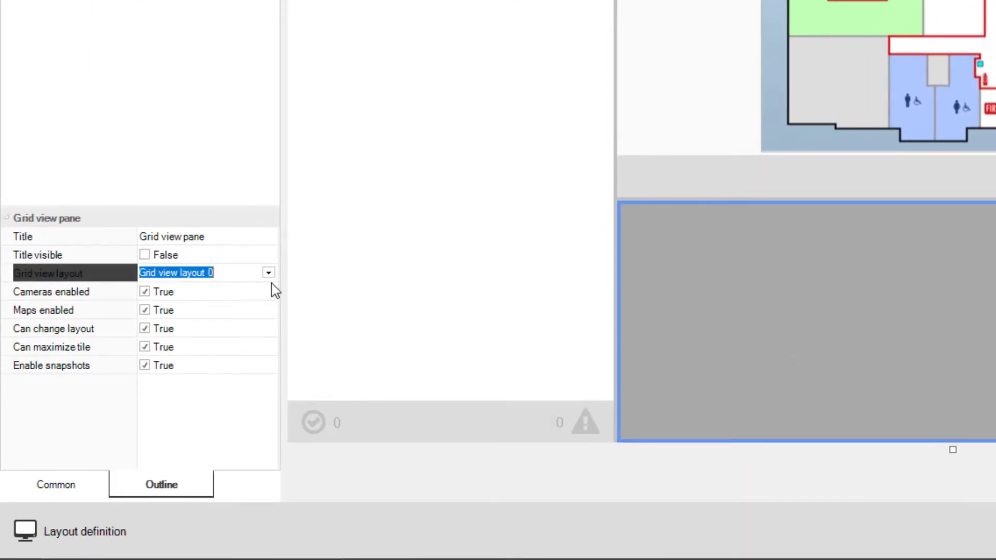
left_click(267, 273)
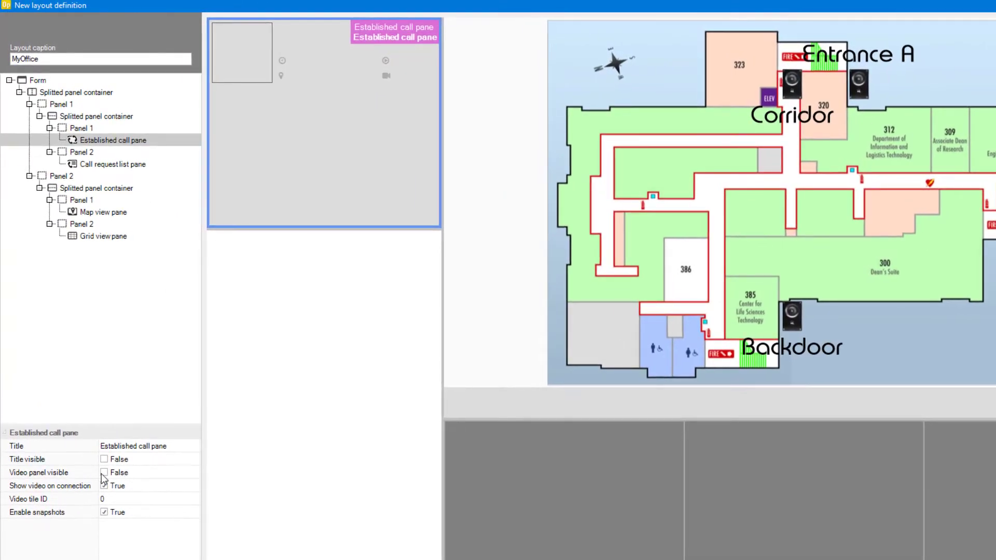
left_click(104, 472)
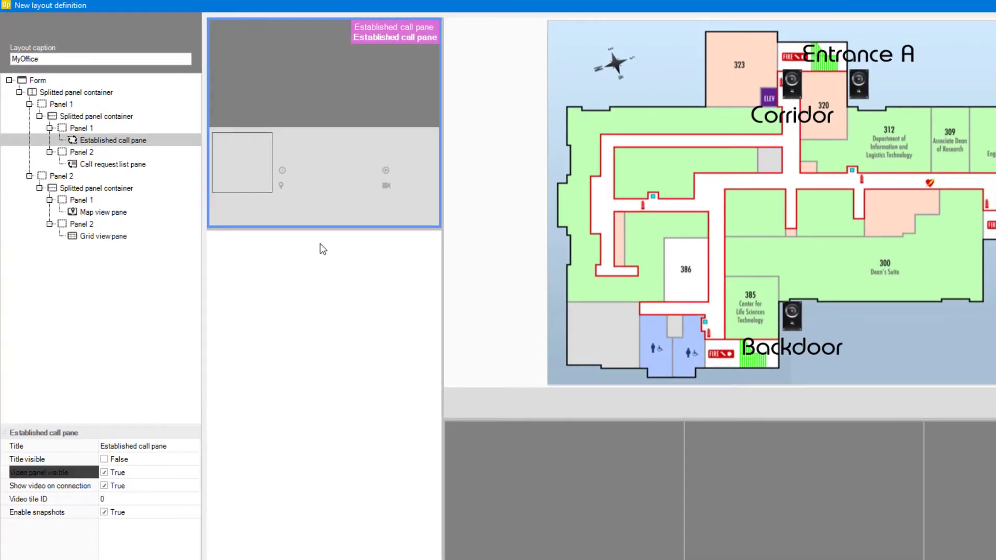
left_click(97, 115)
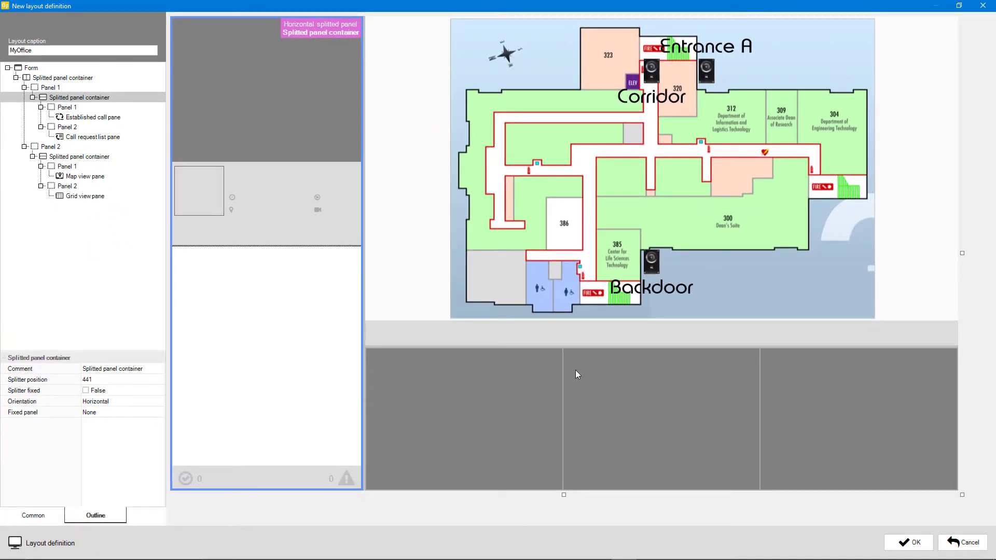
left_click(908, 542)
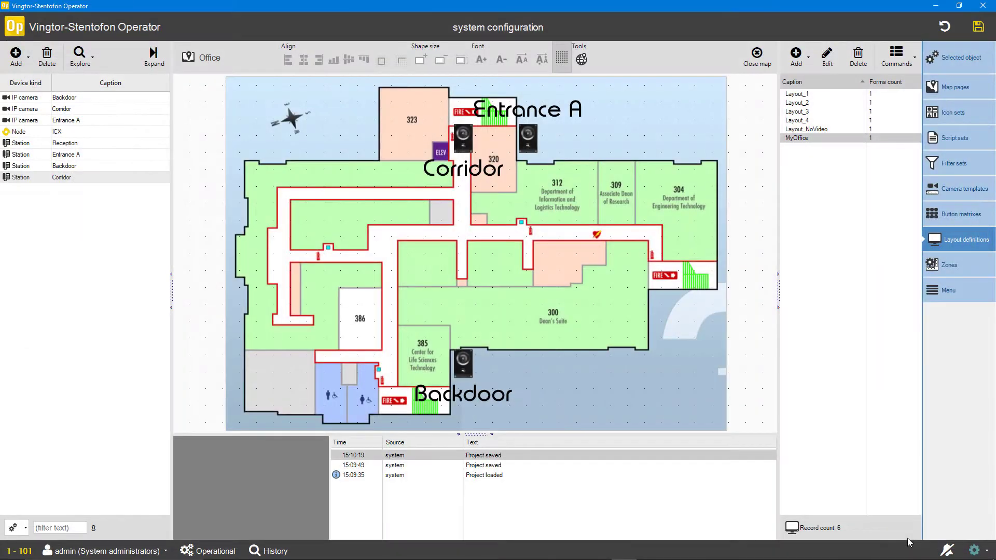
mouse_move(169, 541)
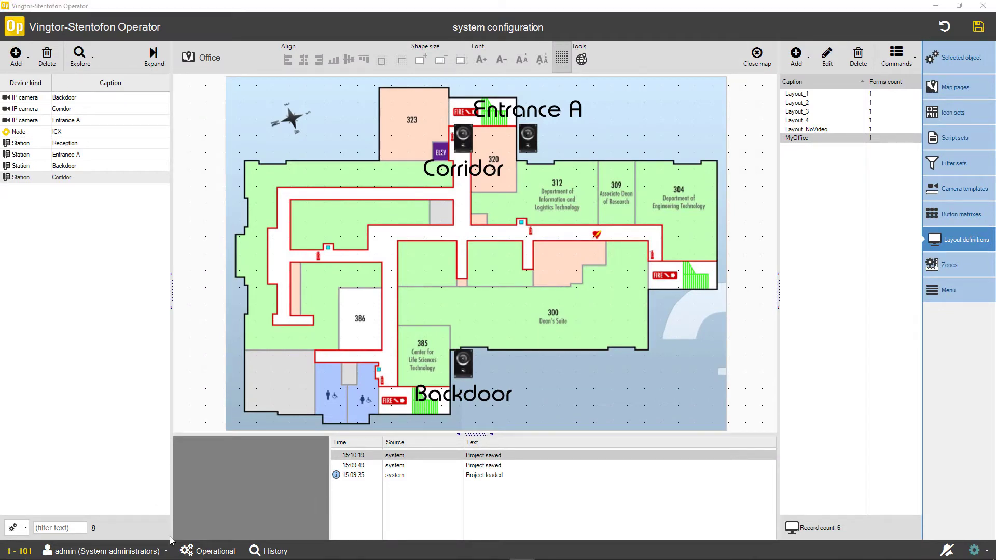